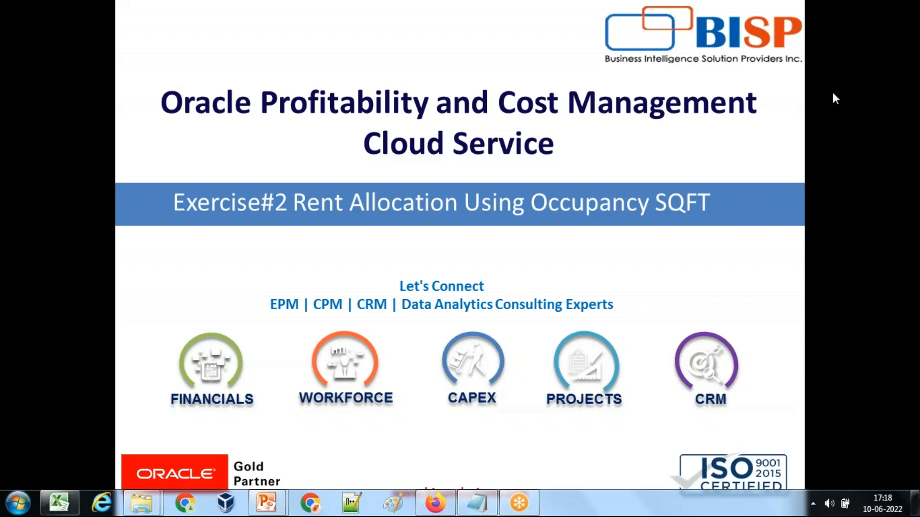
{"action": "mouse_move", "coordinate": [176, 263]}
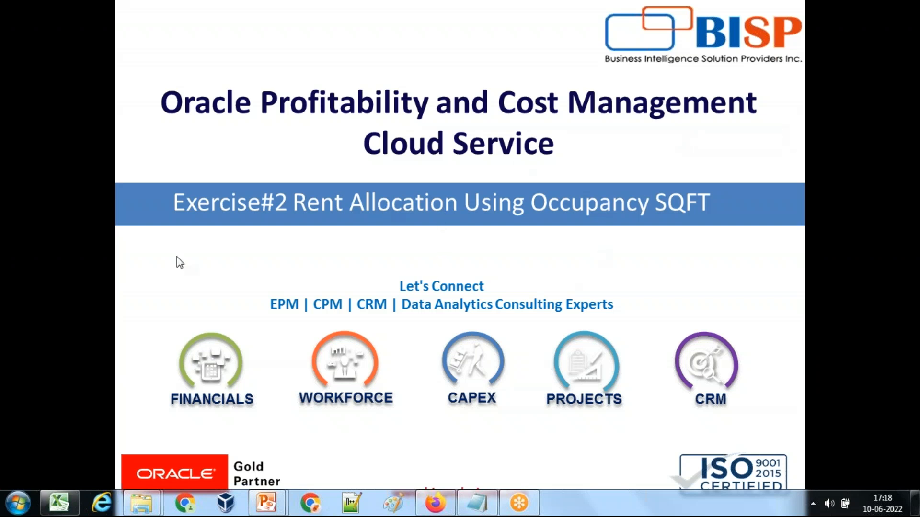
{"action": "mouse_move", "coordinate": [75, 497]}
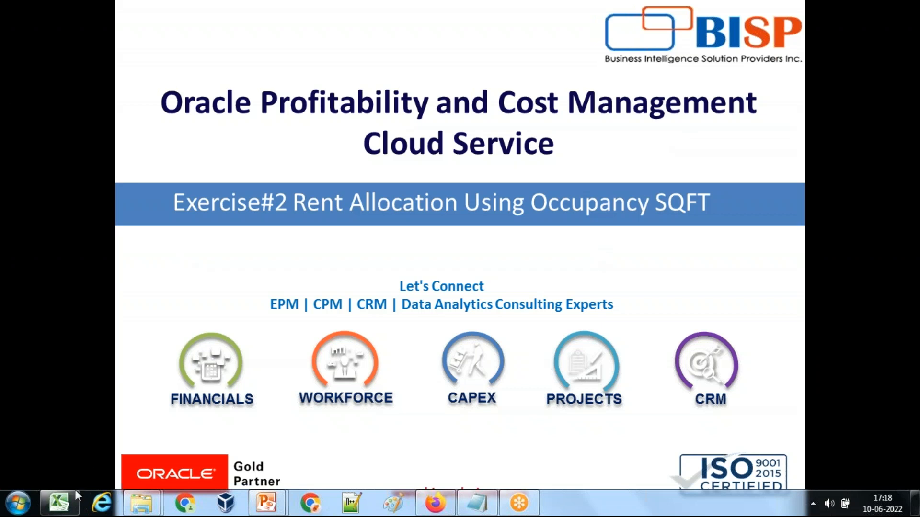
Step: Switch from the PowerPoint title slide to the Rule2.xlsx workbook in Excel
{"action": "left_click", "coordinate": [57, 502]}
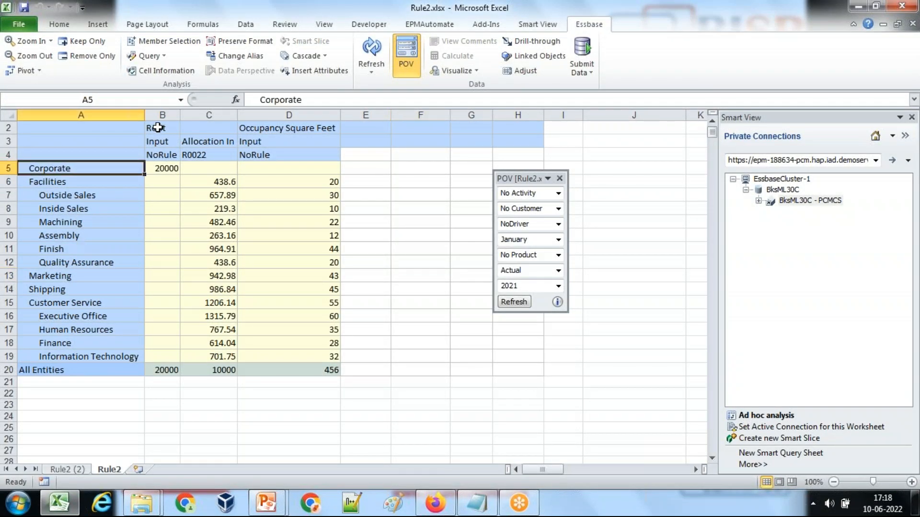
{"action": "left_click", "coordinate": [162, 168]}
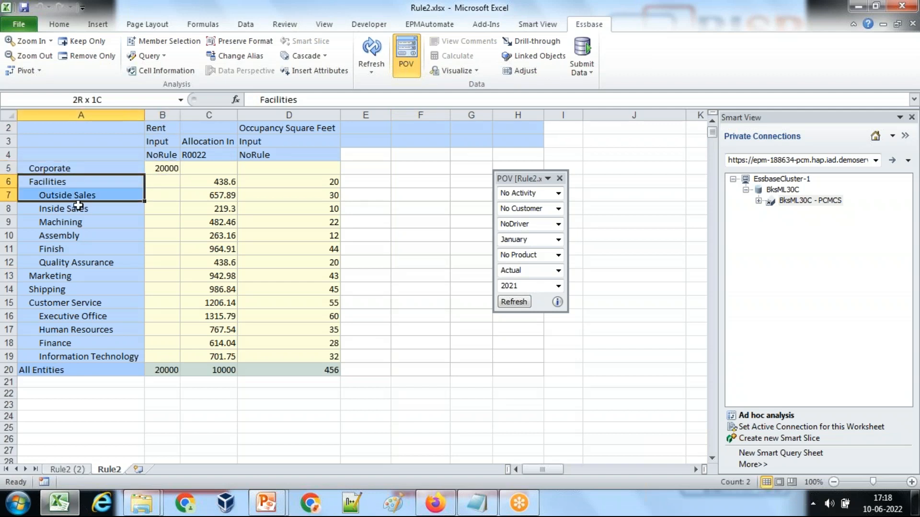
{"action": "left_click", "coordinate": [49, 276]}
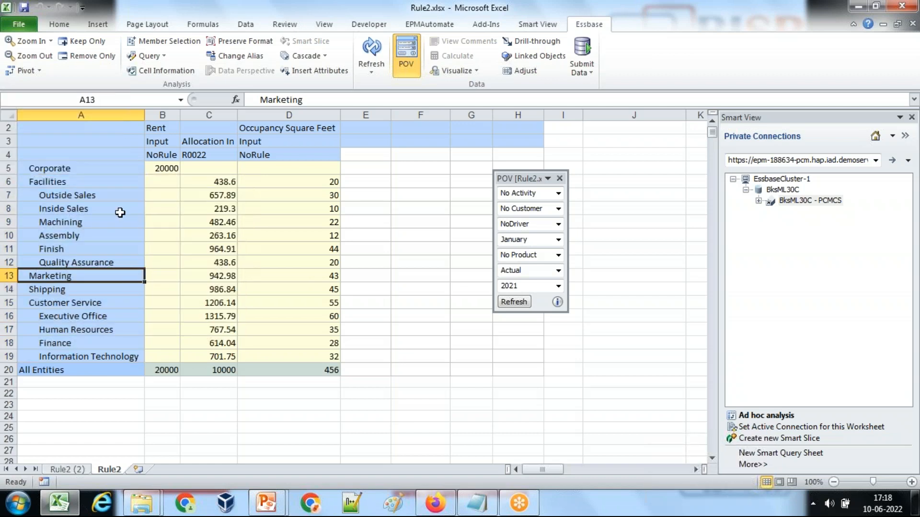
{"action": "left_click", "coordinate": [162, 168]}
{"action": "type", "text": "="}
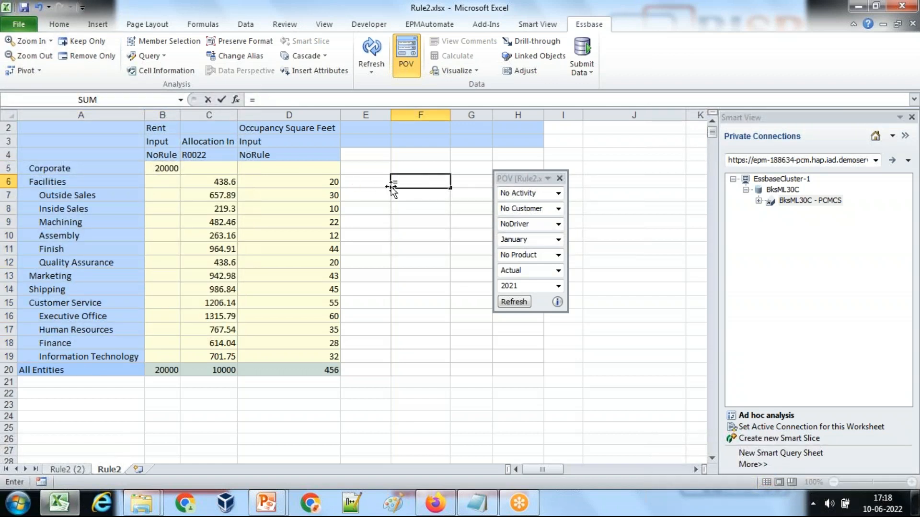
{"action": "left_click", "coordinate": [162, 168]}
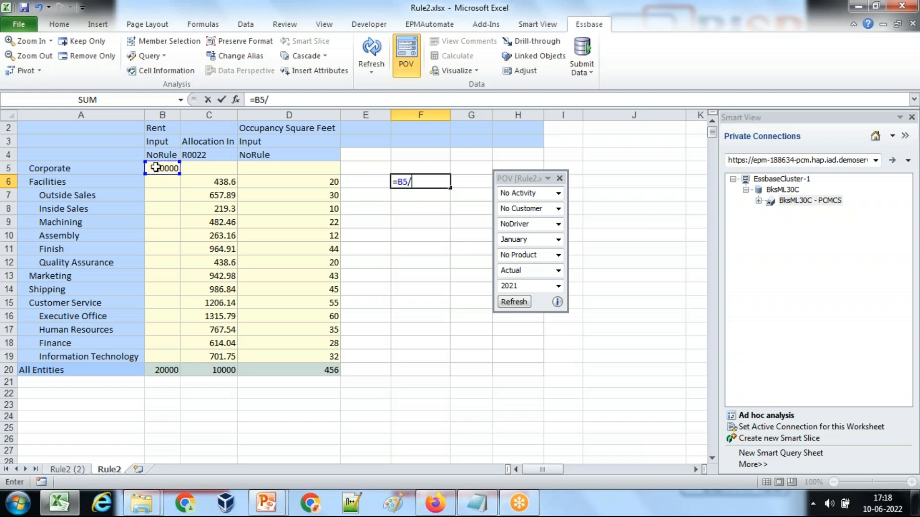
{"action": "type", "text": "15"}
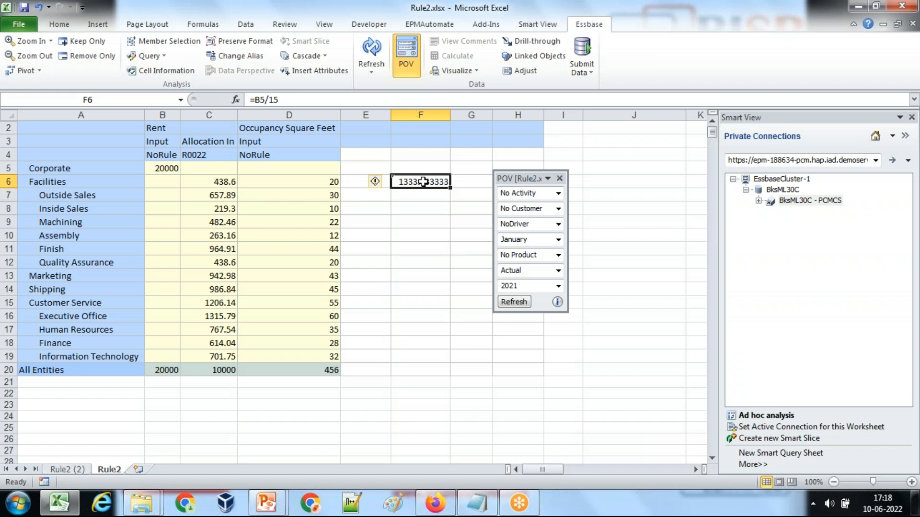
{"action": "mouse_move", "coordinate": [432, 184]}
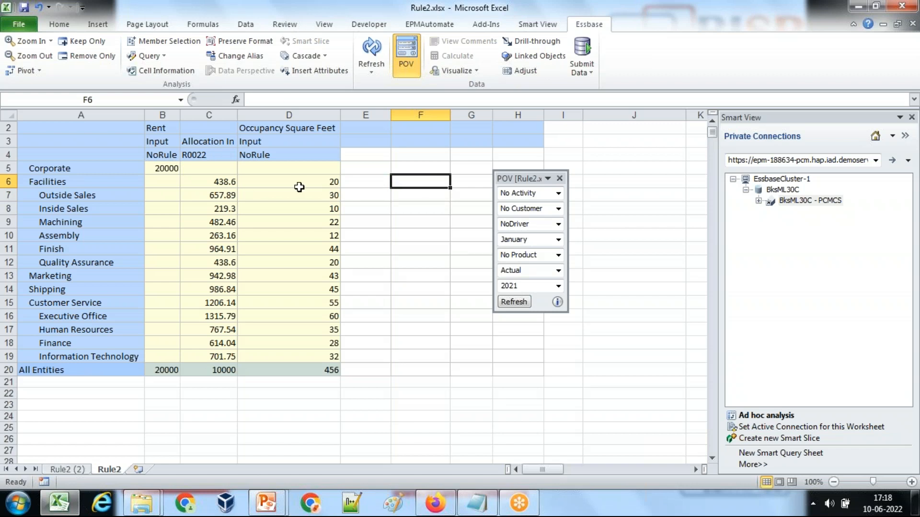
{"action": "left_click", "coordinate": [209, 182]}
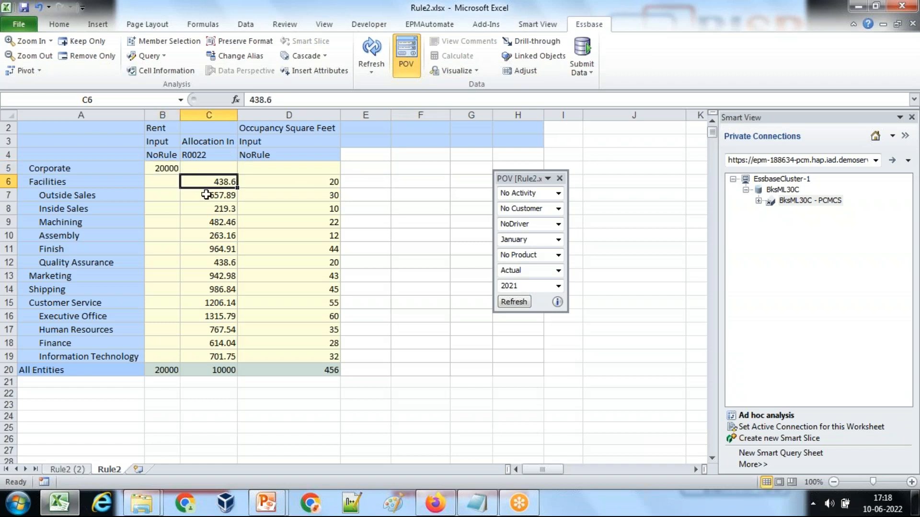
{"action": "left_click_drag", "start_coordinate": [209, 181], "coordinate": [209, 356]}
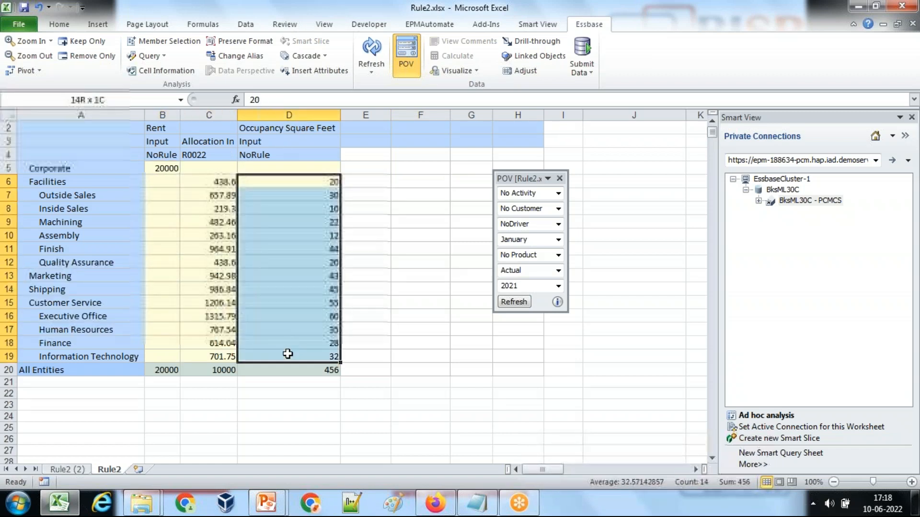
{"action": "left_click", "coordinate": [57, 168]}
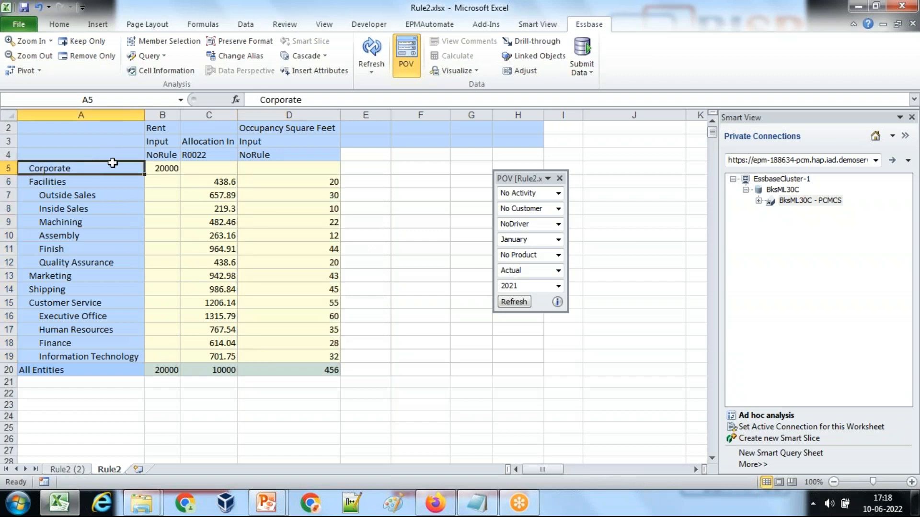
{"action": "left_click", "coordinate": [162, 168]}
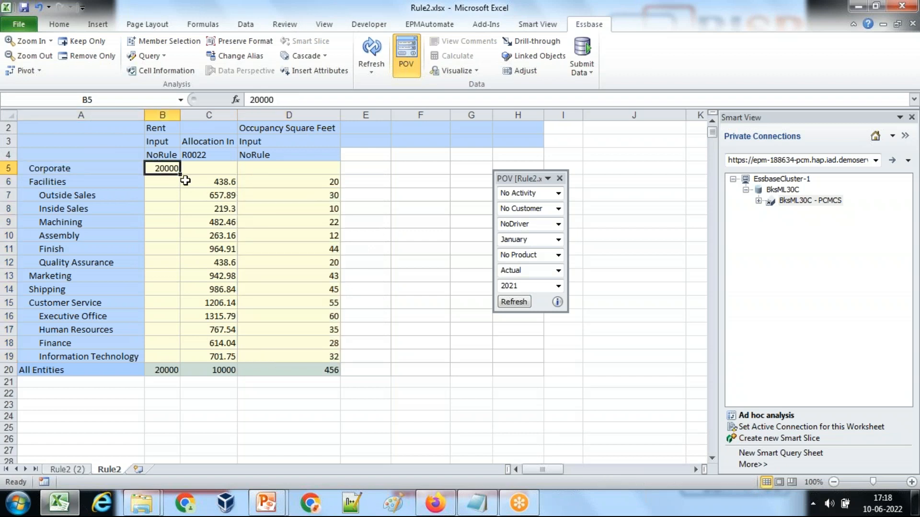
{"action": "left_click", "coordinate": [67, 195]}
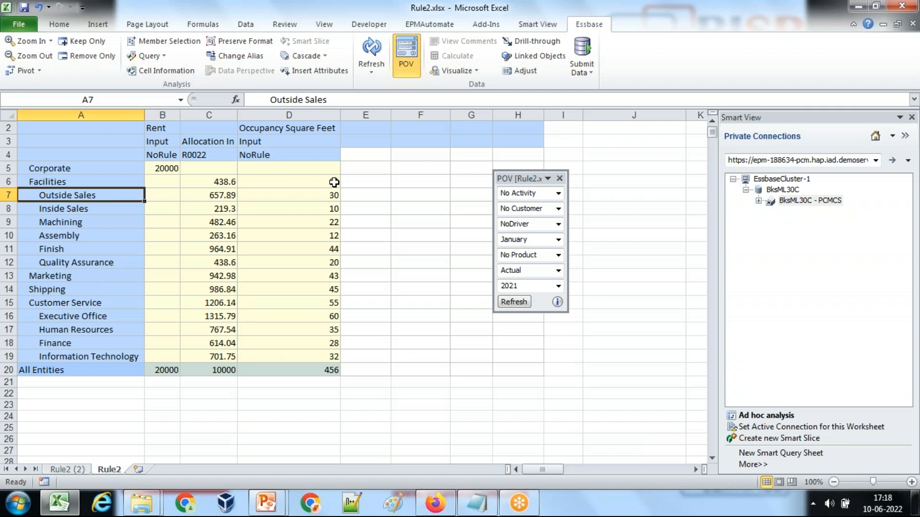
{"action": "left_click", "coordinate": [289, 181]}
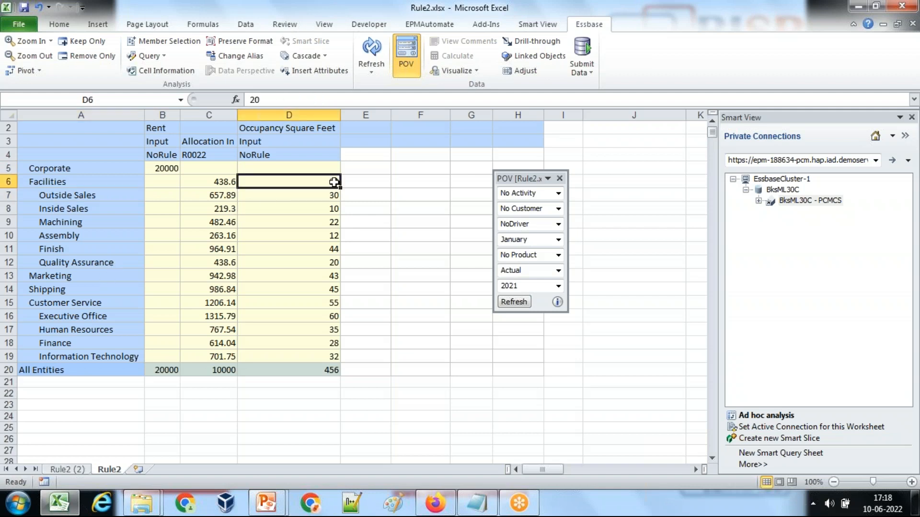
{"action": "left_click", "coordinate": [365, 181]}
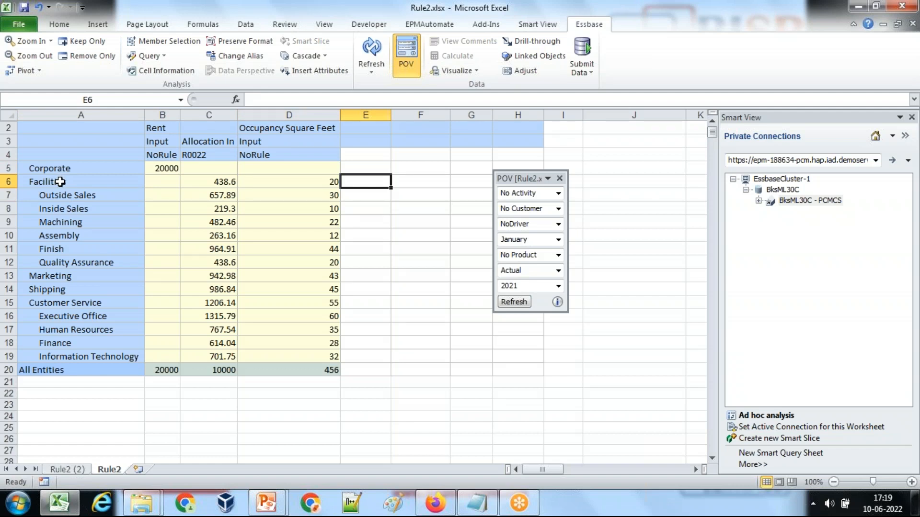
Step: Enter =D6/D20 in E6 to get Facilities' share of total square feet
{"action": "type", "text": "="}
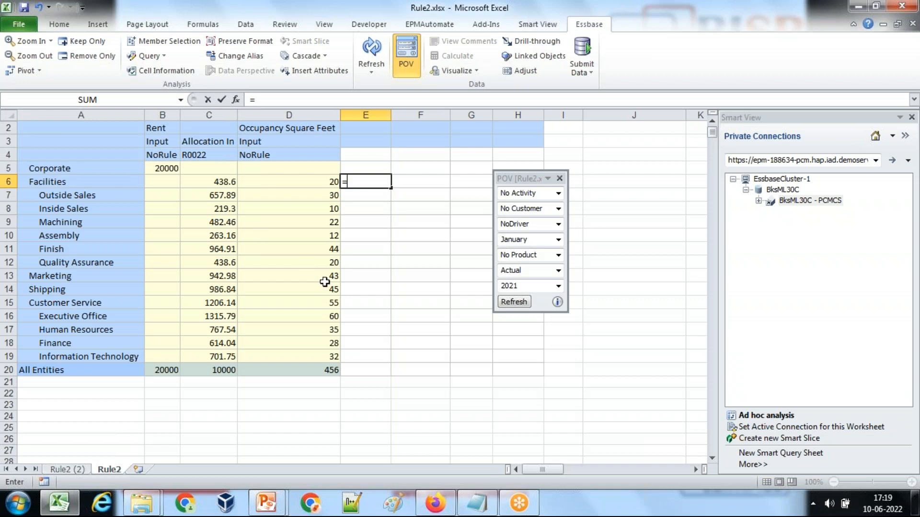
{"action": "left_click", "coordinate": [288, 181]}
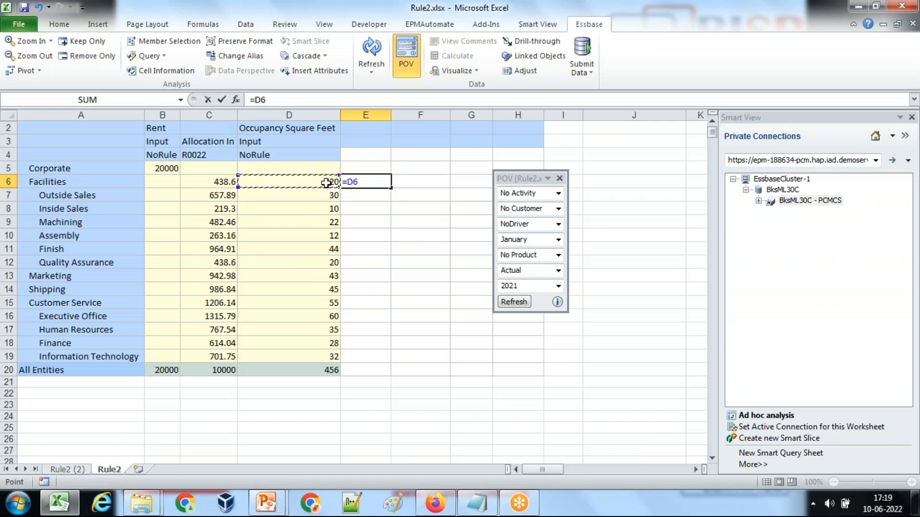
{"action": "type", "text": "/"}
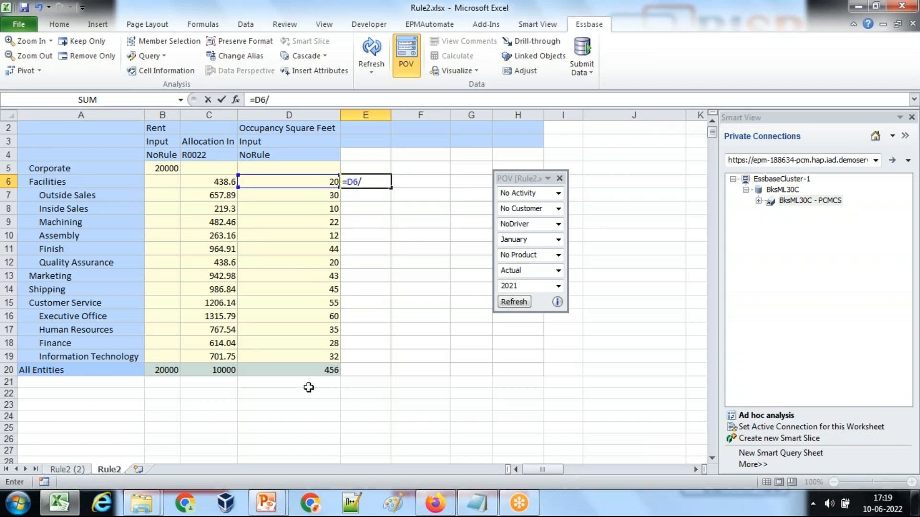
{"action": "left_click", "coordinate": [309, 370]}
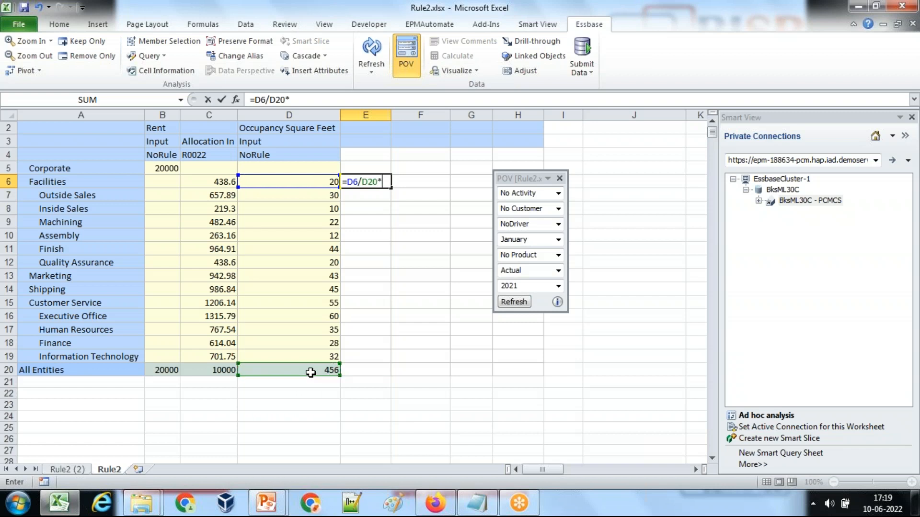
{"action": "key", "text": "Enter"}
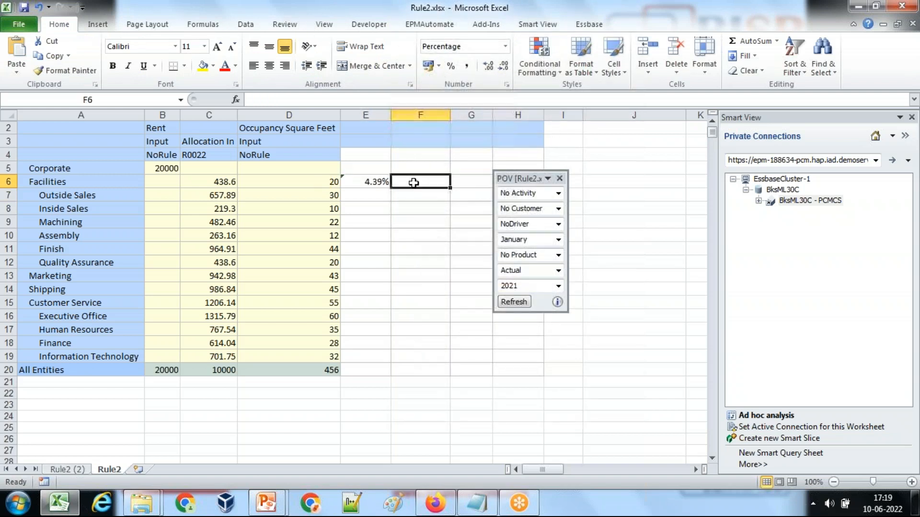
Step: Abandon a draft rent formula in F6, then reselect the share, total and rent cells
{"action": "type", "text": "="}
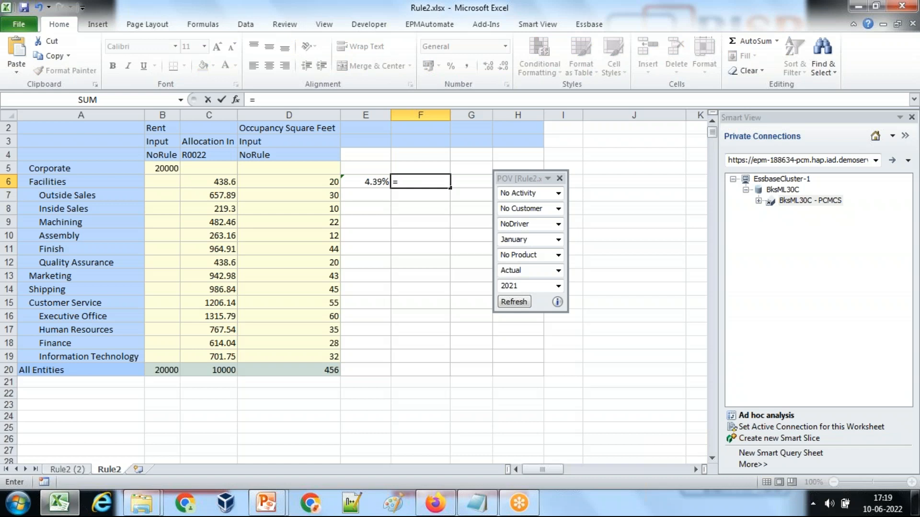
{"action": "left_click", "coordinate": [162, 168]}
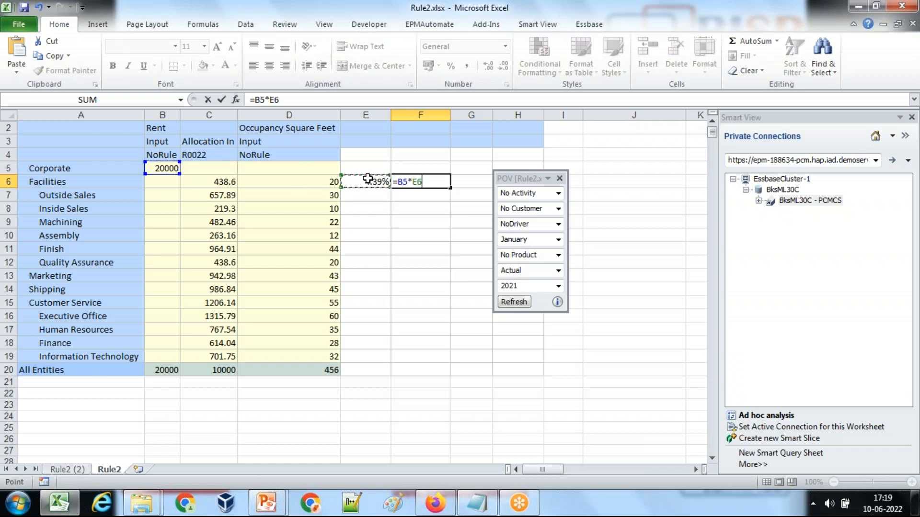
{"action": "key", "text": "Enter"}
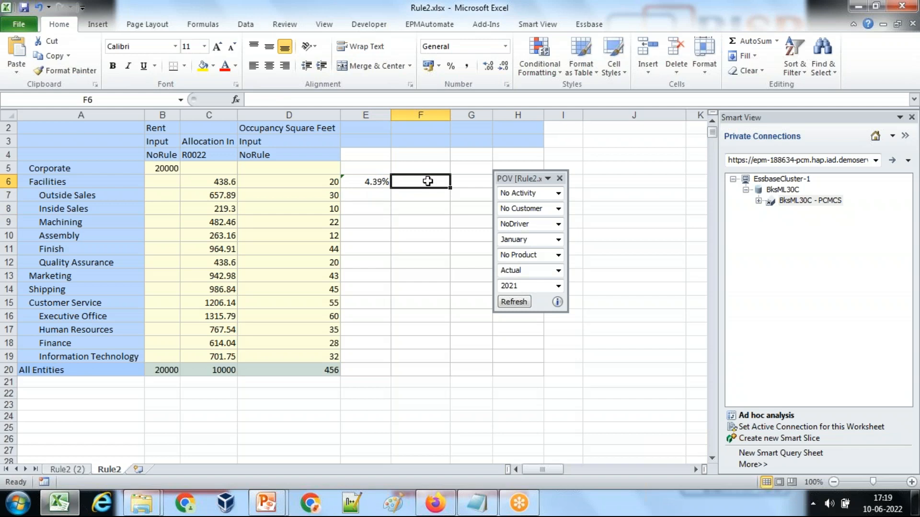
{"action": "mouse_move", "coordinate": [392, 184]}
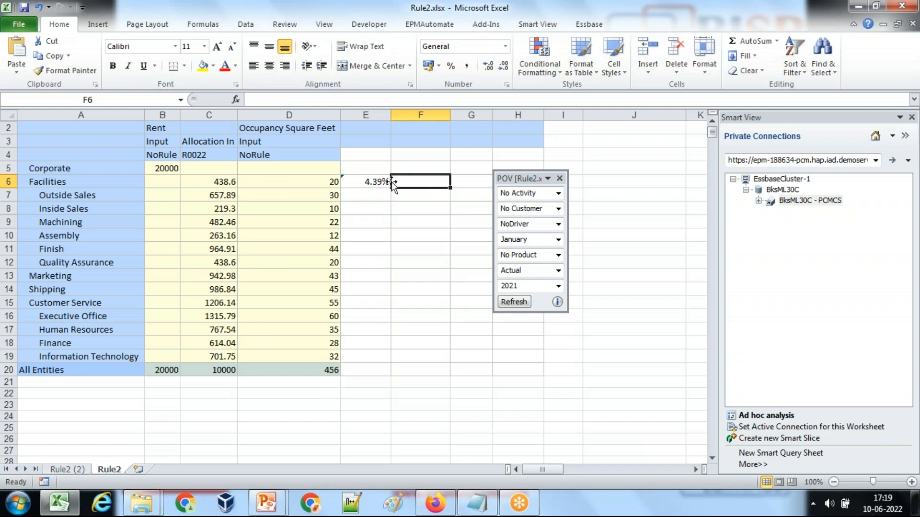
{"action": "left_click", "coordinate": [366, 181]}
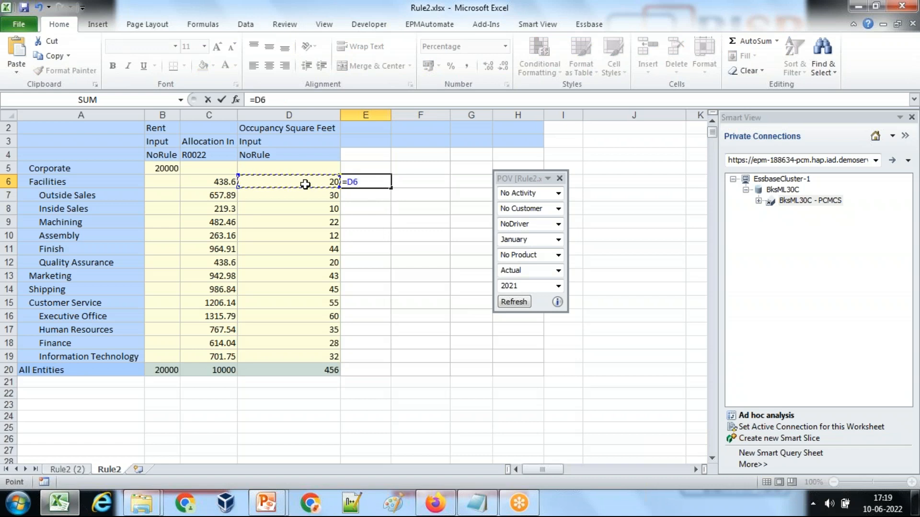
{"action": "left_click", "coordinate": [310, 370]}
{"action": "type", "text": "="}
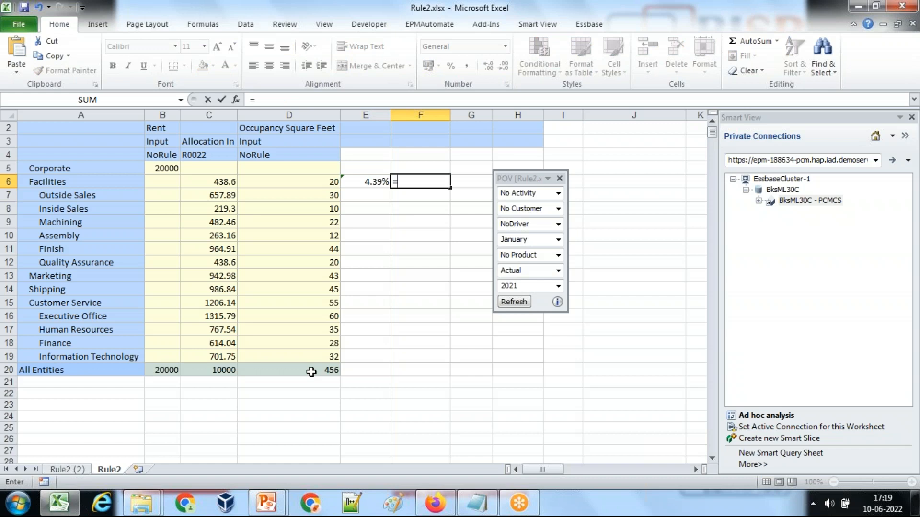
{"action": "left_click", "coordinate": [162, 168]}
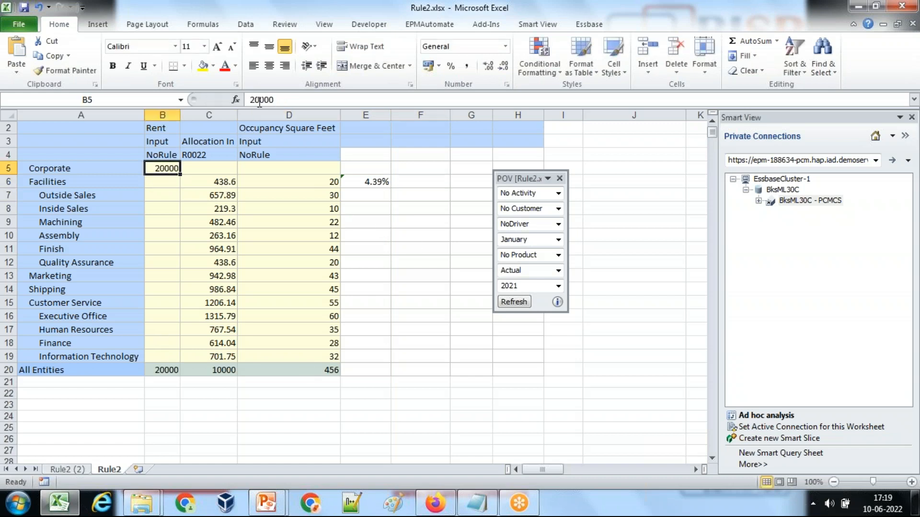
Step: Set Corporate Rent in B5 to 10000 and enter =D6/D20*B5 in F6
{"action": "type", "text": "0"}
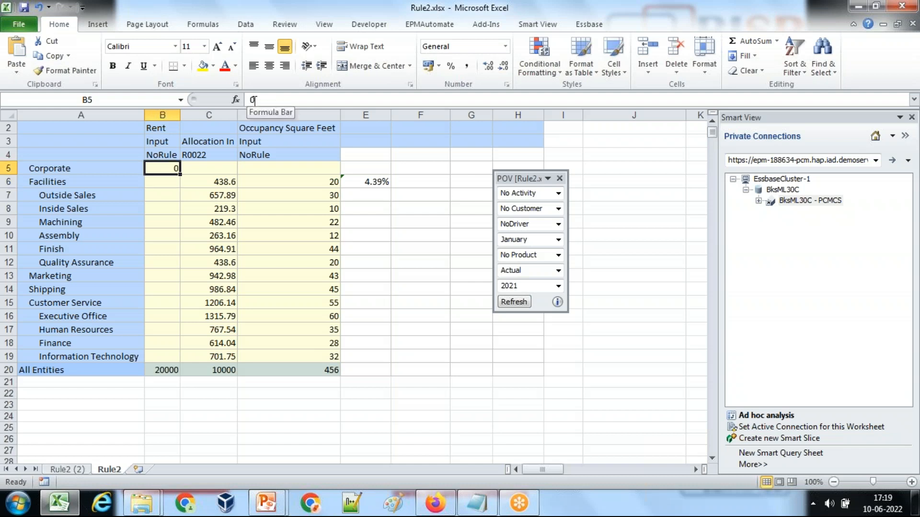
{"action": "type", "text": "10000"}
{"action": "left_click", "coordinate": [421, 181]}
{"action": "type", "text": "=D6/"}
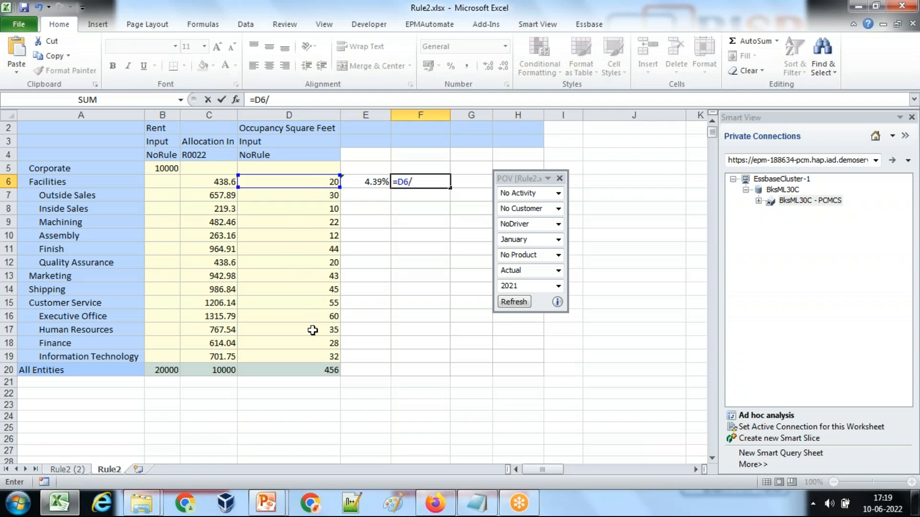
{"action": "left_click", "coordinate": [309, 370]}
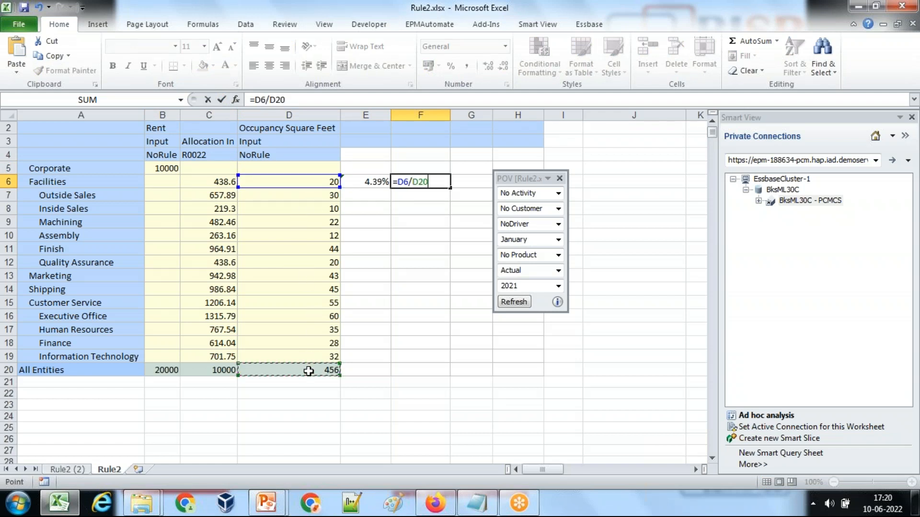
{"action": "type", "text": "*"}
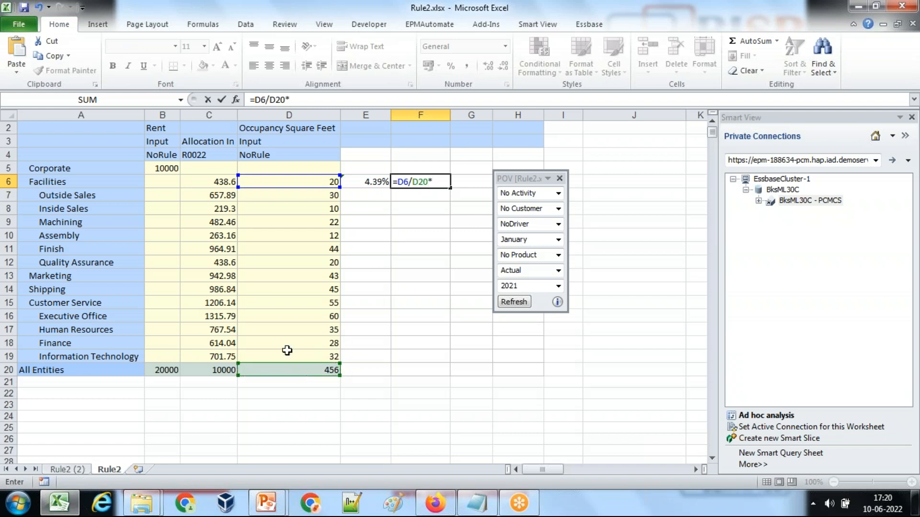
{"action": "key", "text": "Enter"}
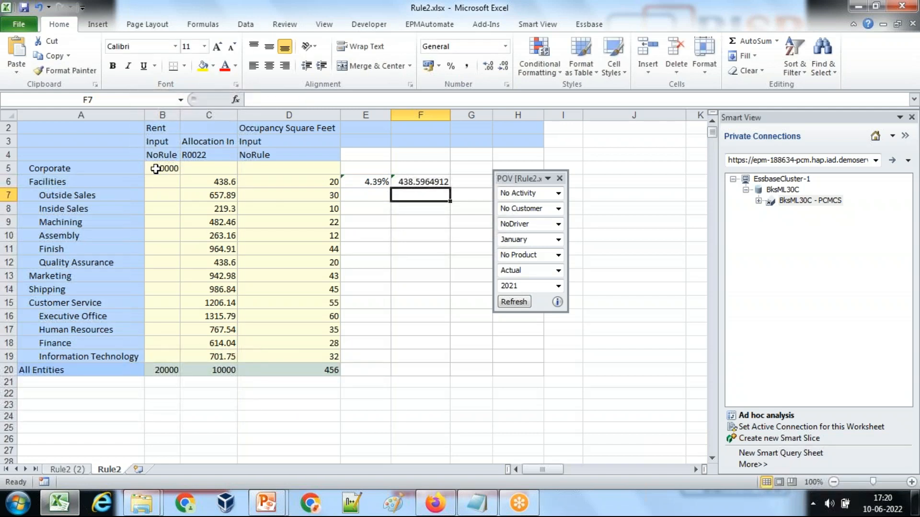
Step: Compare F6's 438.5964912 with the 438.6 allocated to Facilities
{"action": "left_click", "coordinate": [420, 182]}
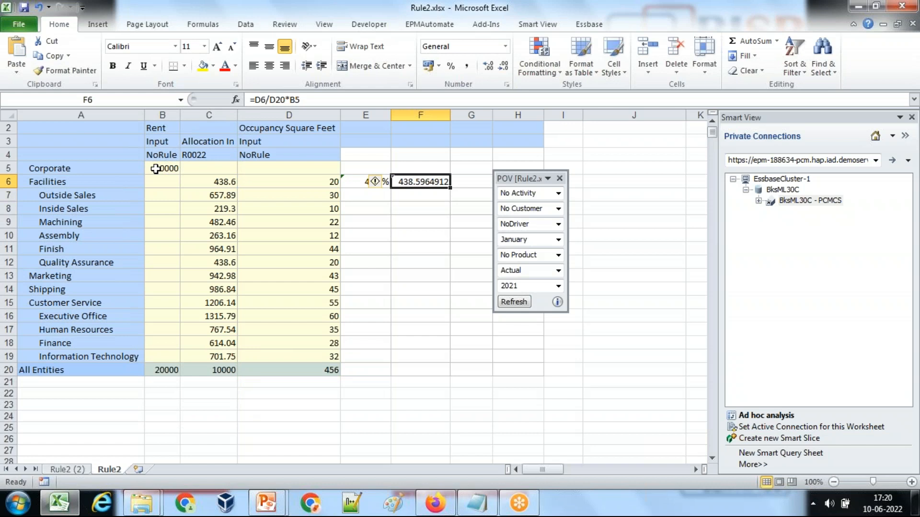
{"action": "left_click", "coordinate": [208, 182]}
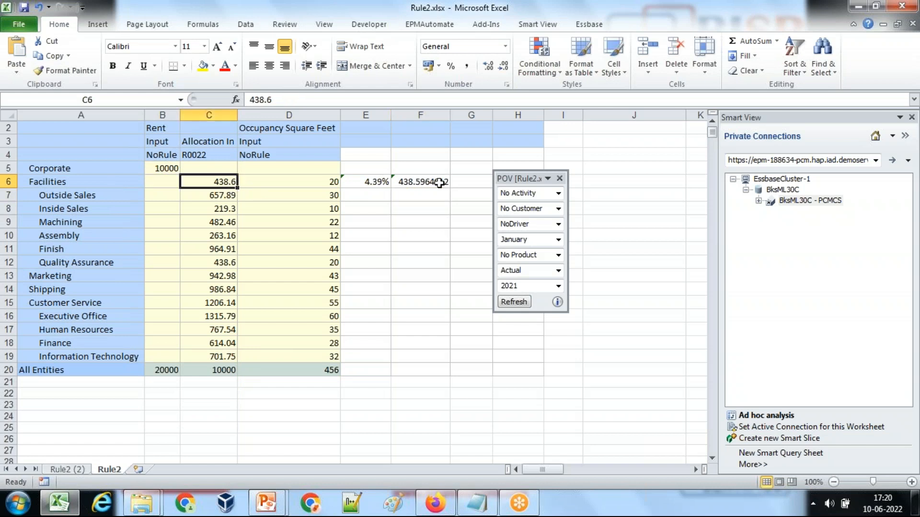
{"action": "left_click_drag", "start_coordinate": [365, 181], "coordinate": [420, 370]}
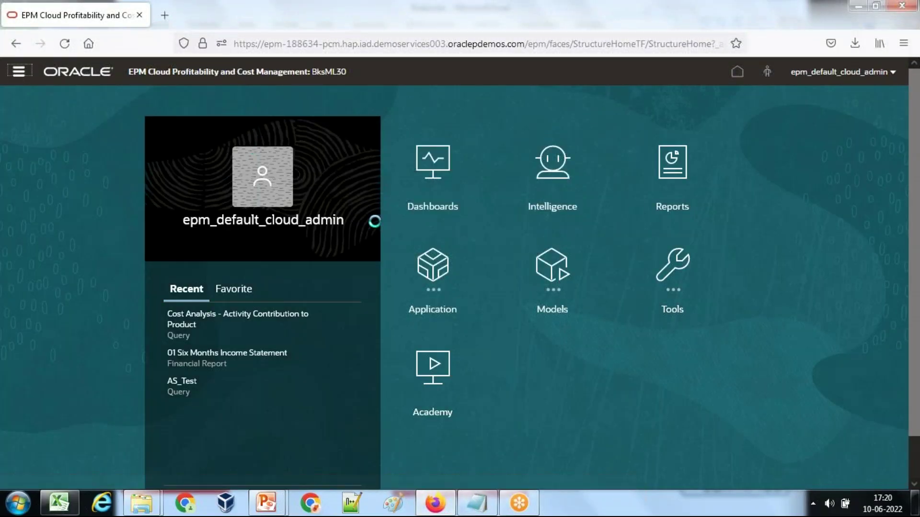
Step: Go to Rules under Administer from the Navigator menu
{"action": "left_click", "coordinate": [19, 72]}
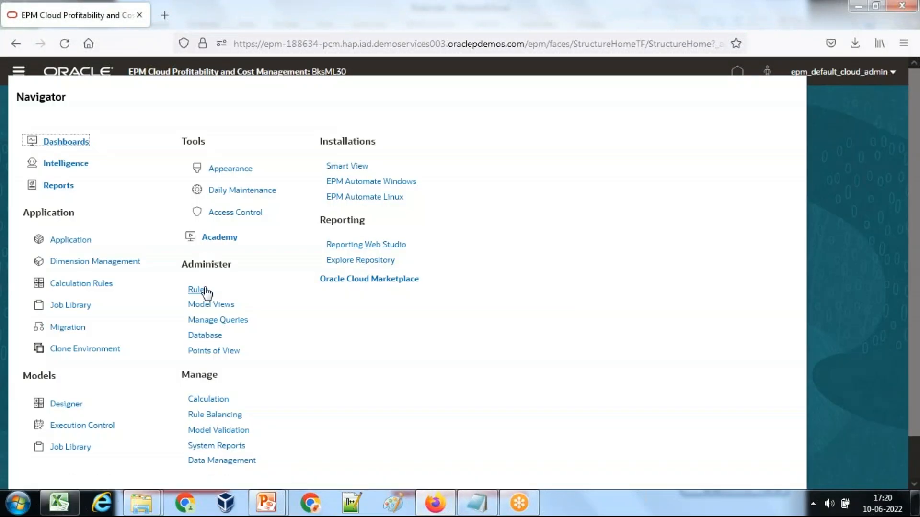
{"action": "left_click", "coordinate": [197, 289]}
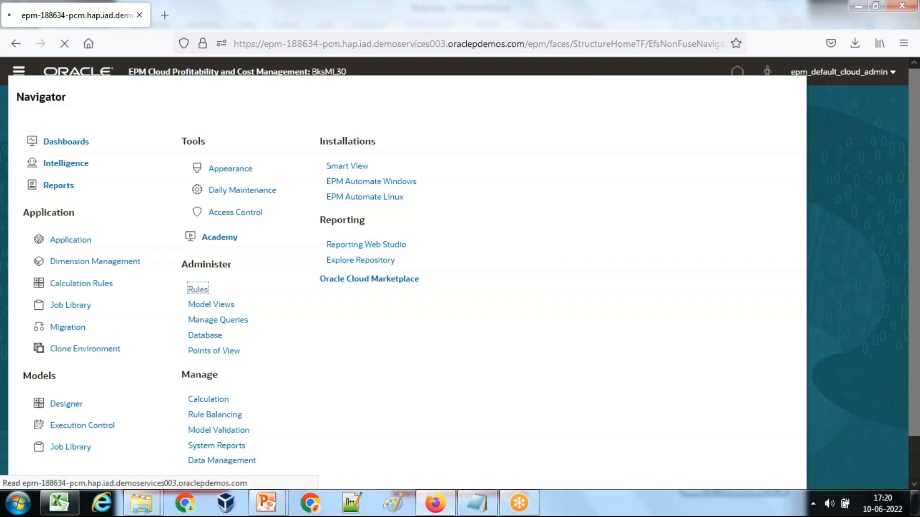
{"action": "left_click", "coordinate": [198, 288]}
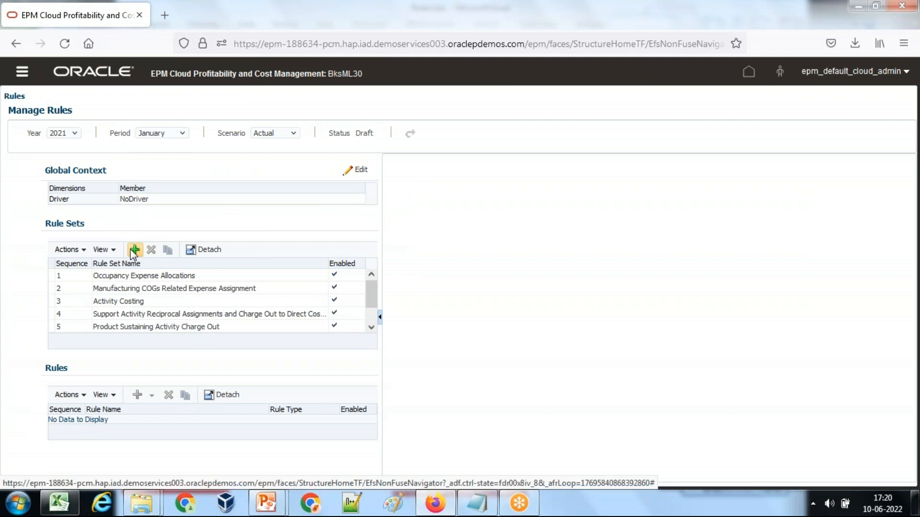
Step: Add rule set 'Rental Expense Allocation' described as based on Occupancy SQFT, fixing the spelling
{"action": "left_click", "coordinate": [134, 249]}
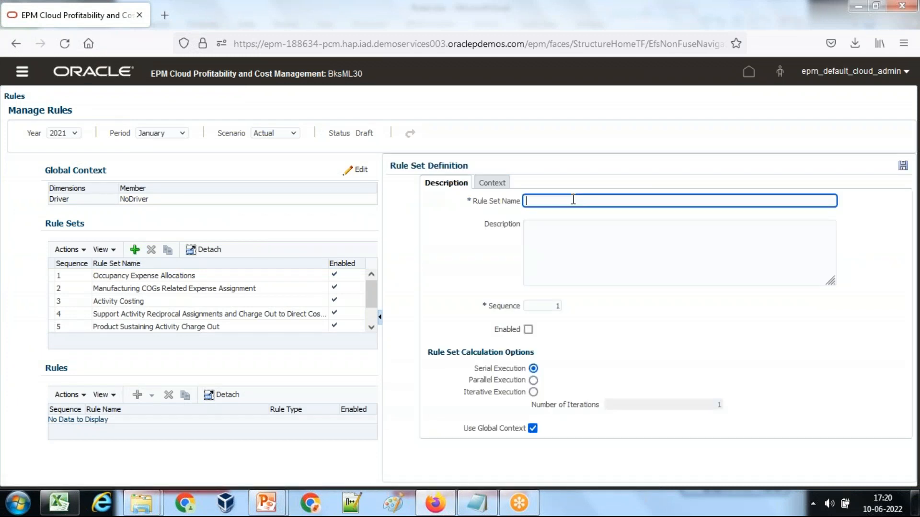
{"action": "type", "text": "Rental Expense Allocation"}
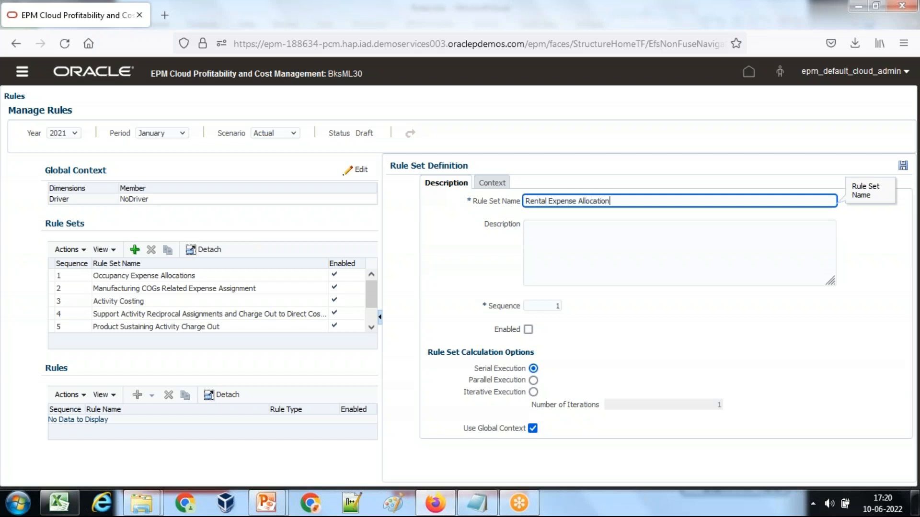
{"action": "type", "text": "Rental Expense Allocation Based o"}
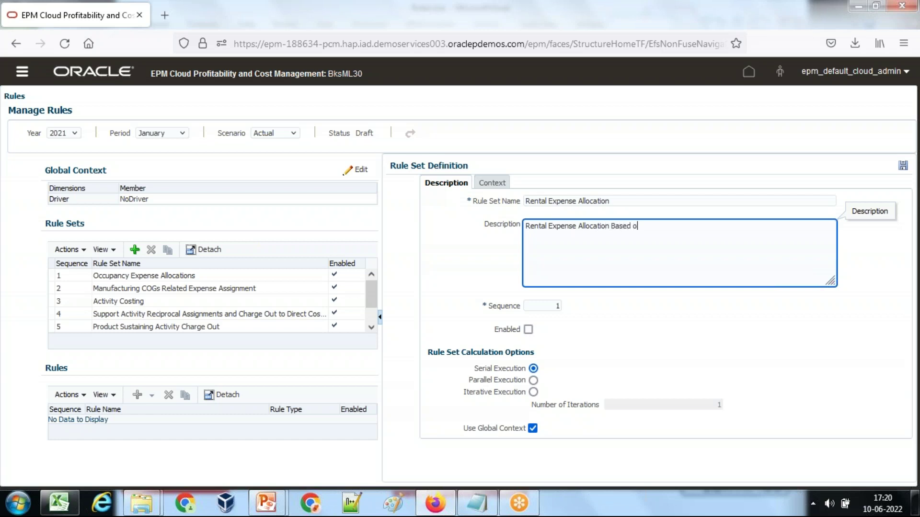
{"action": "type", "text": "n"}
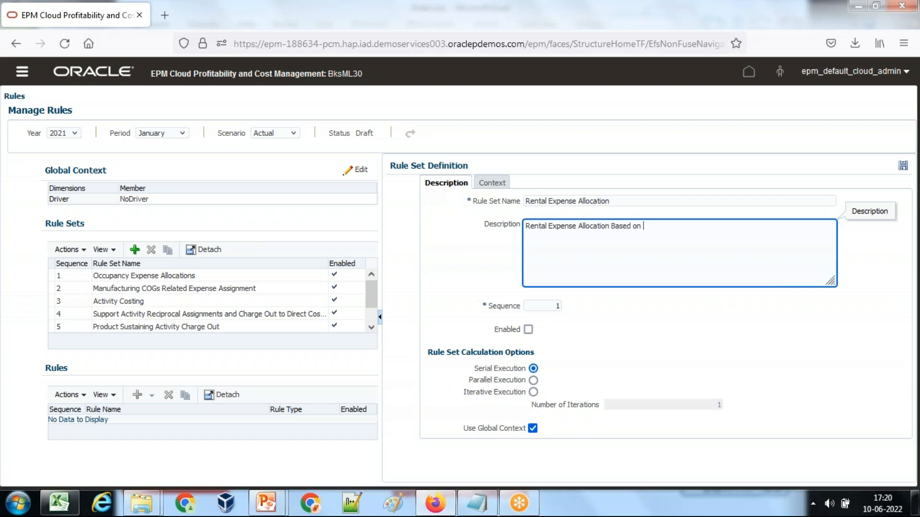
{"action": "type", "text": "Occupy"}
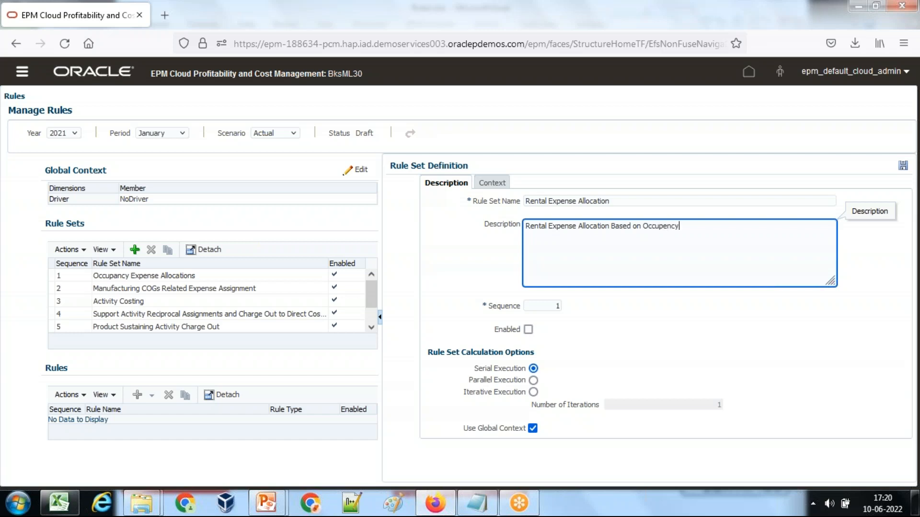
{"action": "type", "text": "SQFT"}
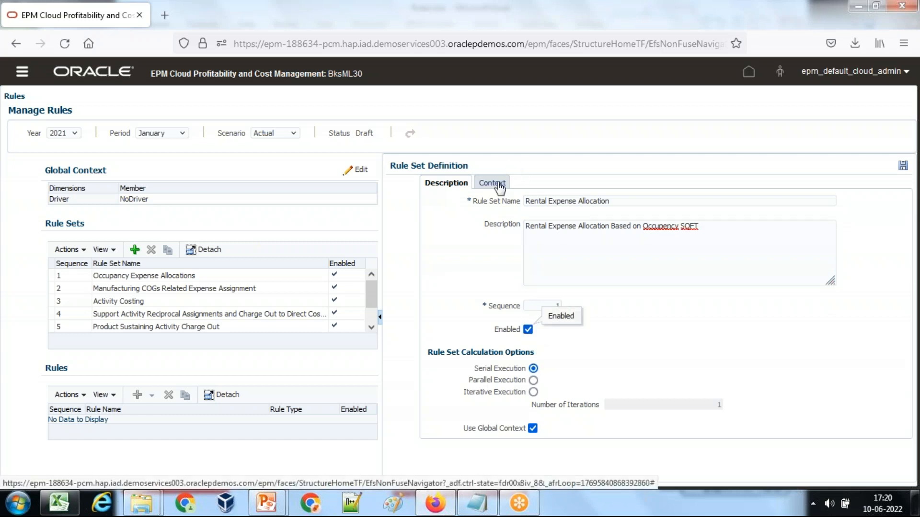
{"action": "right_click", "coordinate": [665, 227]}
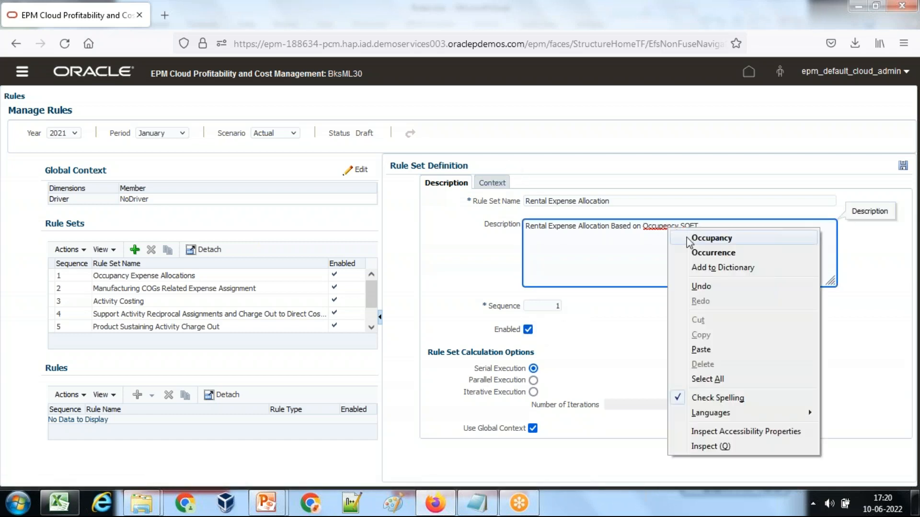
{"action": "left_click", "coordinate": [487, 182]}
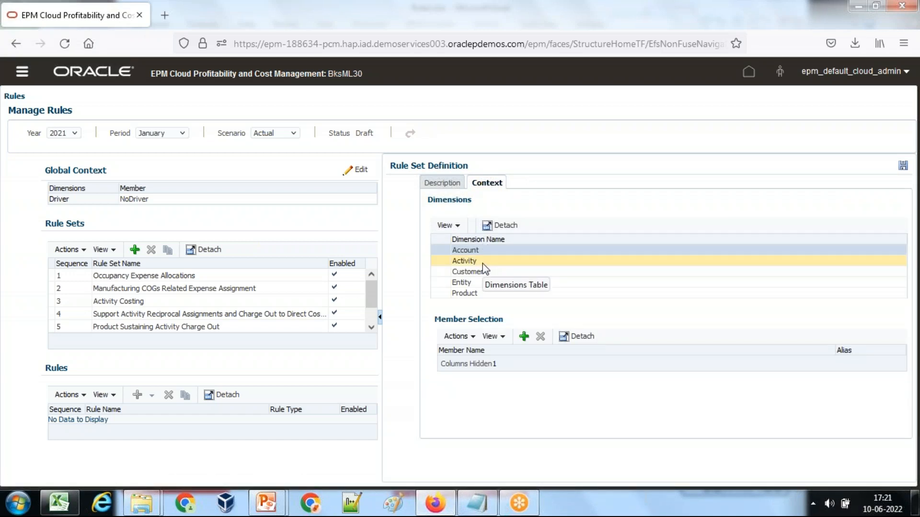
Step: Add Activity, Customer and Product to the context with NoActivity, NoCustomer and NoProduct
{"action": "left_click", "coordinate": [465, 261]}
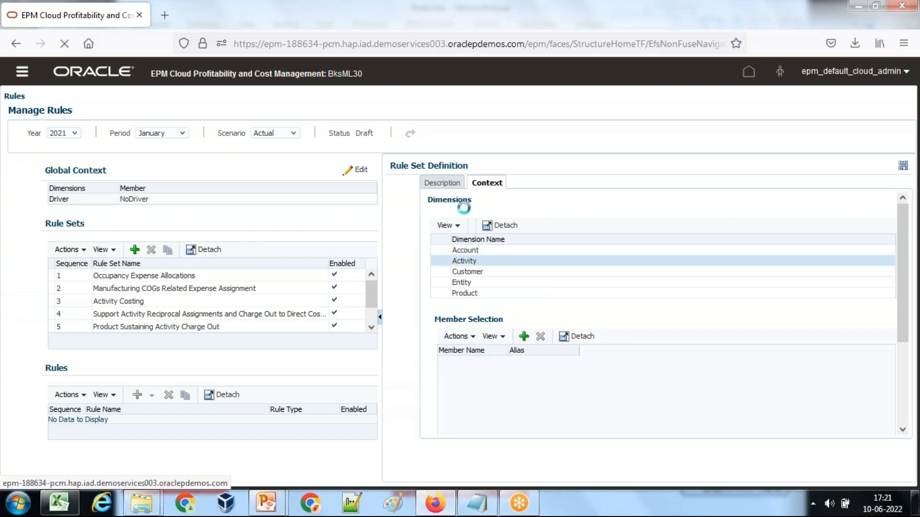
{"action": "left_click", "coordinate": [464, 293]}
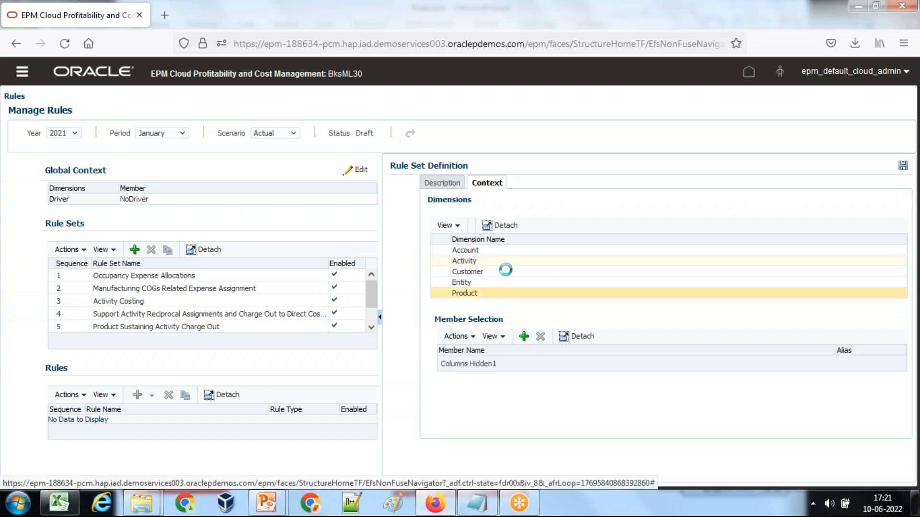
{"action": "left_click", "coordinate": [523, 337]}
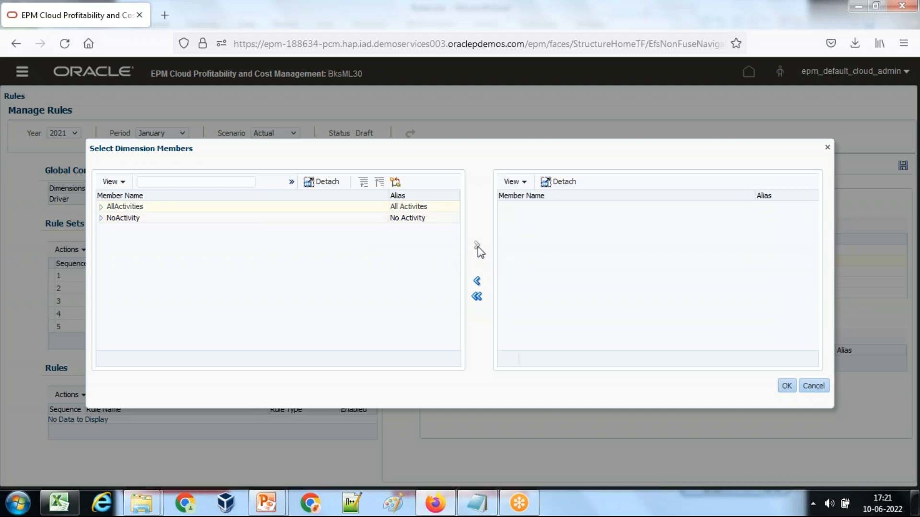
{"action": "left_click", "coordinate": [123, 218]}
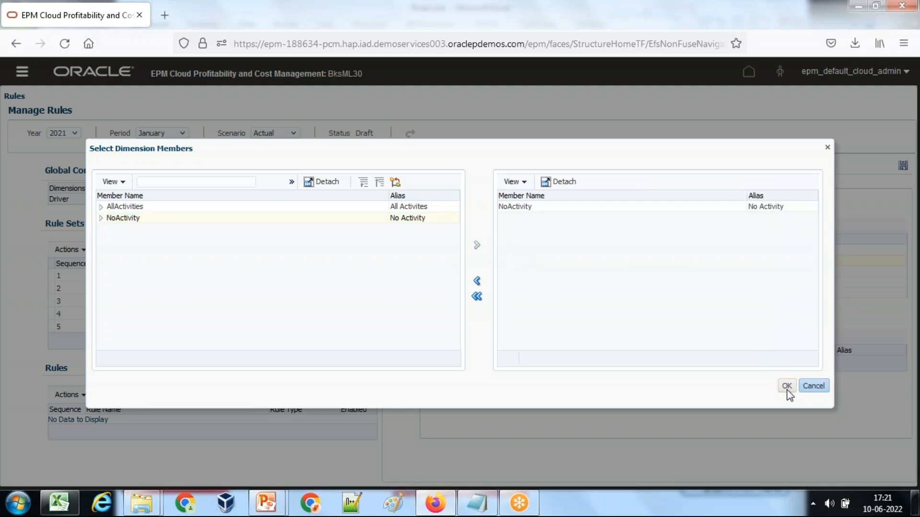
{"action": "left_click", "coordinate": [787, 385]}
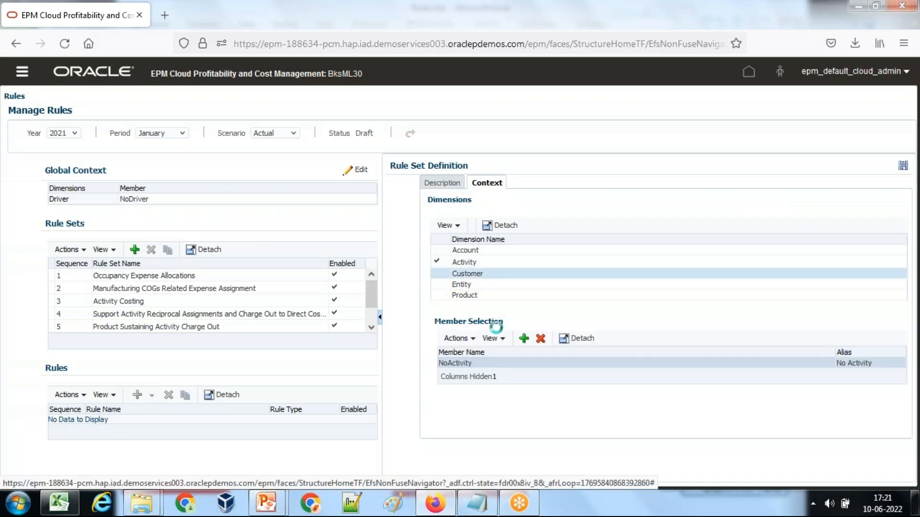
{"action": "left_click", "coordinate": [524, 338]}
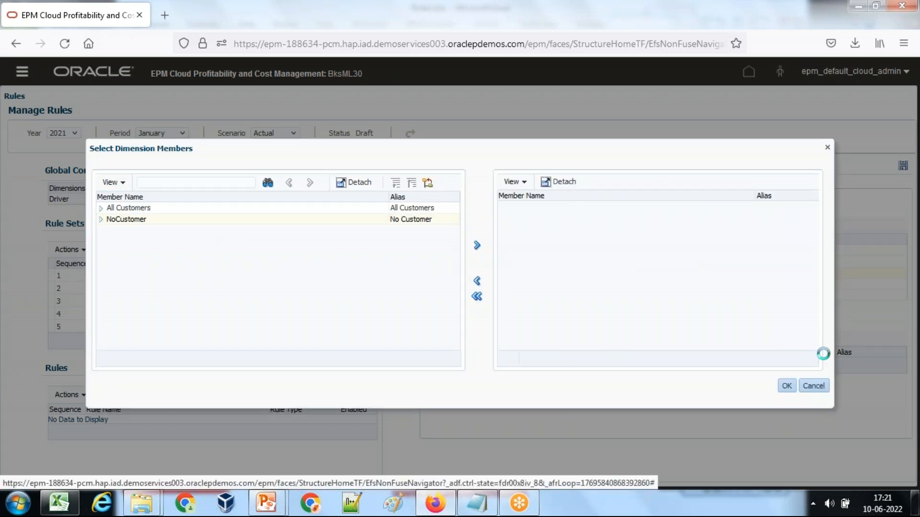
{"action": "left_click", "coordinate": [786, 386]}
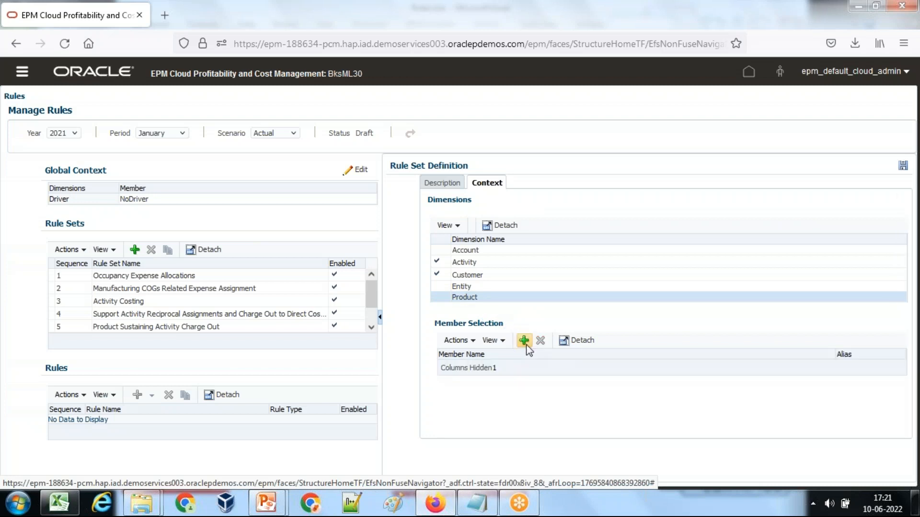
{"action": "left_click", "coordinate": [524, 341]}
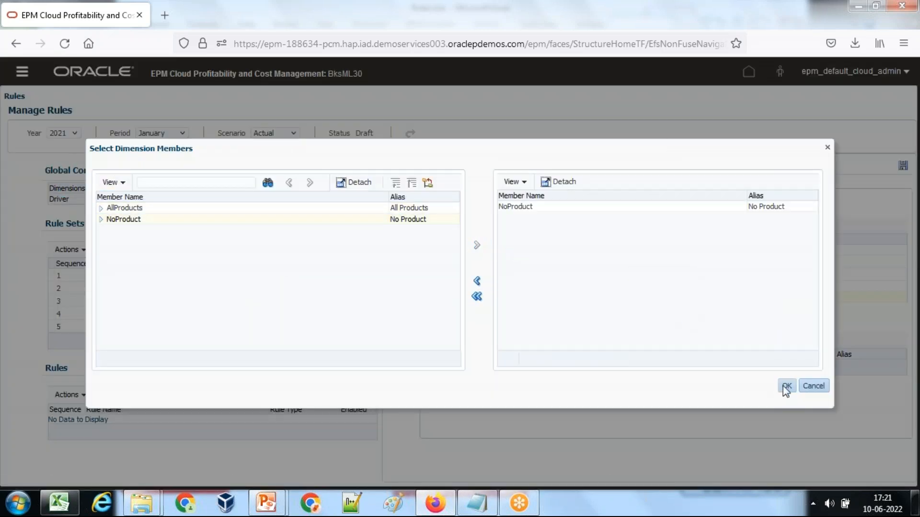
{"action": "left_click", "coordinate": [789, 385]}
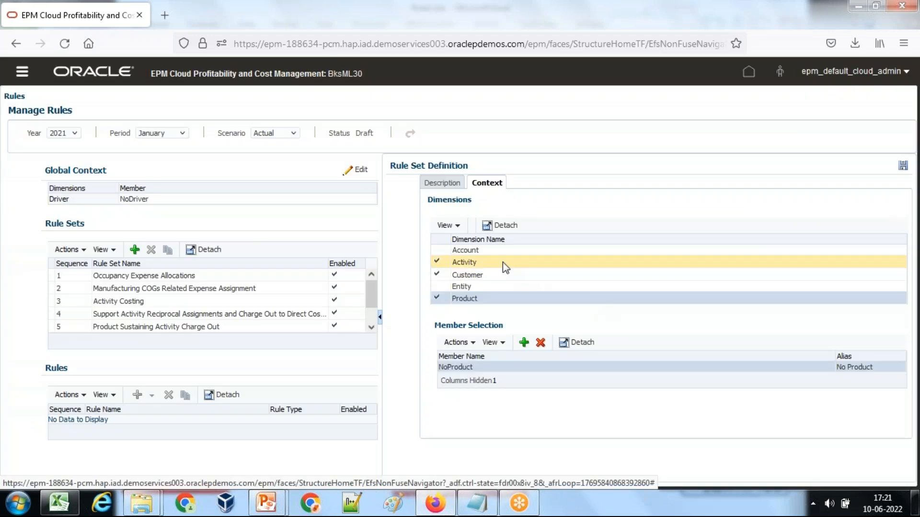
{"action": "mouse_move", "coordinate": [490, 264]}
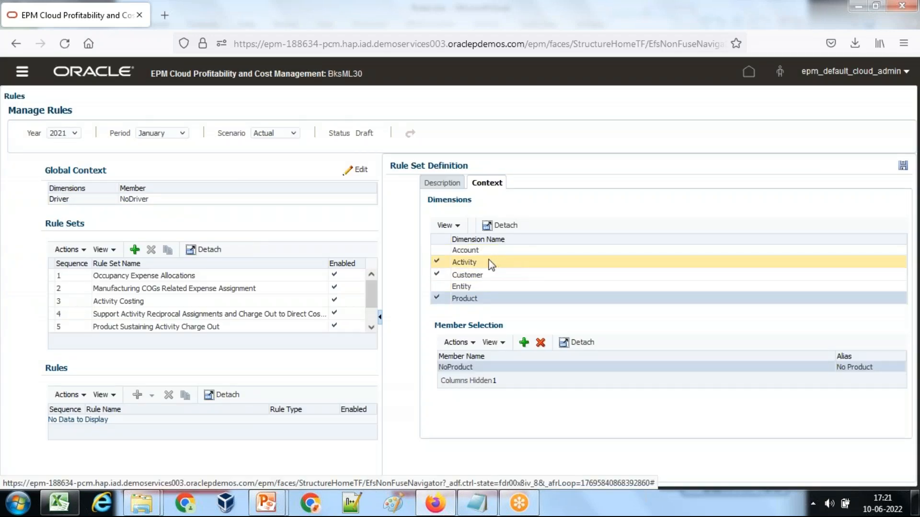
{"action": "left_click", "coordinate": [465, 250]}
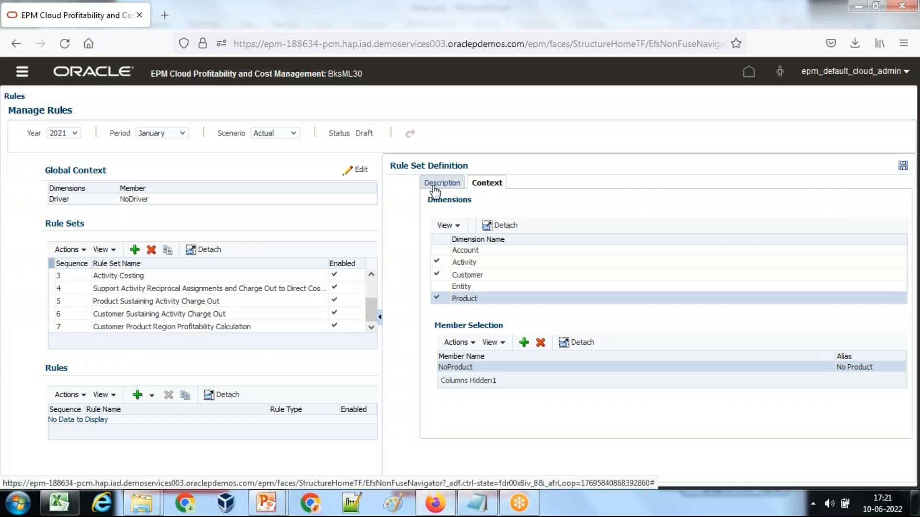
Step: Give the rule set sequence 8 and add a new allocation rule to it
{"action": "left_click", "coordinate": [442, 182]}
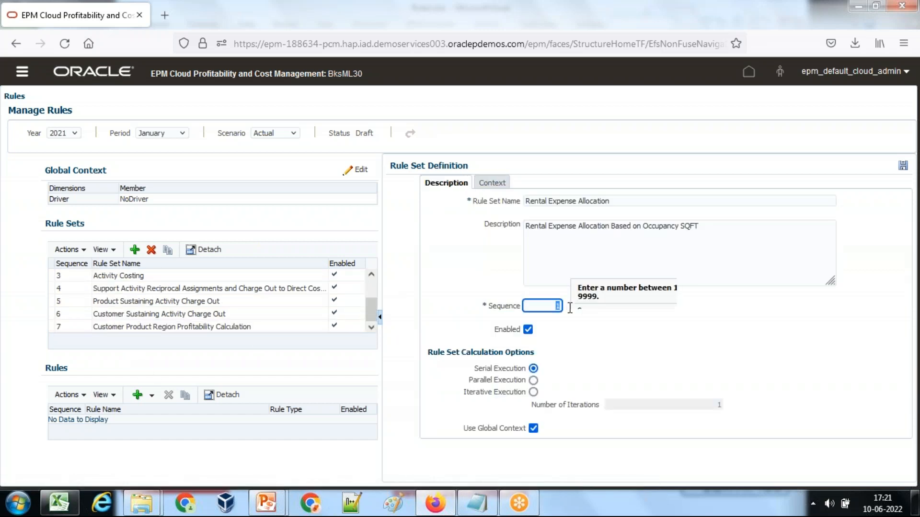
{"action": "type", "text": "8"}
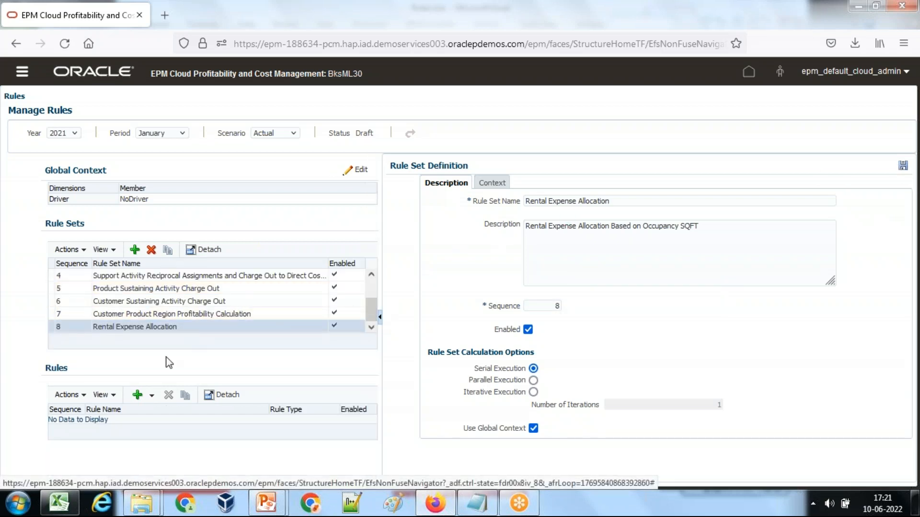
{"action": "left_click", "coordinate": [151, 395]}
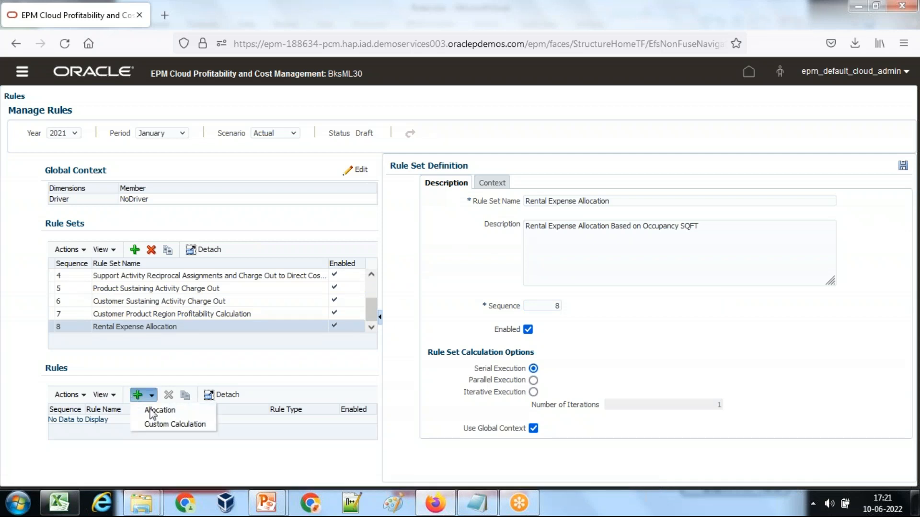
{"action": "mouse_move", "coordinate": [160, 411]}
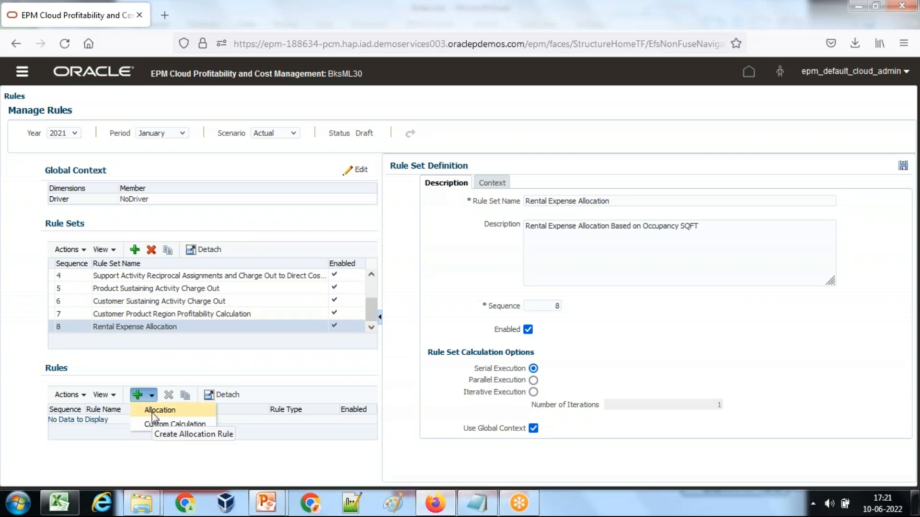
{"action": "mouse_move", "coordinate": [170, 413]}
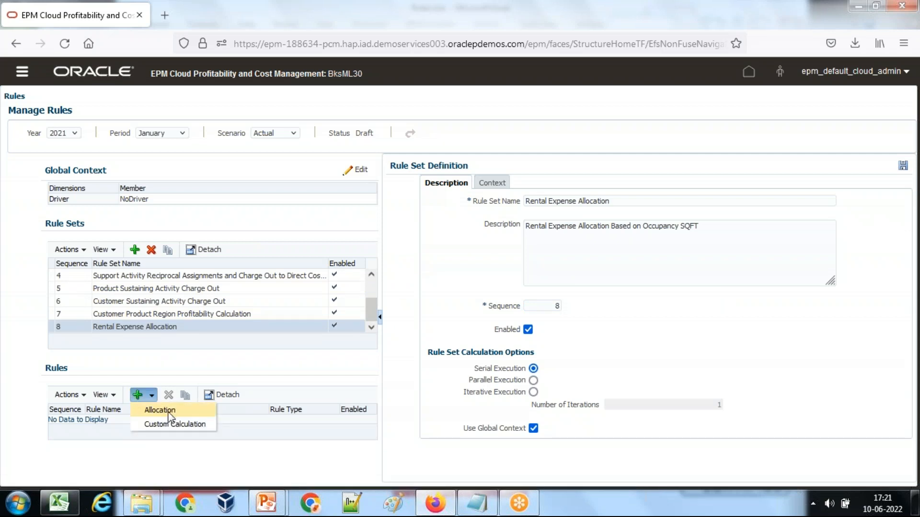
{"action": "left_click", "coordinate": [159, 411]}
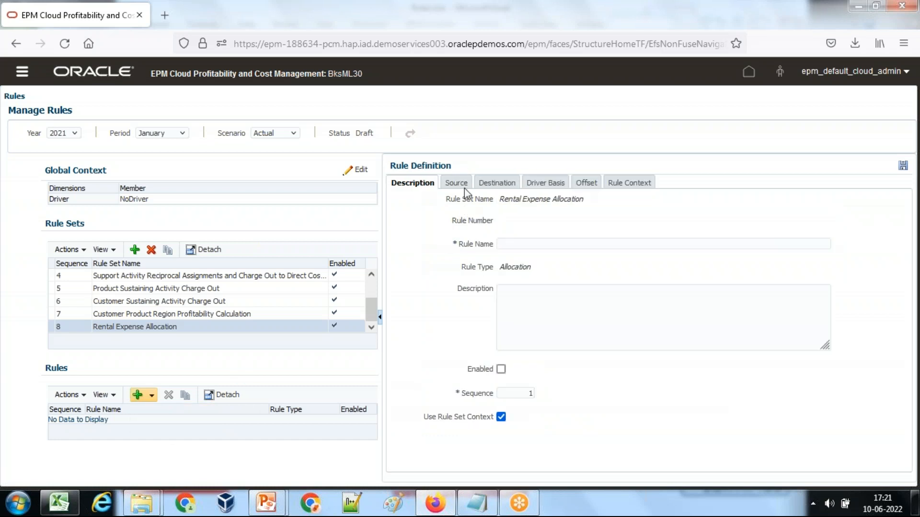
Step: Name the rule RentalExpense_By_SQFT, describe it as SQFT rent from Corporate to departments, and enable it
{"action": "left_click", "coordinate": [662, 243]}
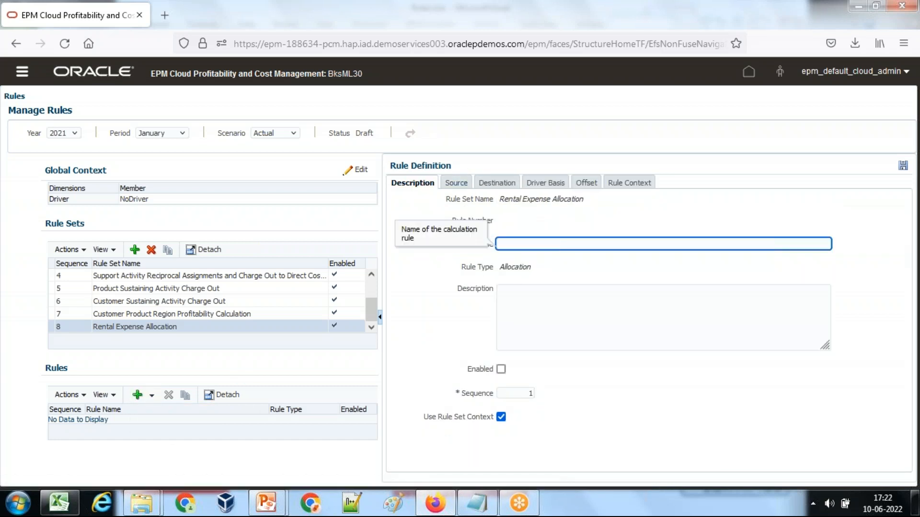
{"action": "type", "text": "RentalExpense_By_SQFT"}
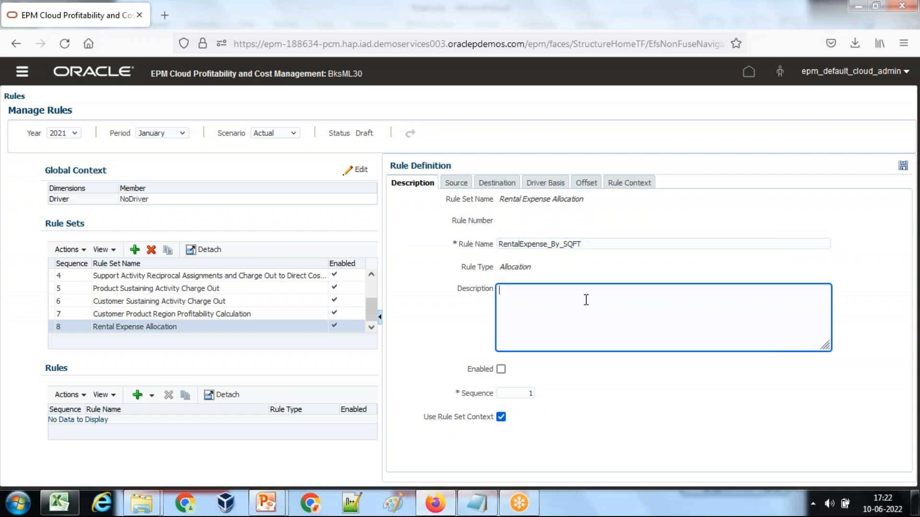
{"action": "type", "text": "Rental Expense by SQ"}
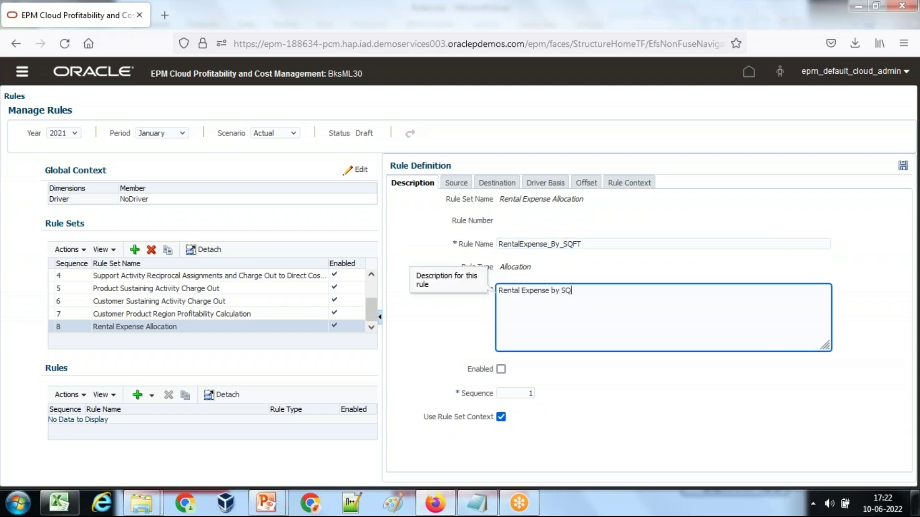
{"action": "type", "text": "Ft fromCo"}
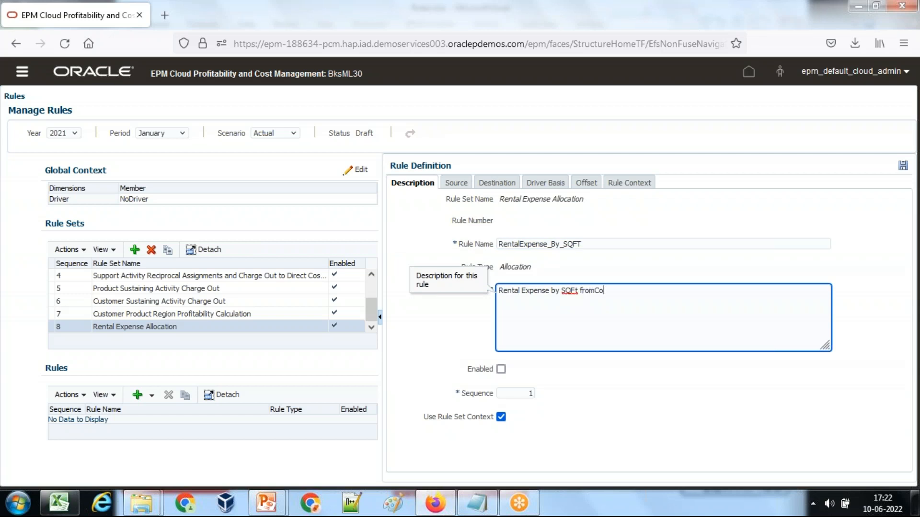
{"action": "type", "text": "rporate to ind"}
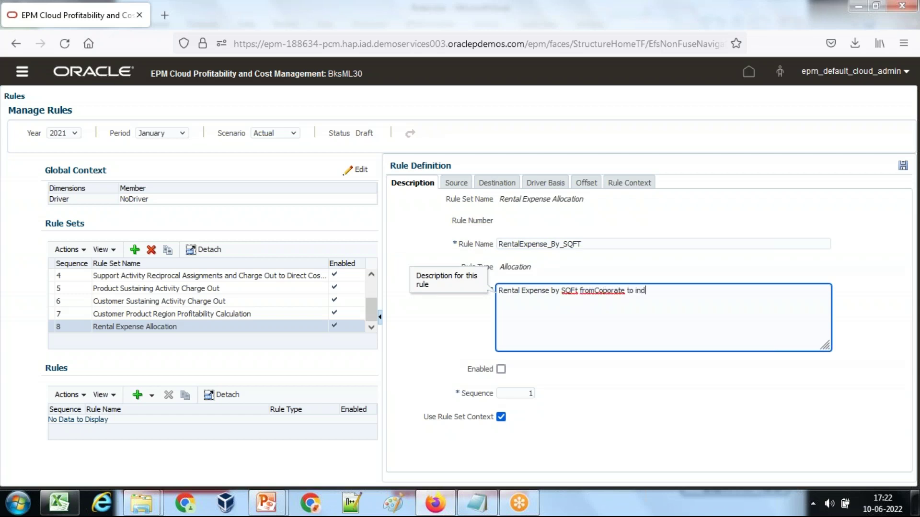
{"action": "type", "text": "ividi"}
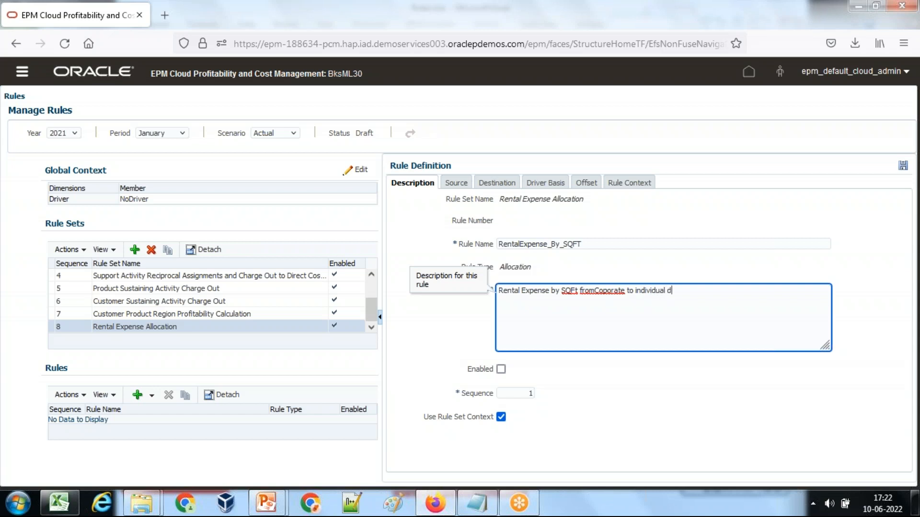
{"action": "type", "text": "epartment"}
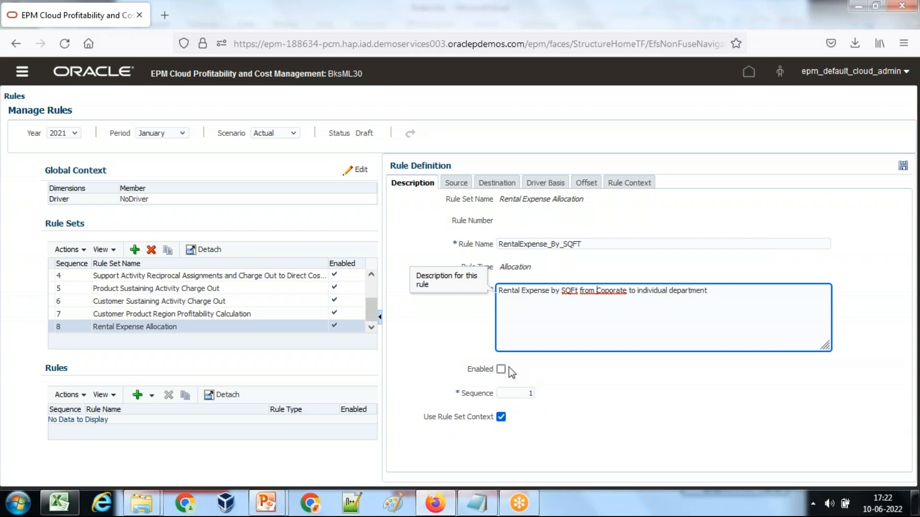
{"action": "left_click", "coordinate": [501, 369]}
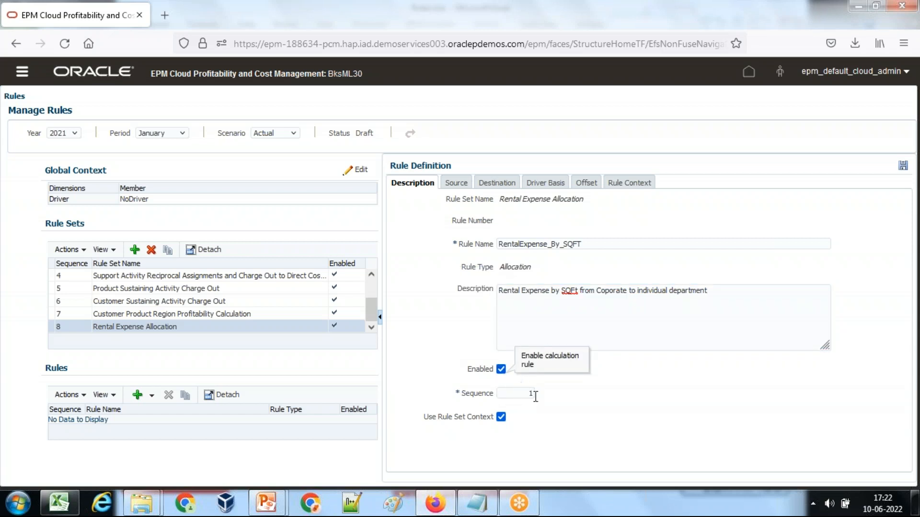
{"action": "left_click", "coordinate": [515, 394]}
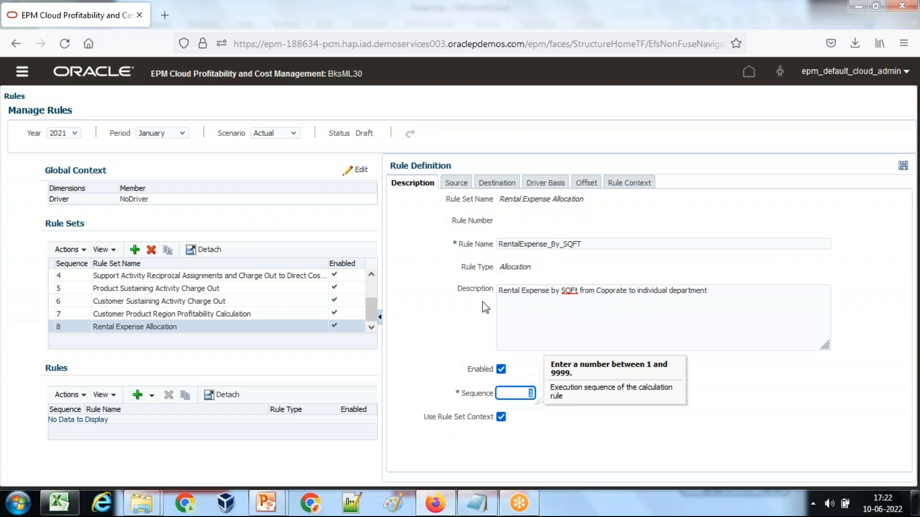
{"action": "mouse_move", "coordinate": [376, 383]}
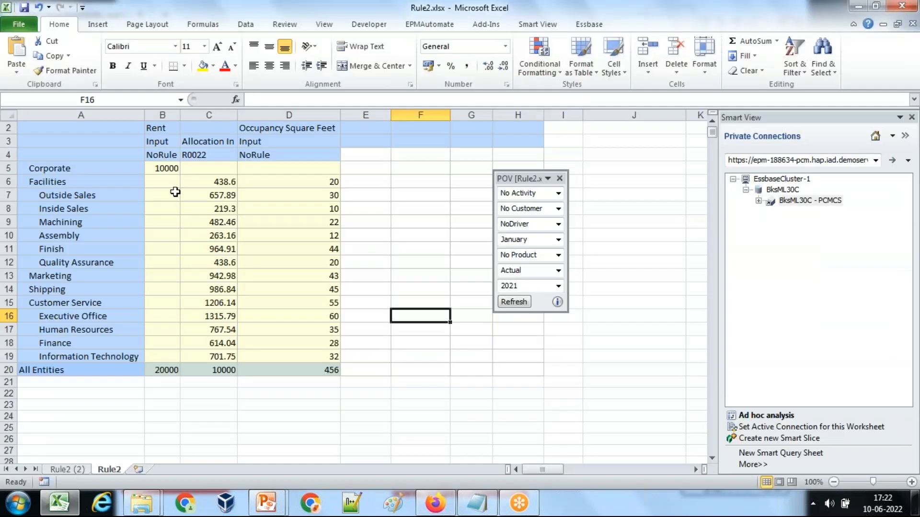
Step: Fill the Corporate (A5) and Rent (B2) cells yellow in Excel
{"action": "left_click", "coordinate": [81, 168]}
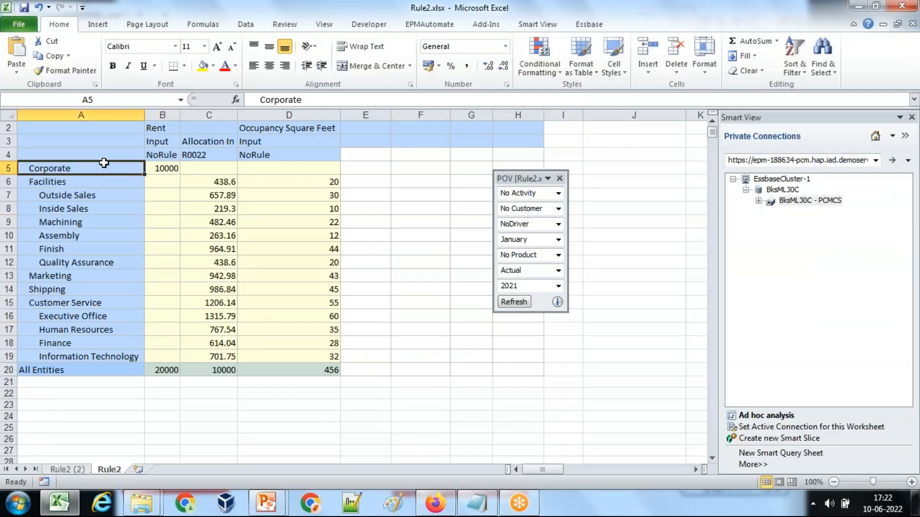
{"action": "left_click", "coordinate": [162, 128]}
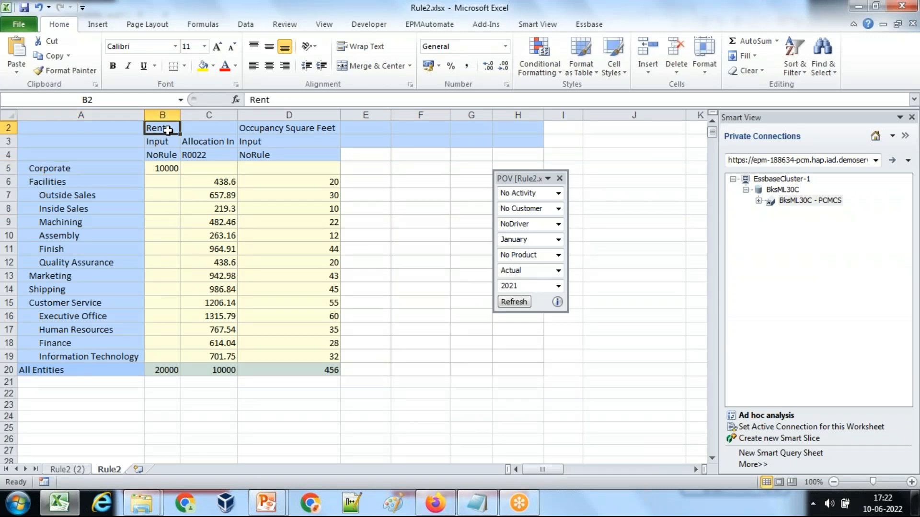
{"action": "left_click", "coordinate": [49, 168]}
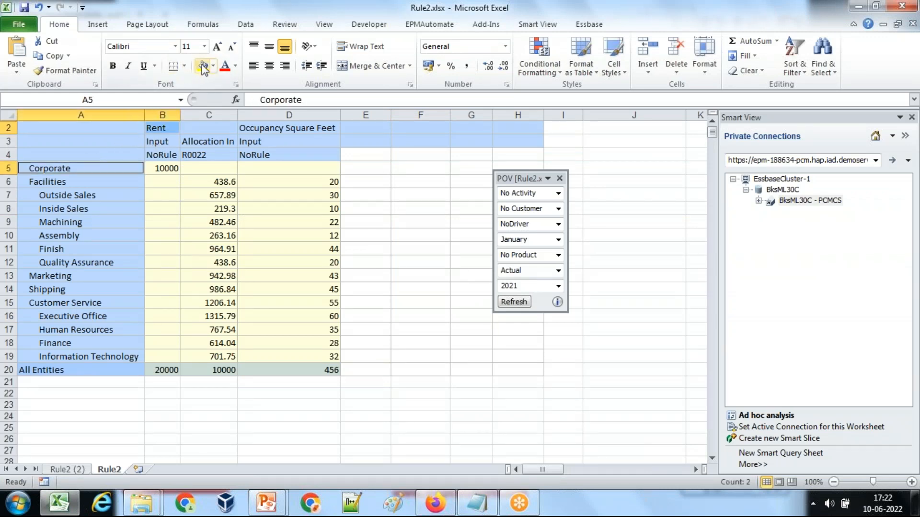
{"action": "left_click", "coordinate": [162, 127]}
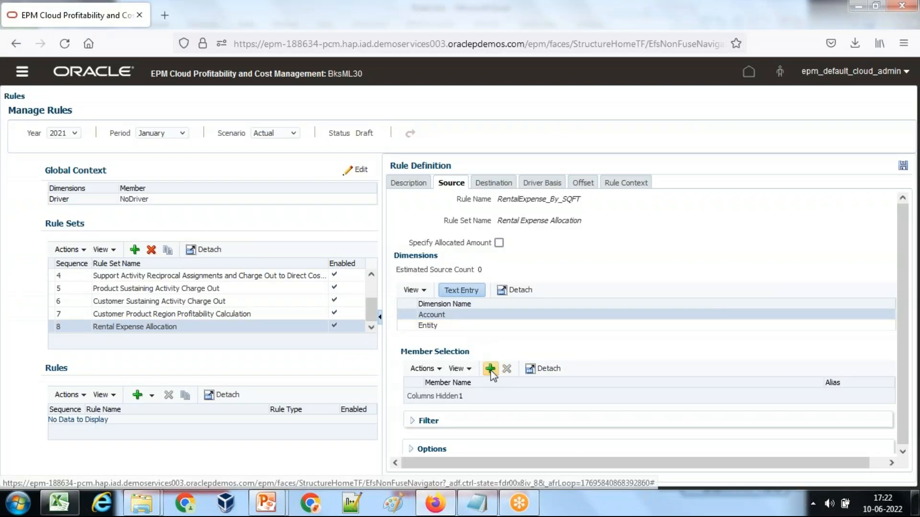
Step: Set the source Account to Rent and pick CC1001 Corporate under All_Entities
{"action": "left_click", "coordinate": [490, 369]}
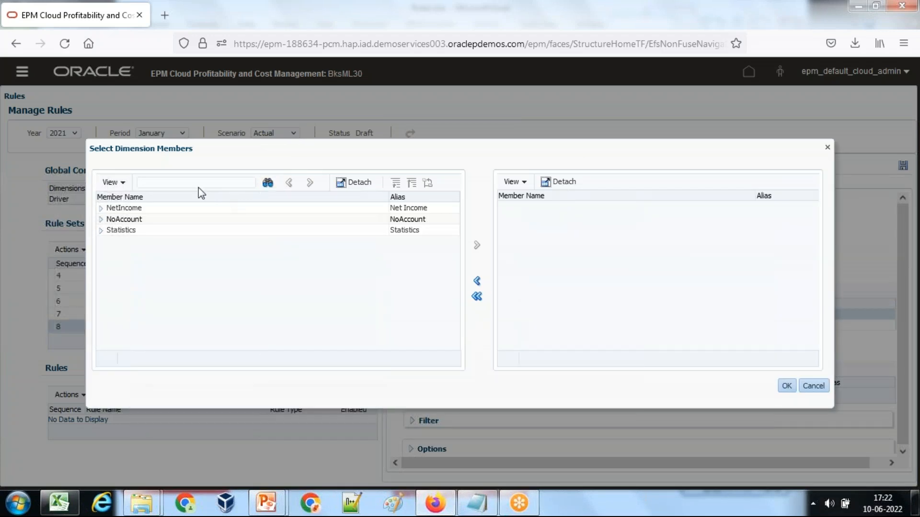
{"action": "type", "text": "Rent"}
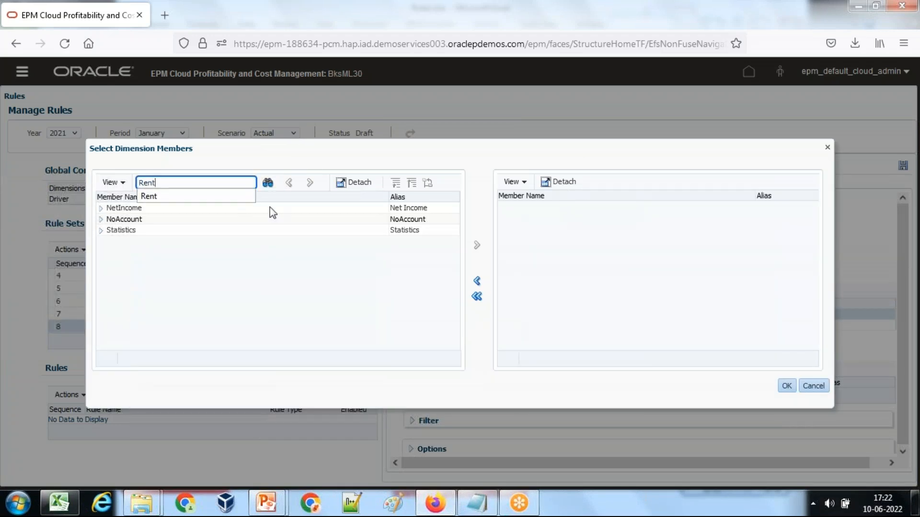
{"action": "left_click", "coordinate": [267, 183]}
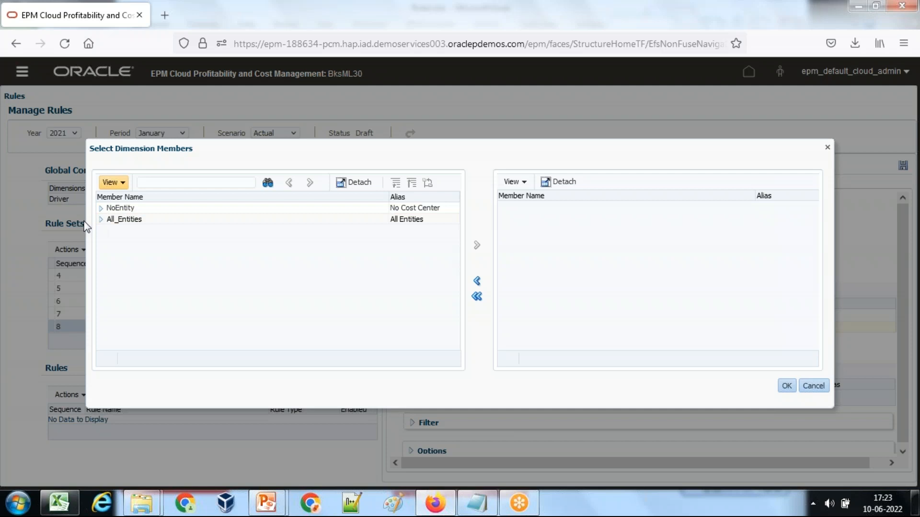
{"action": "left_click", "coordinate": [101, 219]}
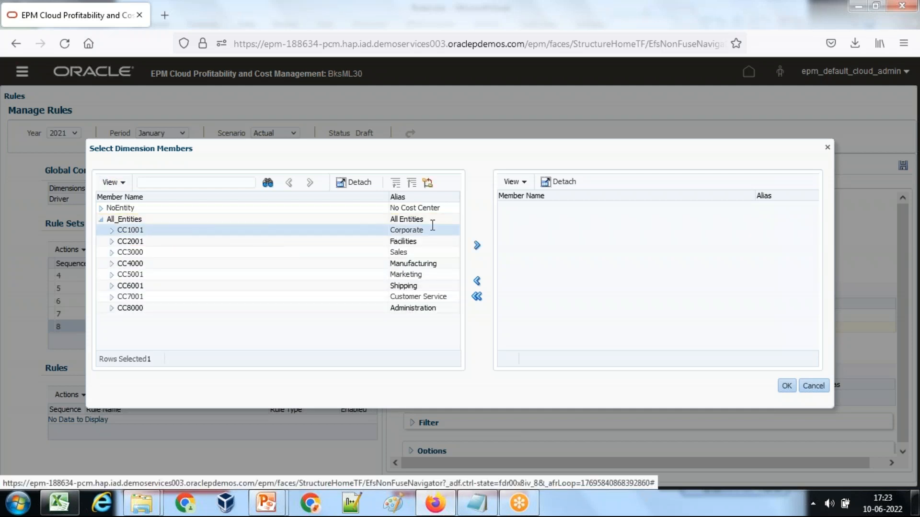
{"action": "left_click", "coordinate": [477, 245]}
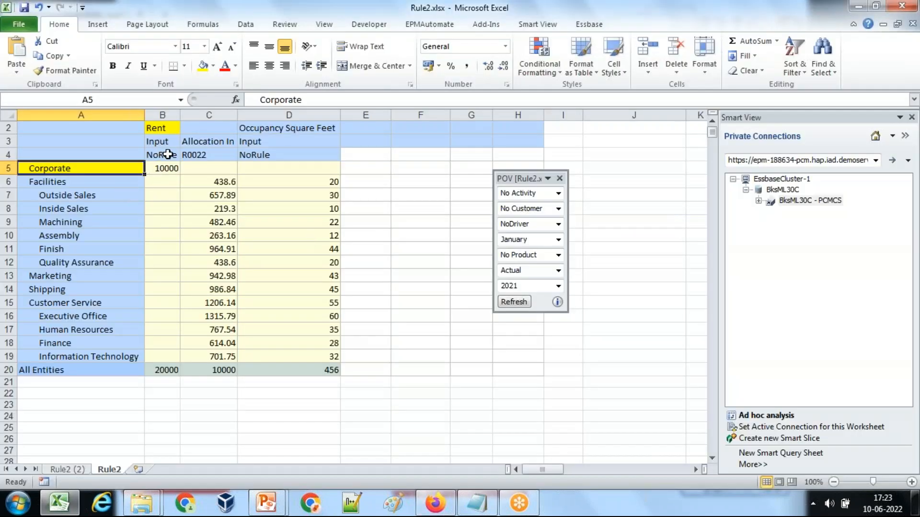
{"action": "left_click", "coordinate": [162, 142]}
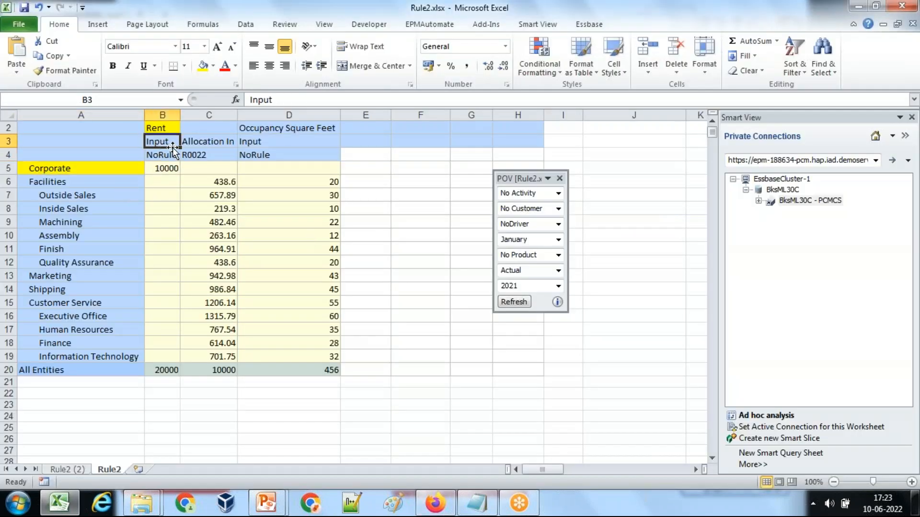
{"action": "left_click", "coordinate": [161, 154]}
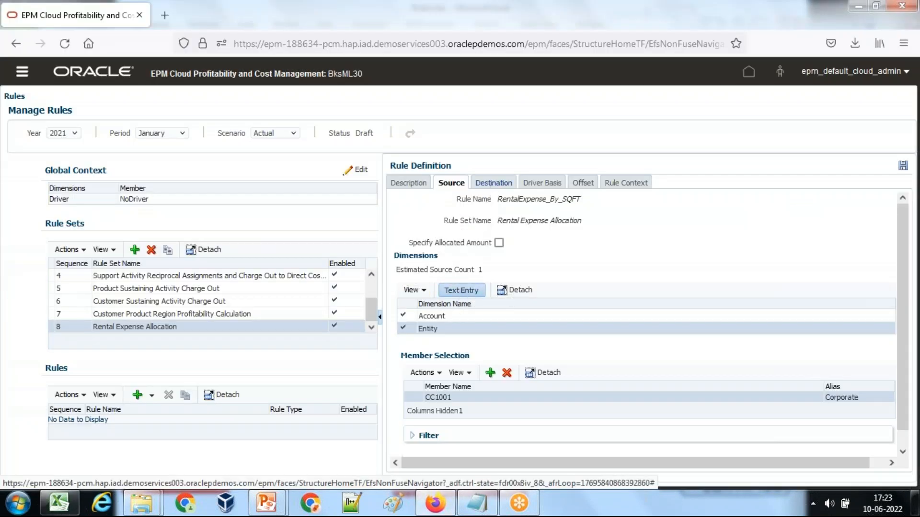
{"action": "left_click", "coordinate": [493, 183]}
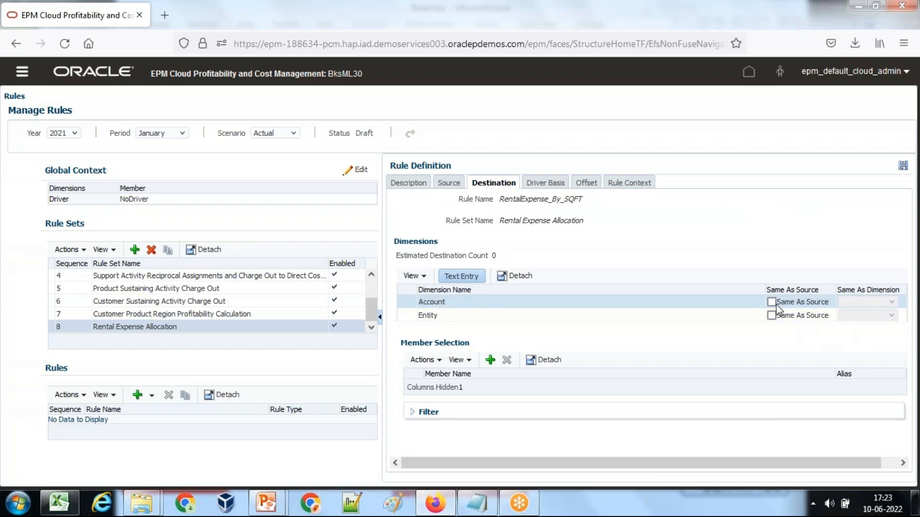
{"action": "left_click", "coordinate": [60, 504]}
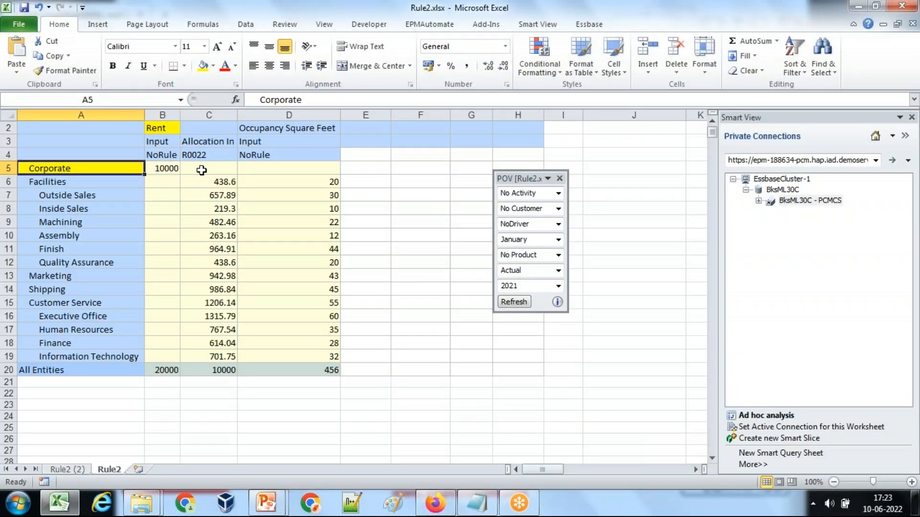
{"action": "left_click_drag", "start_coordinate": [209, 181], "coordinate": [208, 356]}
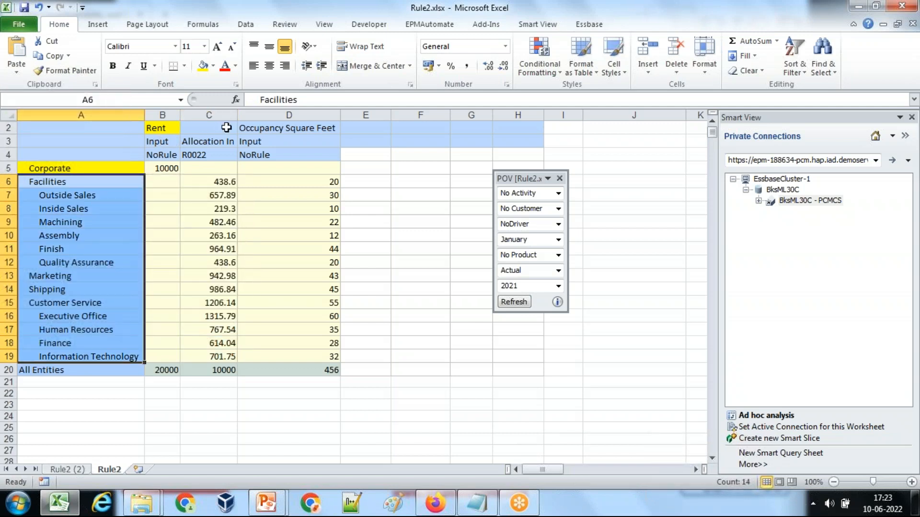
{"action": "left_click", "coordinate": [537, 24]}
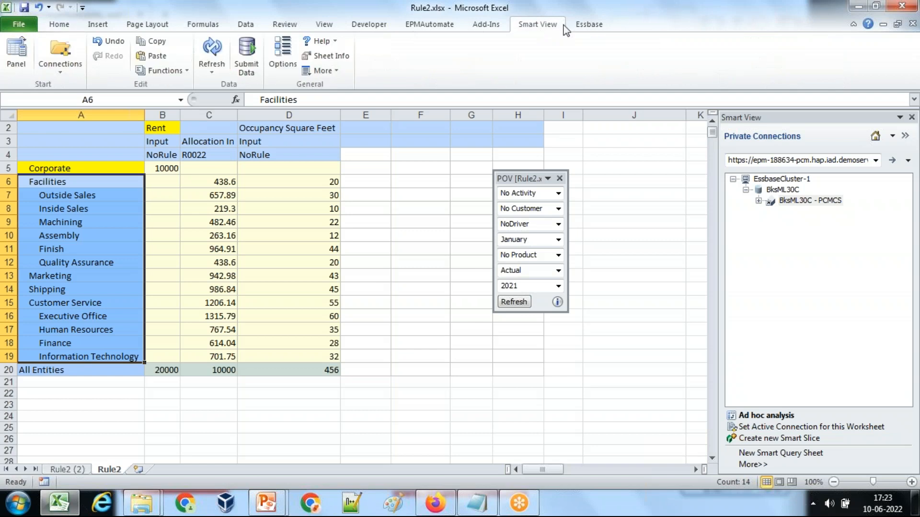
{"action": "left_click", "coordinate": [589, 24]}
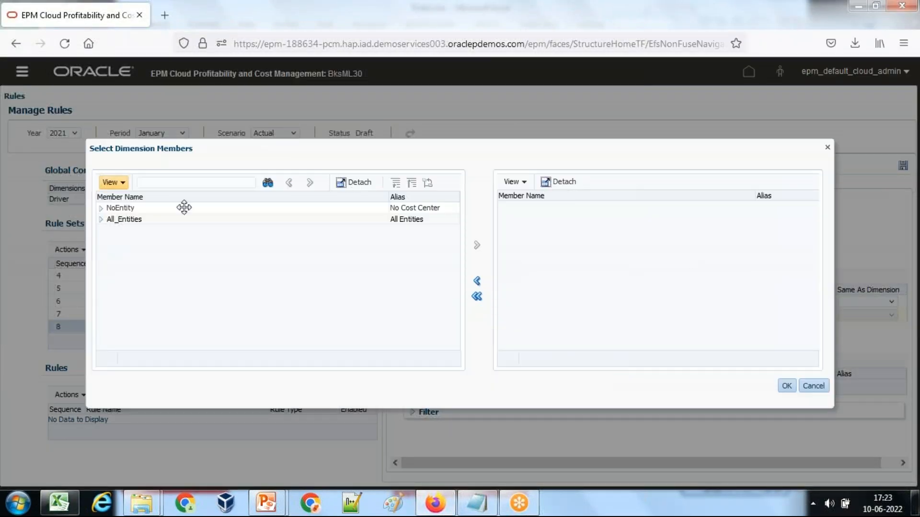
Step: Add All_Entities, Facilities, Manufacturing departments and other cost centres as destination Entity members
{"action": "left_click", "coordinate": [100, 220]}
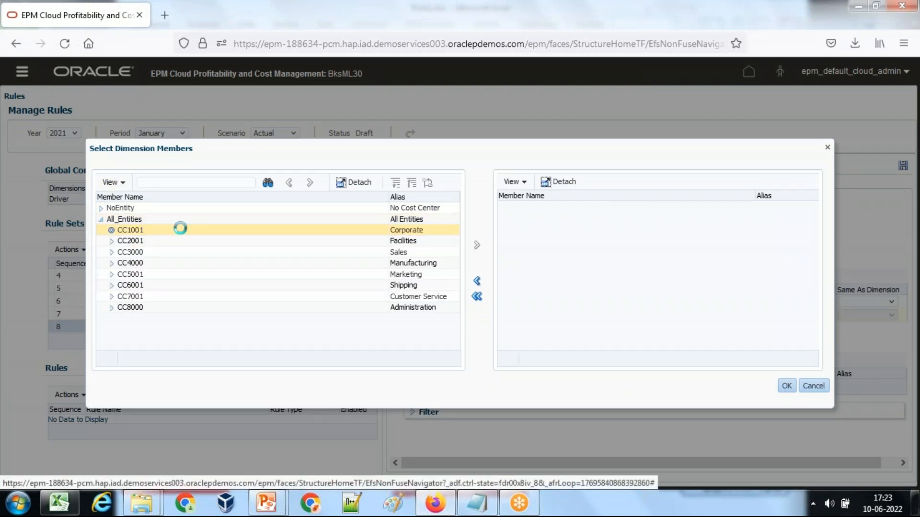
{"action": "left_click", "coordinate": [130, 240]}
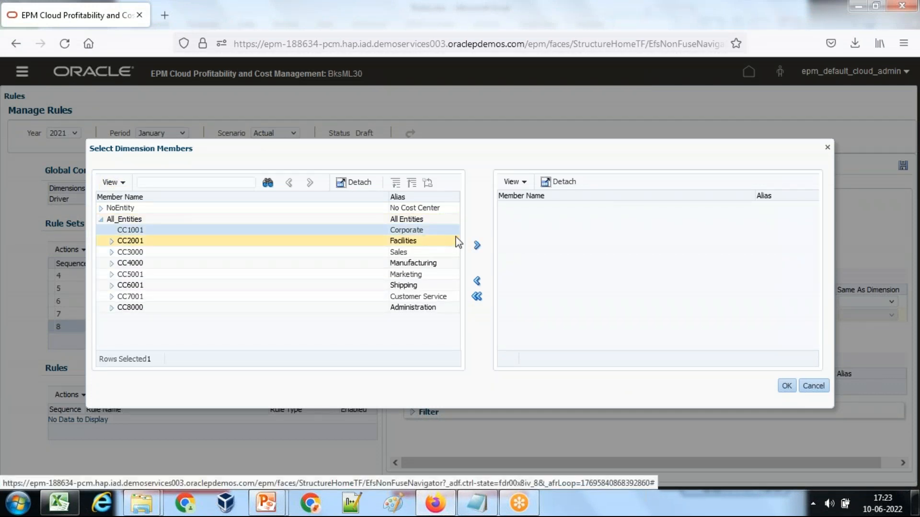
{"action": "left_click", "coordinate": [477, 245]}
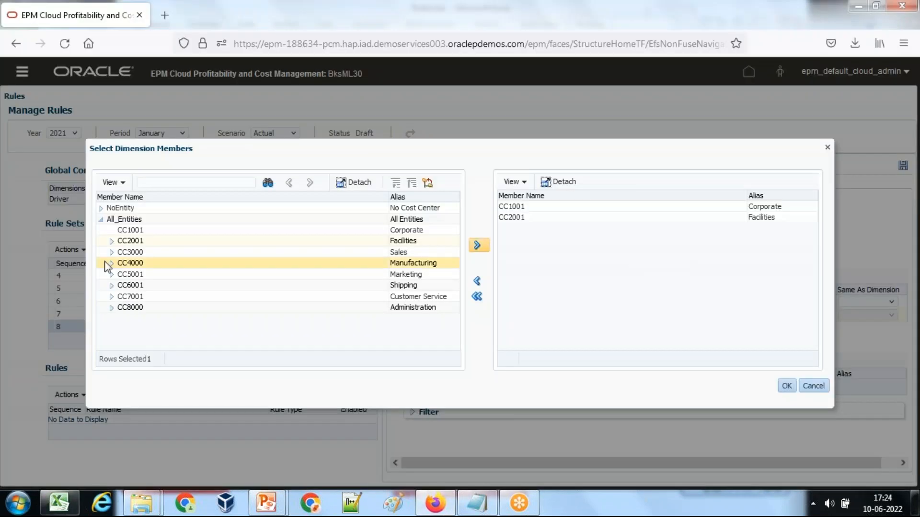
{"action": "left_click", "coordinate": [111, 252]}
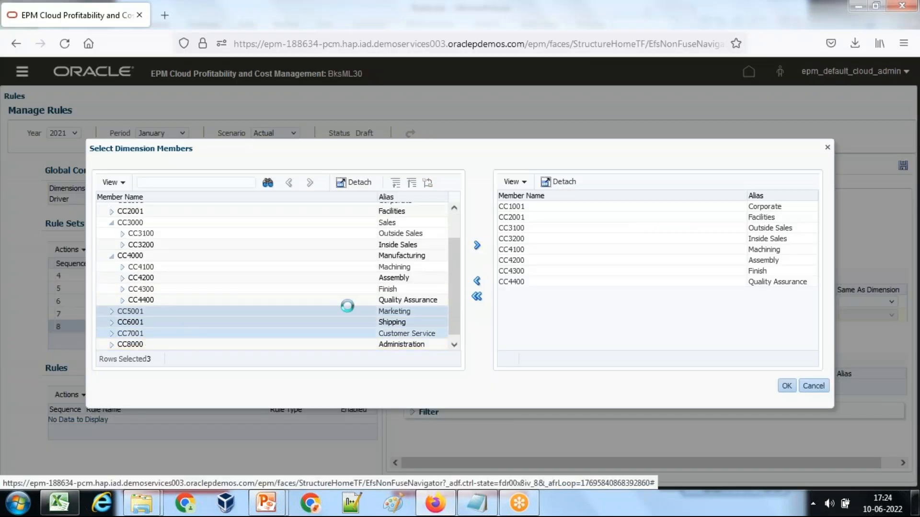
{"action": "left_click", "coordinate": [59, 502]}
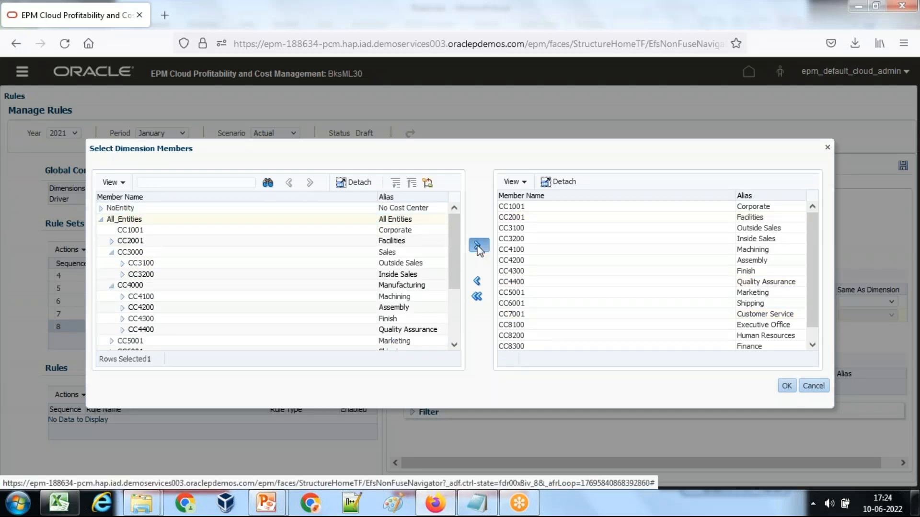
{"action": "left_click", "coordinate": [478, 246]}
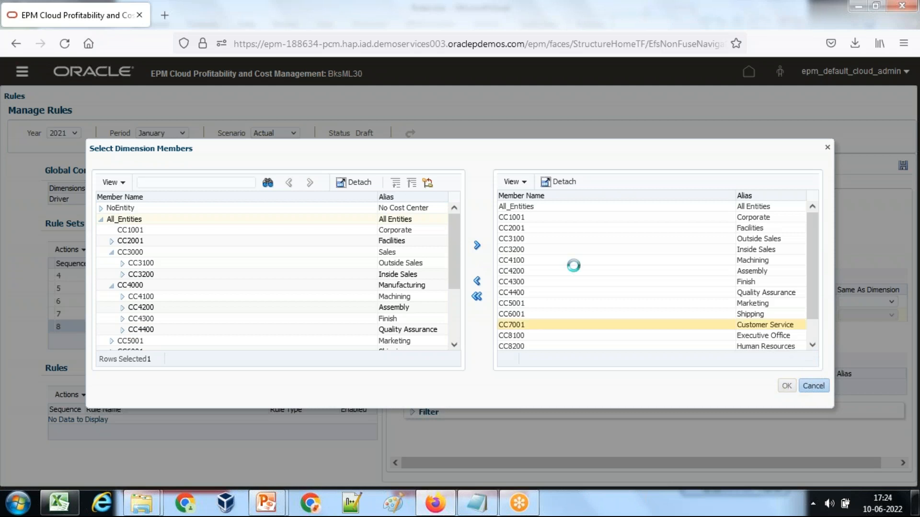
{"action": "left_click", "coordinate": [786, 385]}
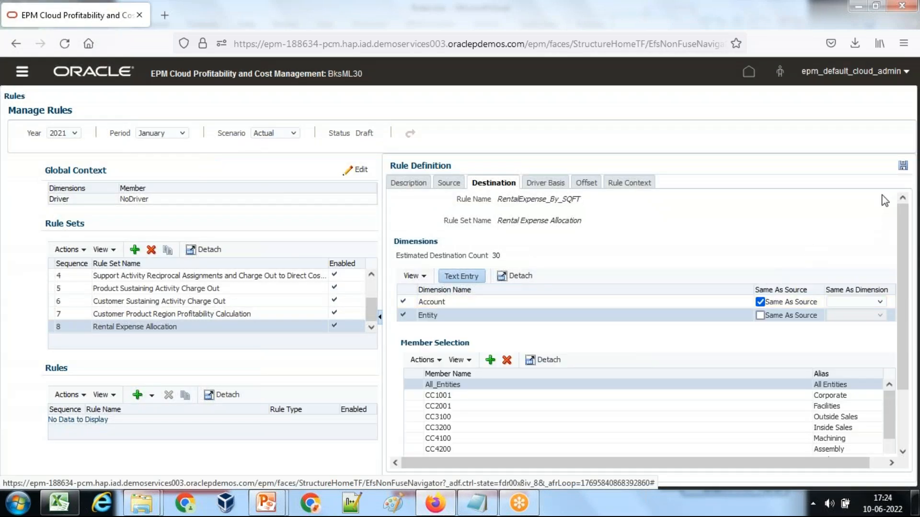
{"action": "mouse_move", "coordinate": [546, 183]}
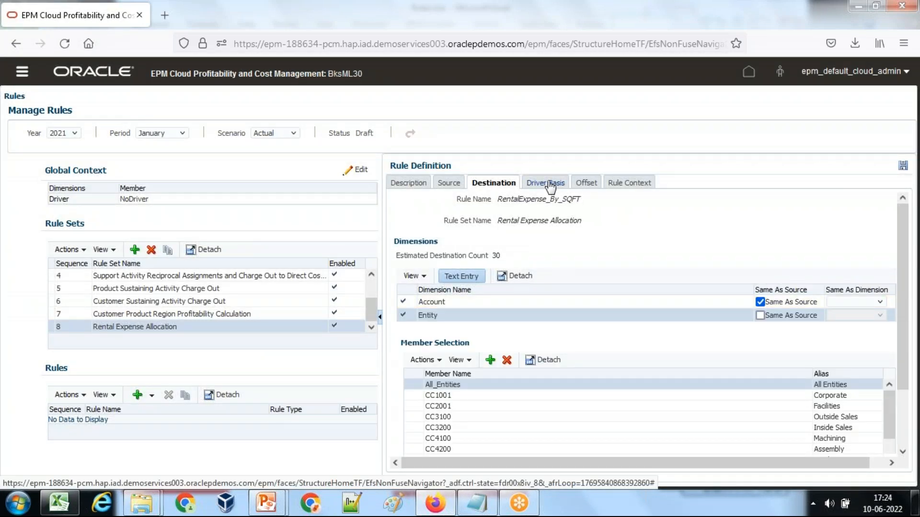
Step: Switch the Excel allocation report to department name aliases instead of cost centre codes
{"action": "left_click", "coordinate": [59, 504]}
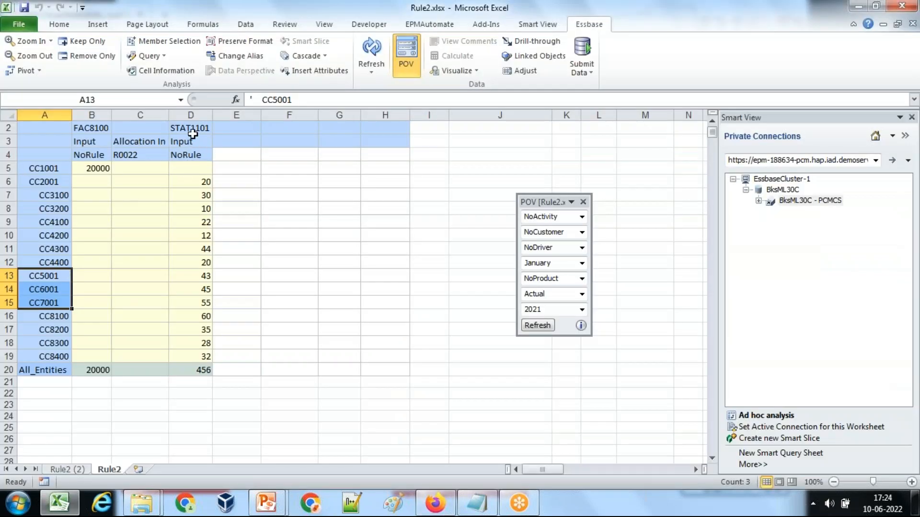
{"action": "left_click", "coordinate": [190, 128]}
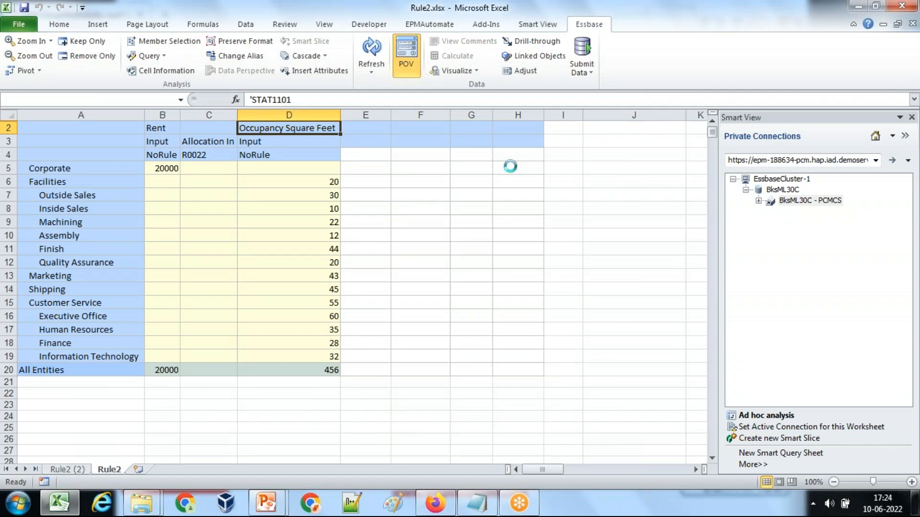
{"action": "left_click", "coordinate": [406, 49]}
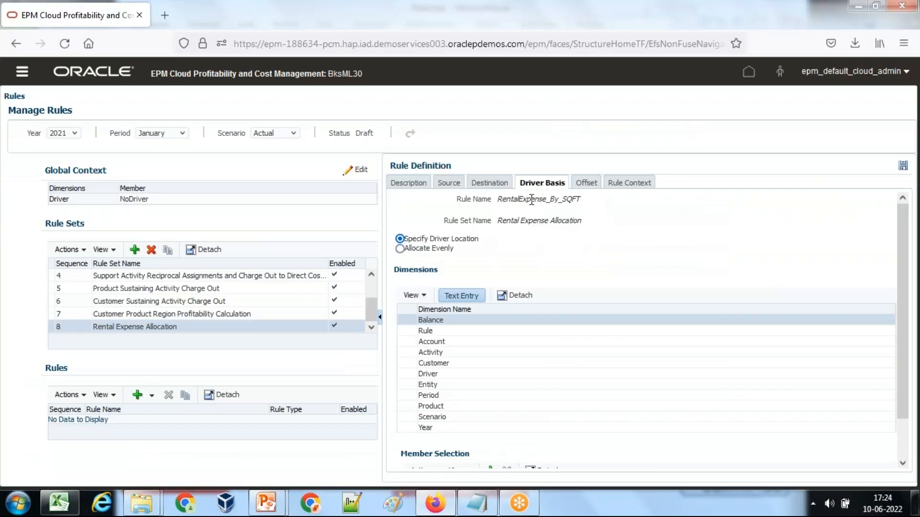
Step: Set the driver basis Account member to STAT1101, Occupancy Square Feet
{"action": "left_click", "coordinate": [430, 352]}
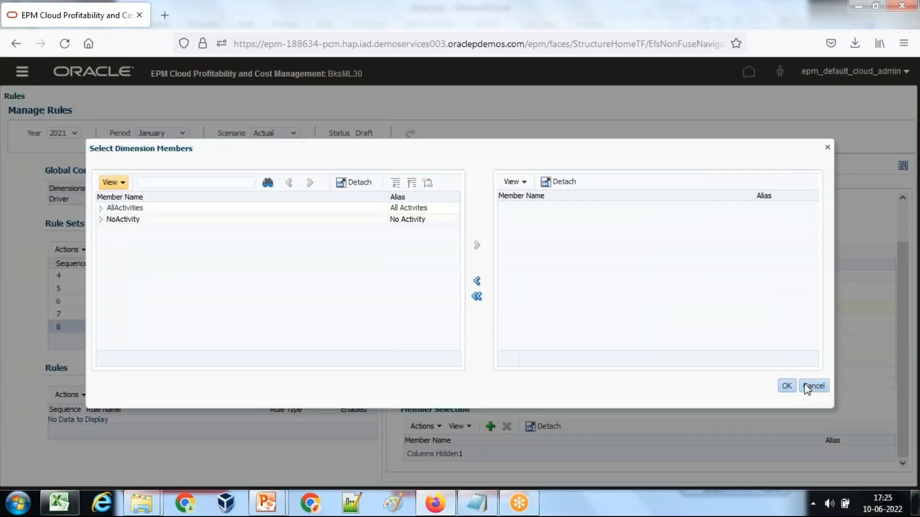
{"action": "left_click", "coordinate": [816, 387]}
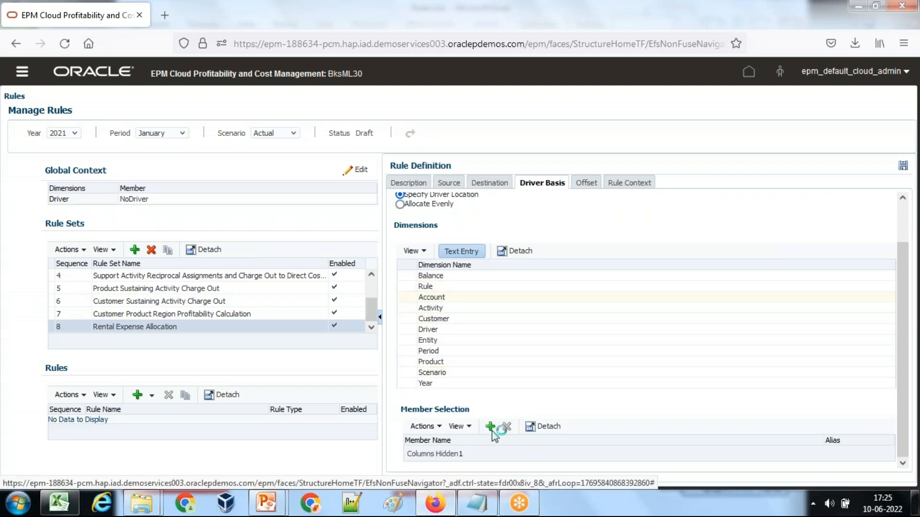
{"action": "left_click", "coordinate": [491, 426]}
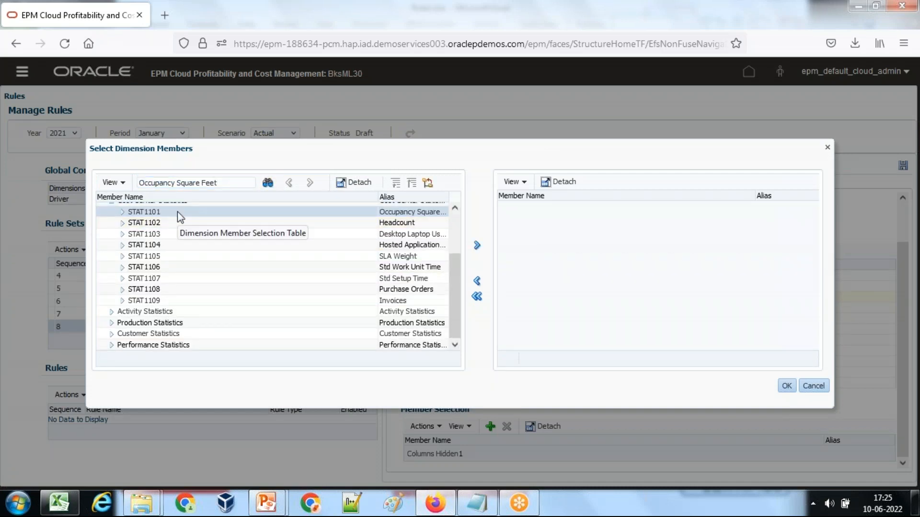
{"action": "mouse_move", "coordinate": [170, 215]}
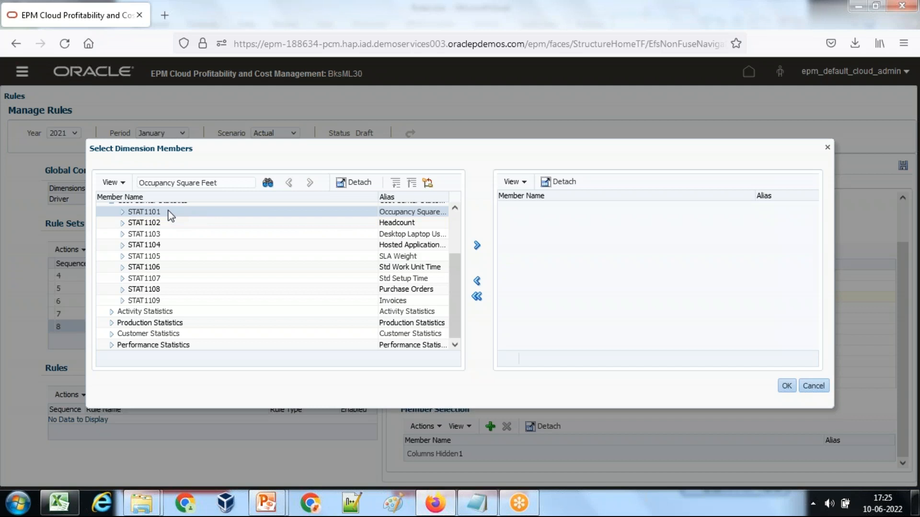
{"action": "left_click", "coordinate": [787, 386]}
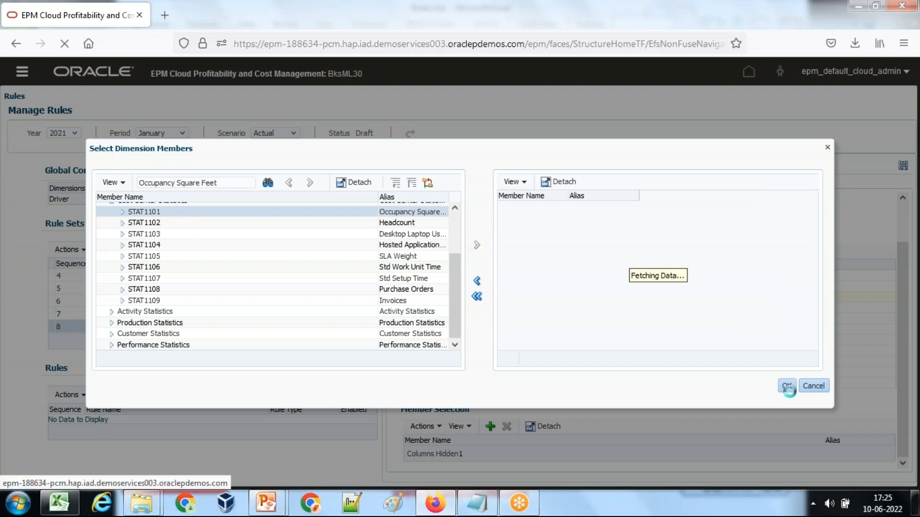
{"action": "left_click", "coordinate": [788, 387]}
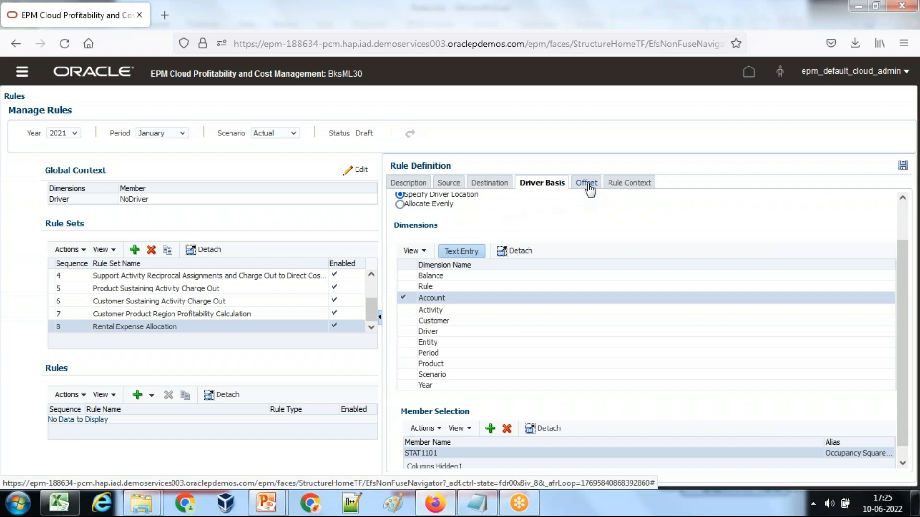
Step: Review the context and destination Entity members, then save RentalExpense_By_SQFT
{"action": "left_click", "coordinate": [629, 183]}
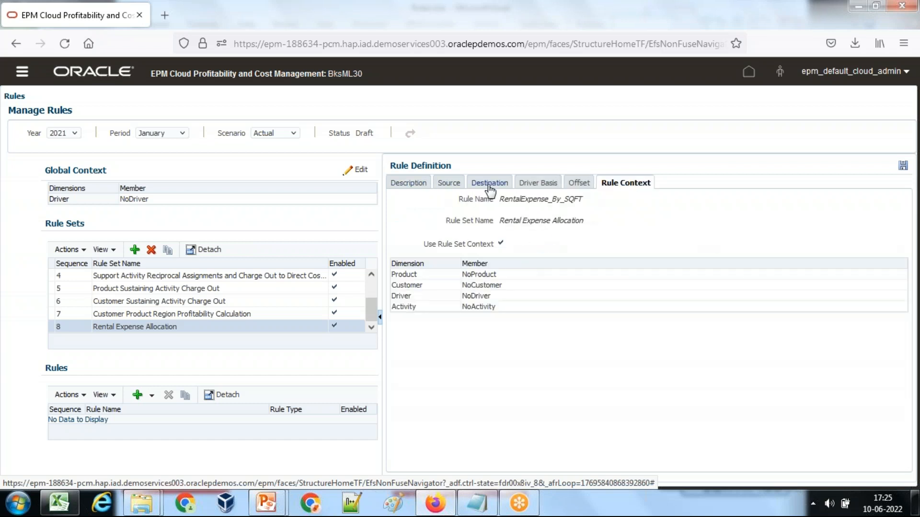
{"action": "left_click", "coordinate": [490, 183]}
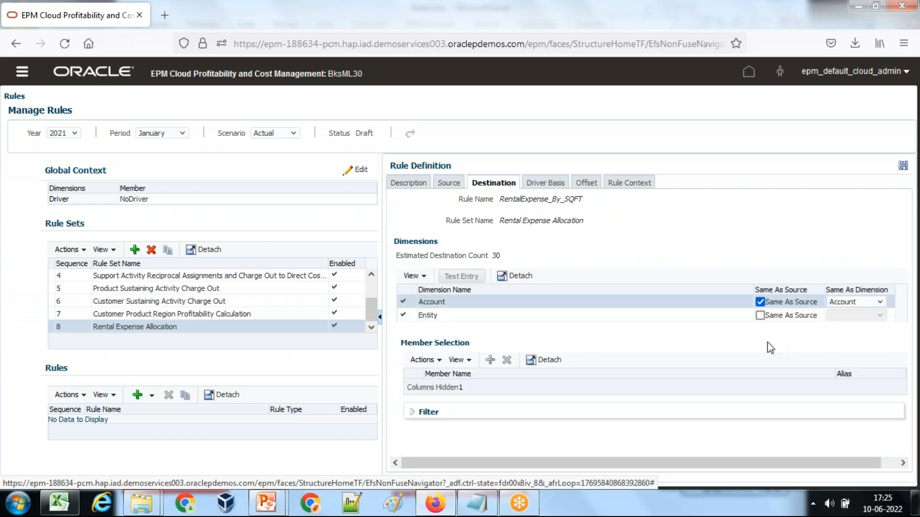
{"action": "left_click", "coordinate": [428, 315]}
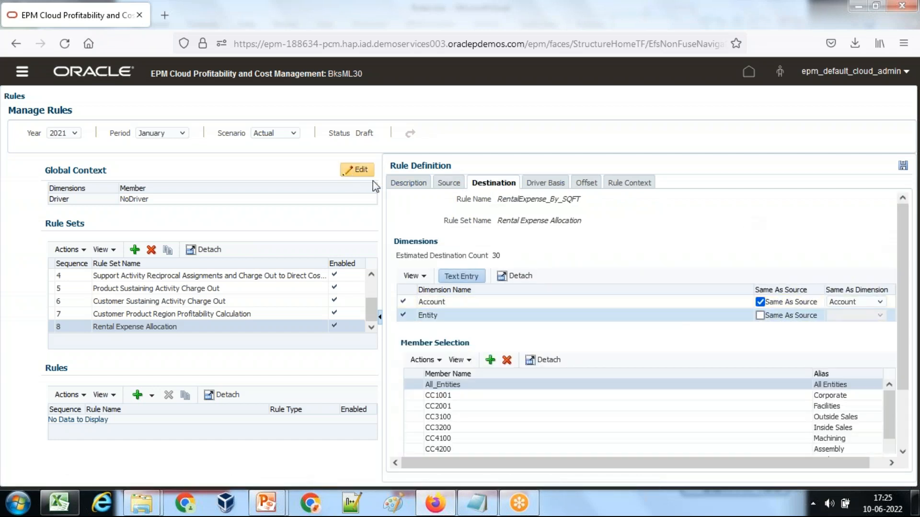
{"action": "left_click", "coordinate": [408, 182]}
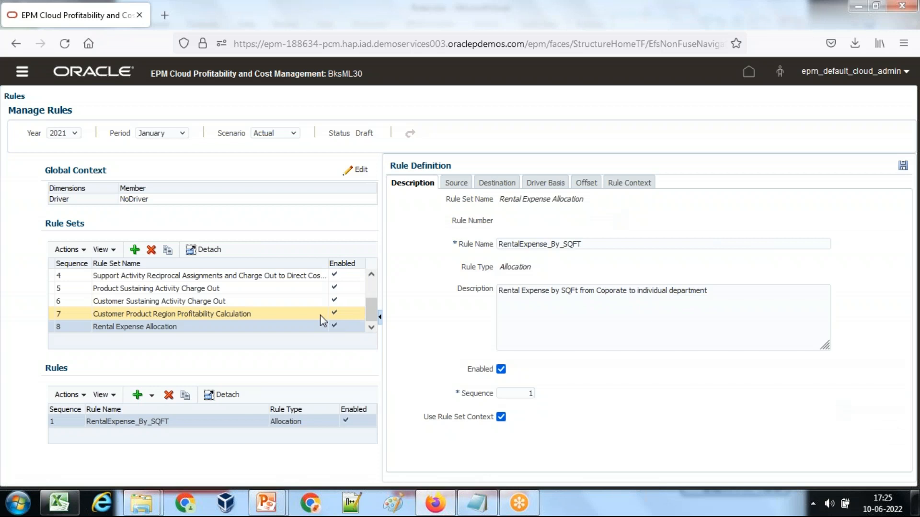
Step: Open the Customer Product Region Profitability Calculation rule set and view rule R0021
{"action": "left_click", "coordinate": [134, 327]}
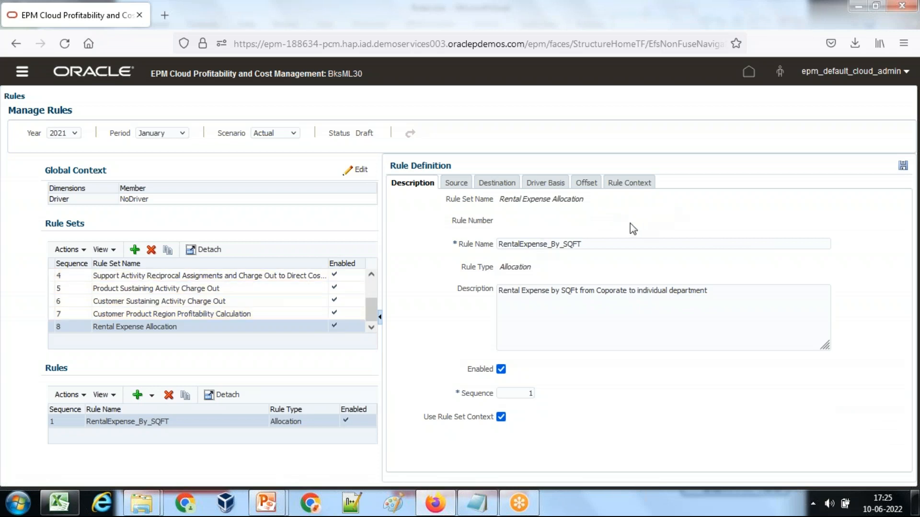
{"action": "mouse_move", "coordinate": [489, 227]}
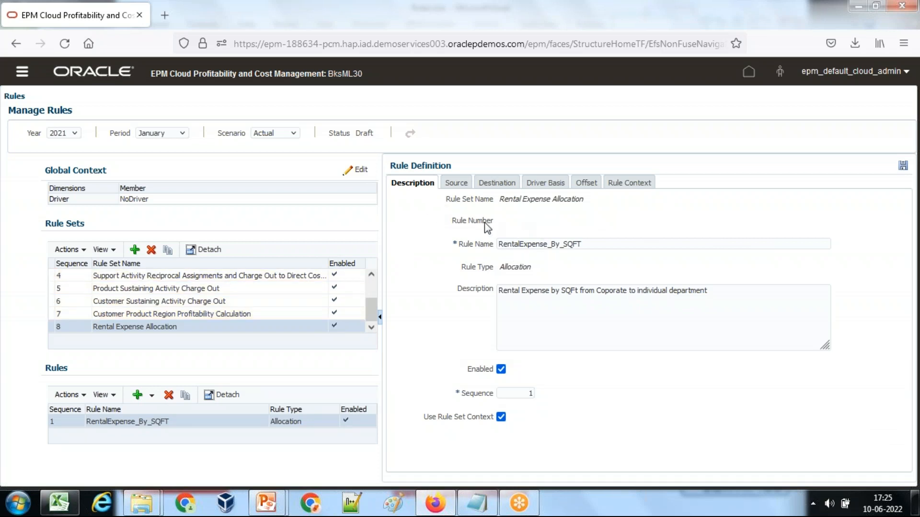
{"action": "left_click", "coordinate": [172, 314]}
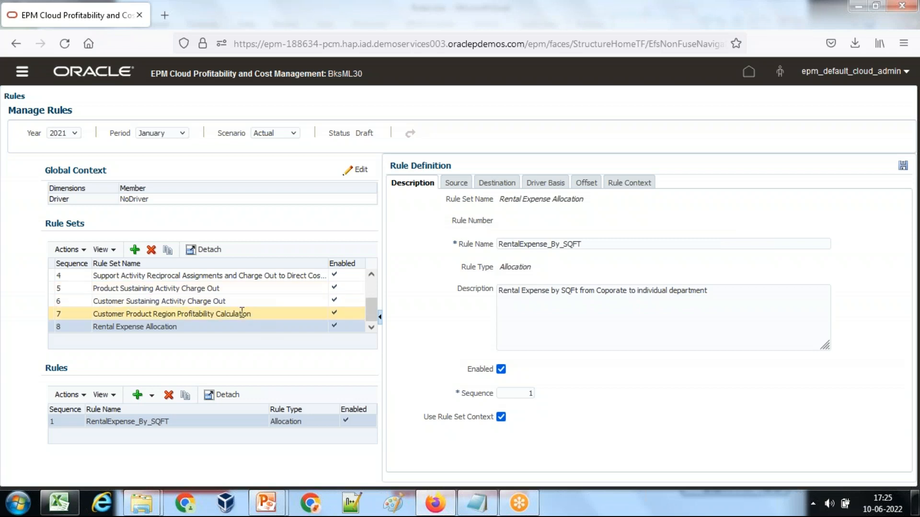
{"action": "left_click", "coordinate": [171, 314]}
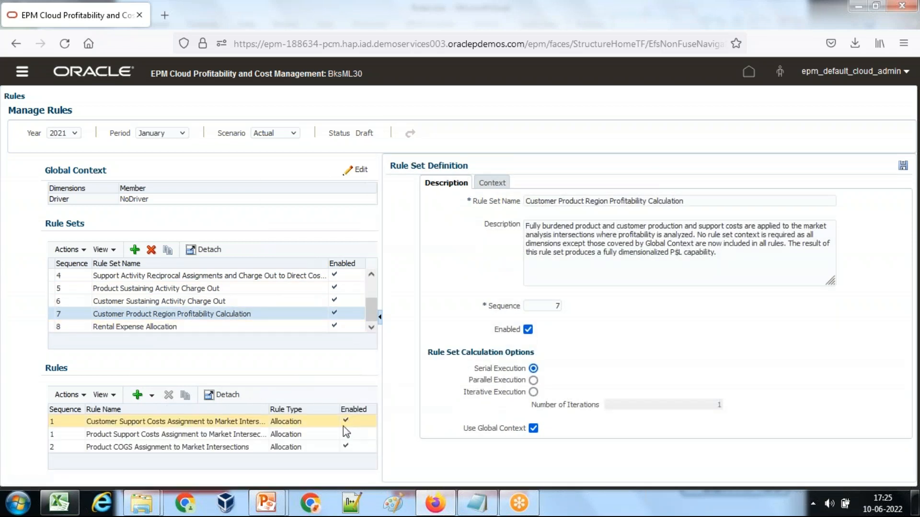
{"action": "left_click", "coordinate": [167, 447]}
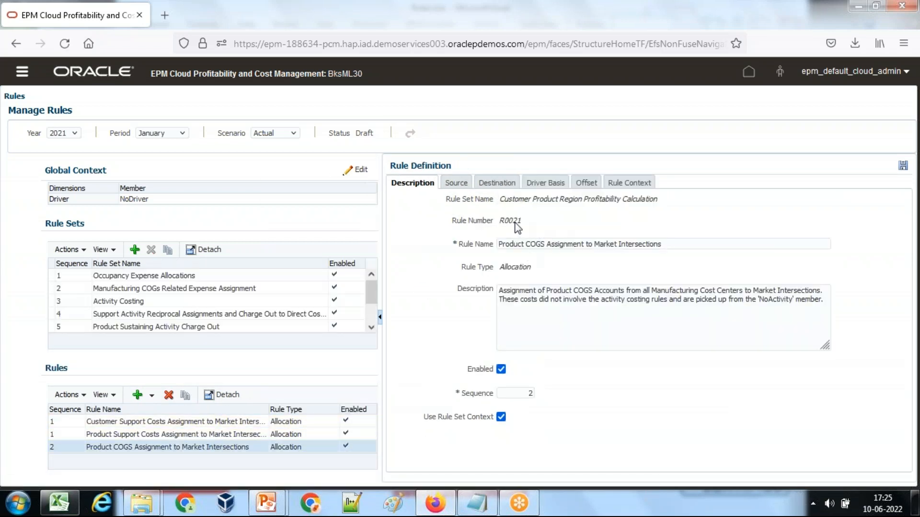
{"action": "double_click", "coordinate": [510, 220]}
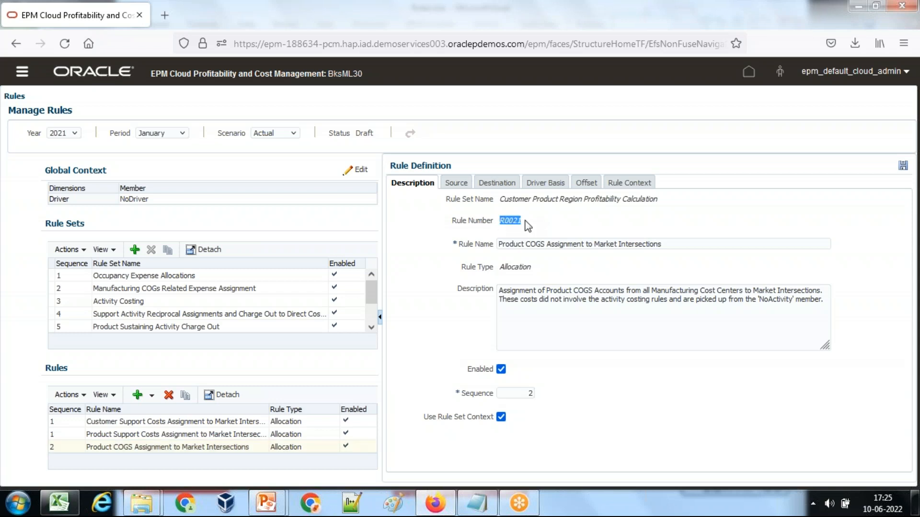
{"action": "key", "text": "alt+tab"}
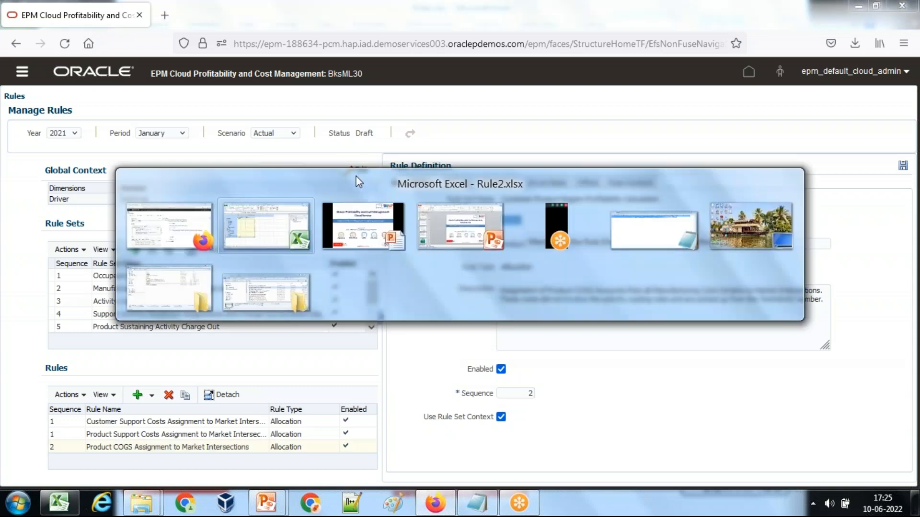
Step: Check the Rule2 workbook and open the EPM Navigator page list
{"action": "left_click", "coordinate": [267, 227]}
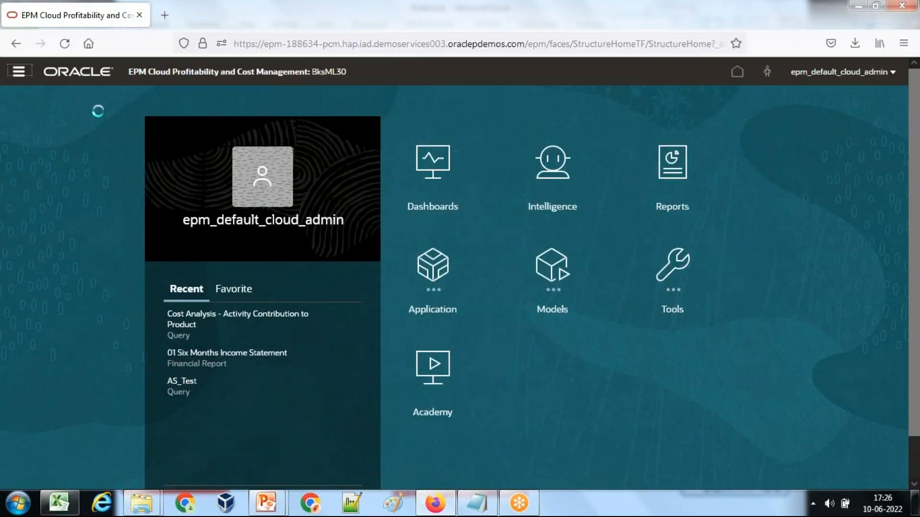
{"action": "left_click", "coordinate": [20, 71]}
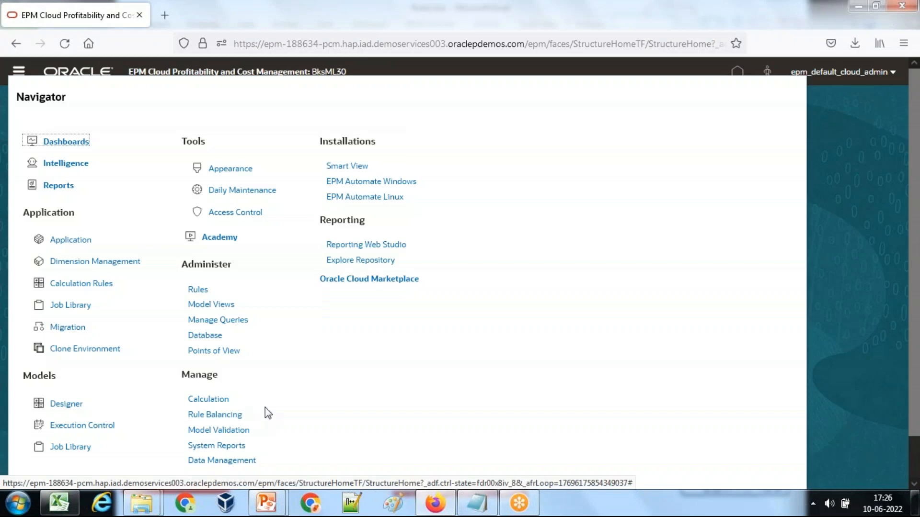
{"action": "left_click", "coordinate": [54, 501]}
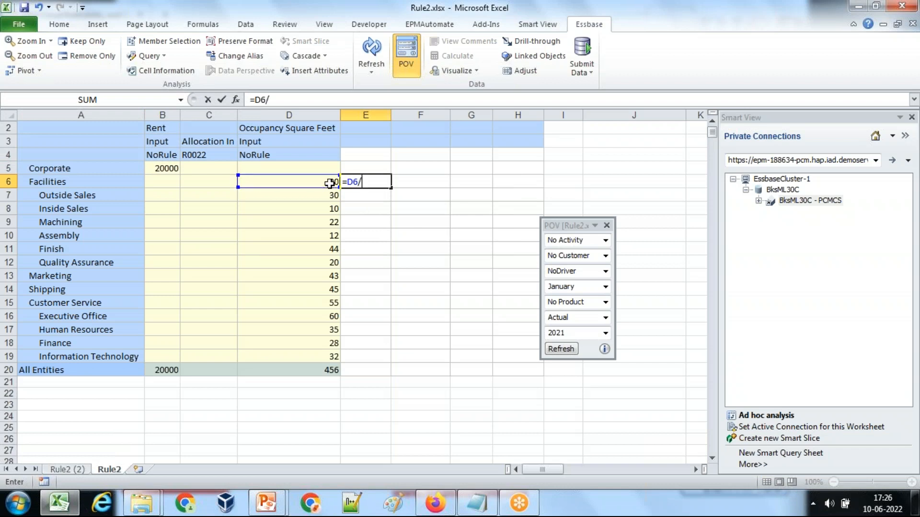
Step: Build the Facilities share formula =D6/D20 in Excel and return to the Navigator
{"action": "left_click", "coordinate": [316, 369]}
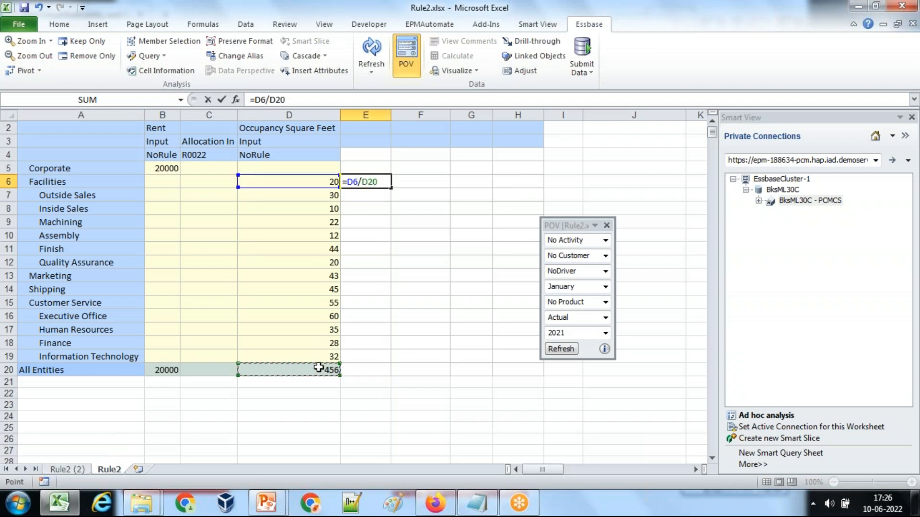
{"action": "left_click", "coordinate": [162, 168]}
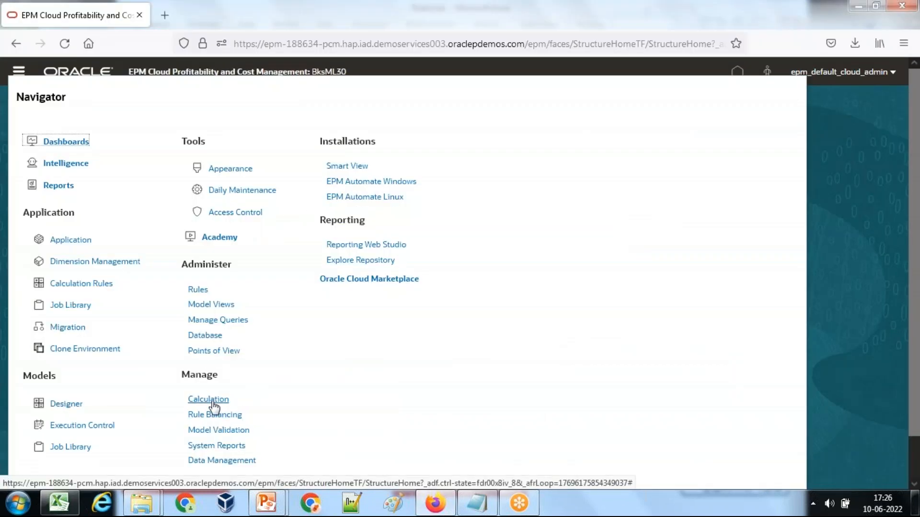
Step: Run a single-rule calculation of RentalExpense_By_SQFT from the Rental Expense Allocation rule set
{"action": "left_click", "coordinate": [208, 399]}
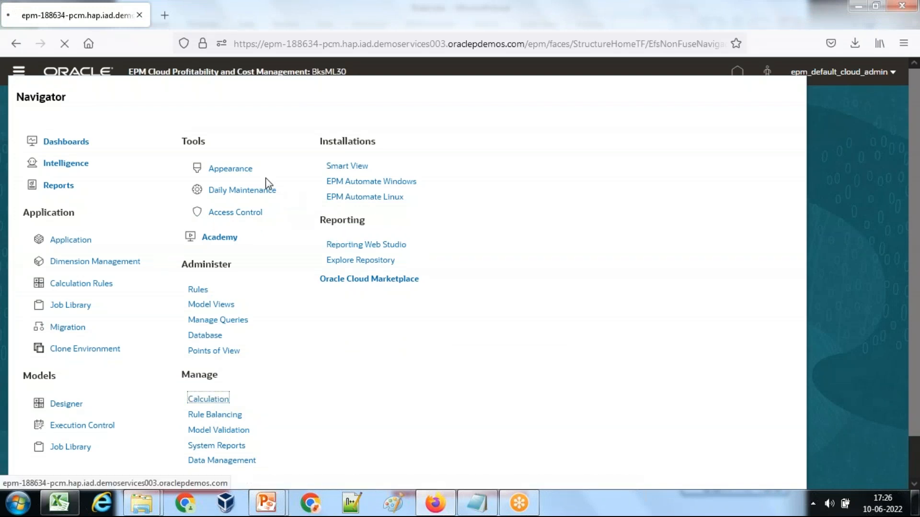
{"action": "left_click", "coordinate": [208, 398]}
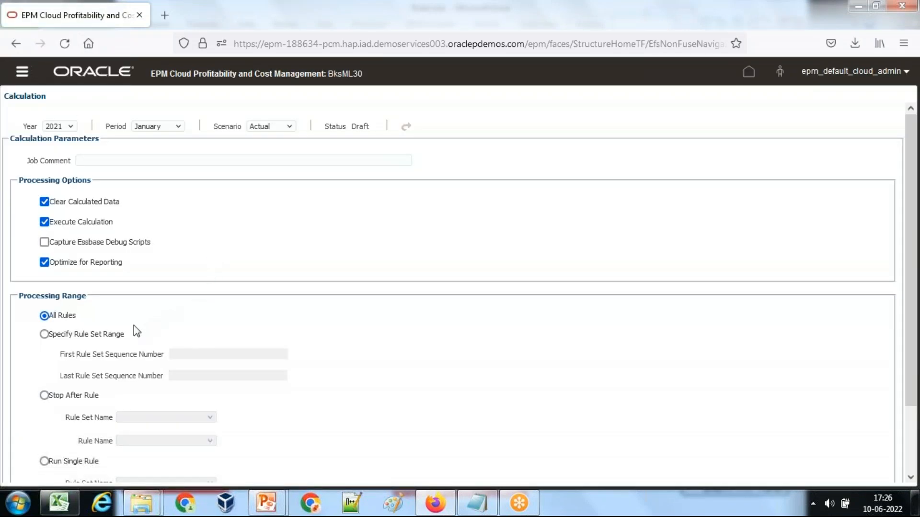
{"action": "left_click", "coordinate": [165, 405]}
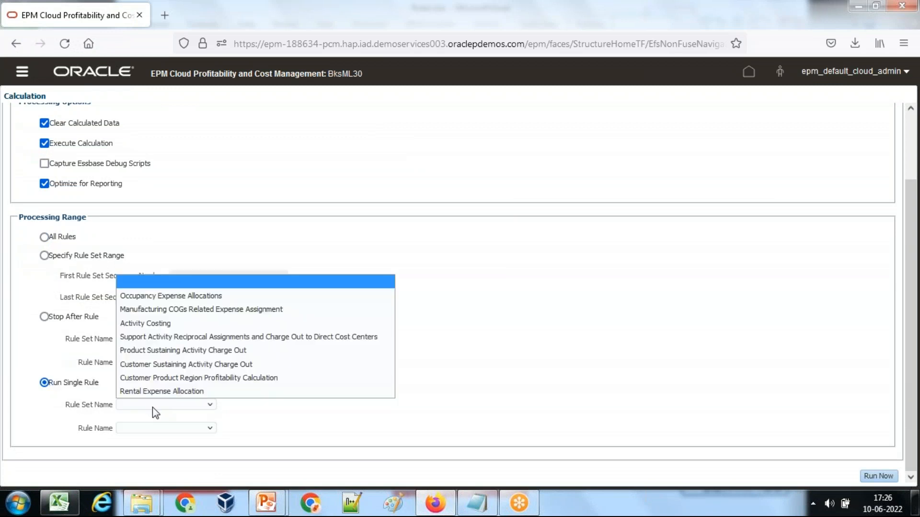
{"action": "left_click", "coordinate": [162, 391]}
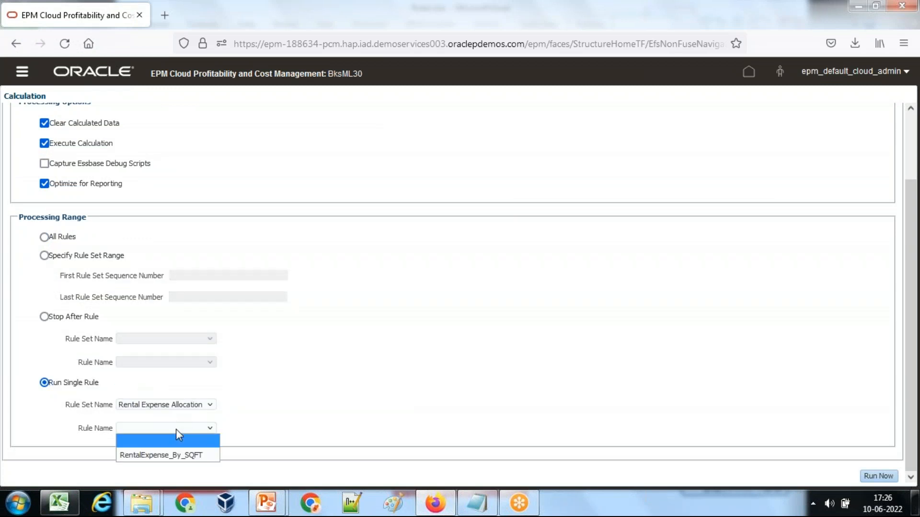
{"action": "left_click", "coordinate": [162, 454]}
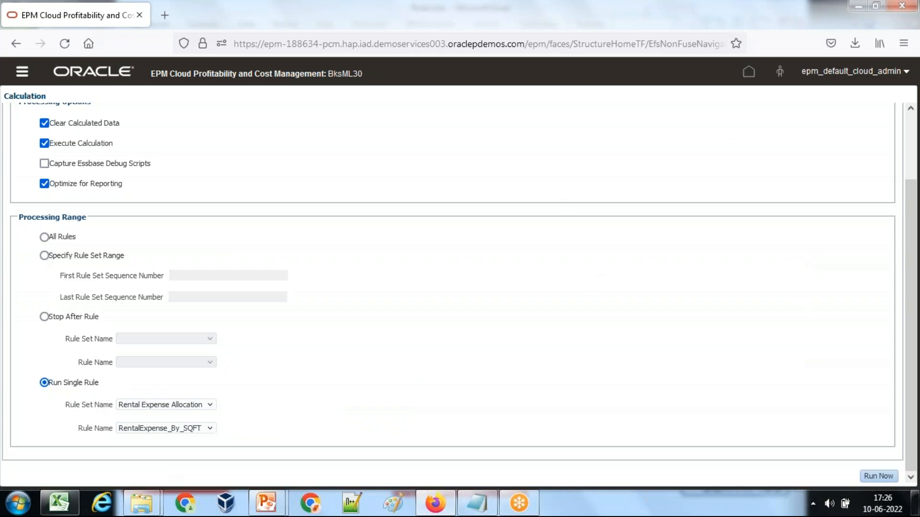
{"action": "left_click", "coordinate": [882, 476]}
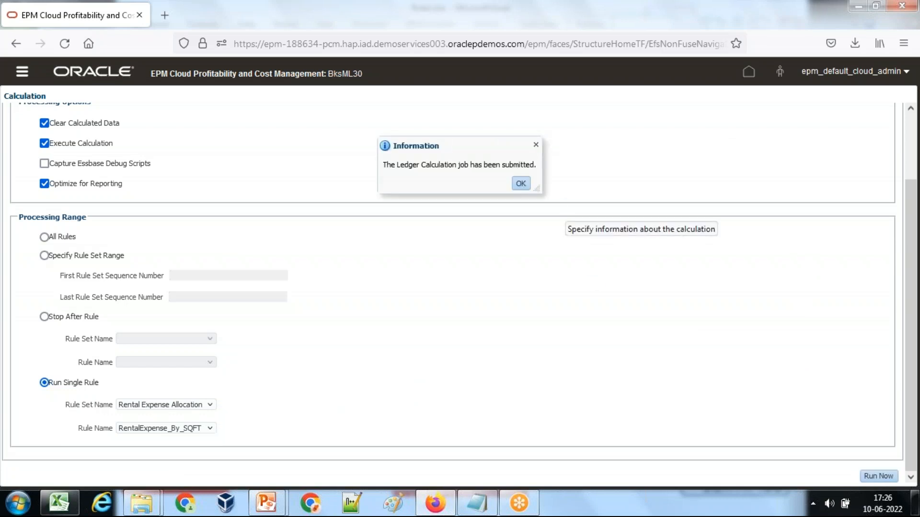
{"action": "left_click", "coordinate": [521, 183]}
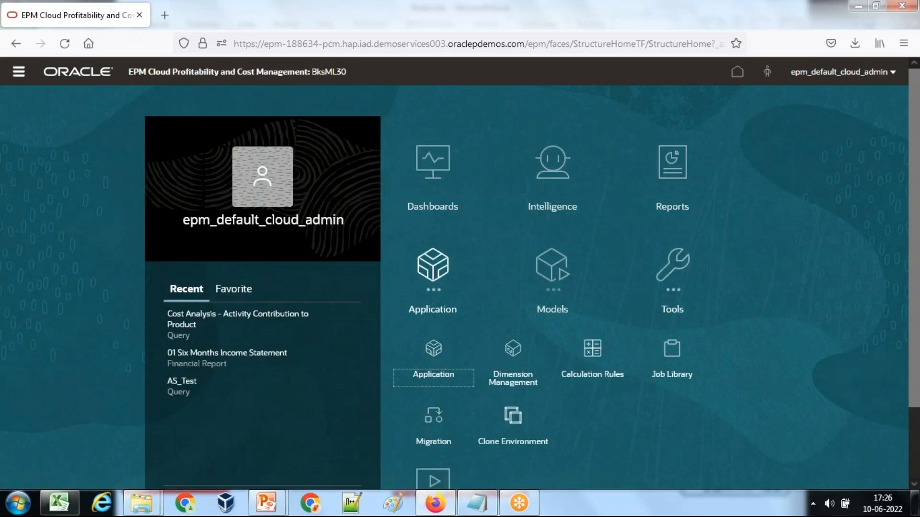
Step: Refresh the Job Library and view the successful RentalExpense_By_SQFT Ledger Calculation job
{"action": "left_click", "coordinate": [433, 357]}
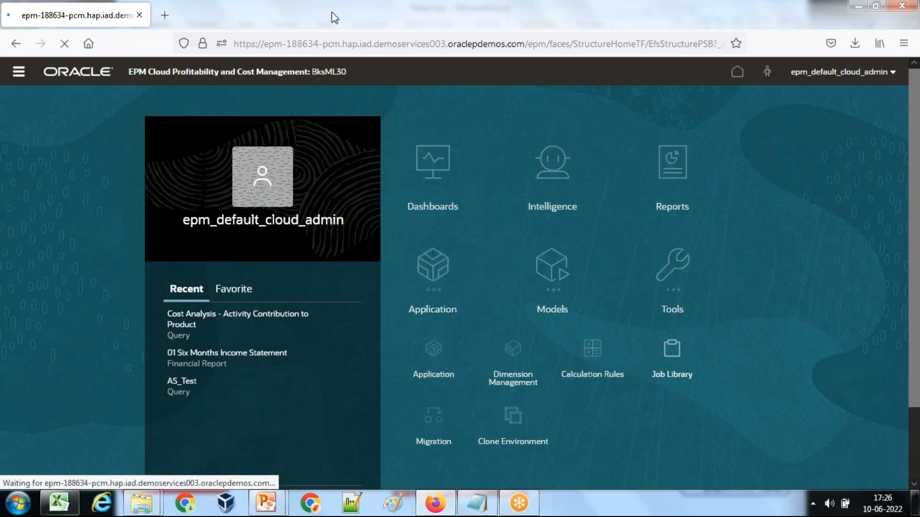
{"action": "left_click", "coordinate": [672, 351]}
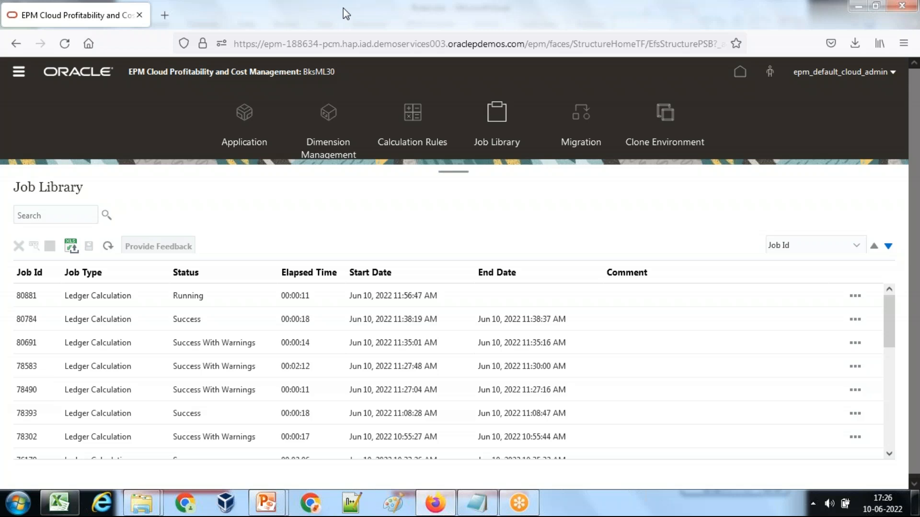
{"action": "left_click", "coordinate": [107, 246]}
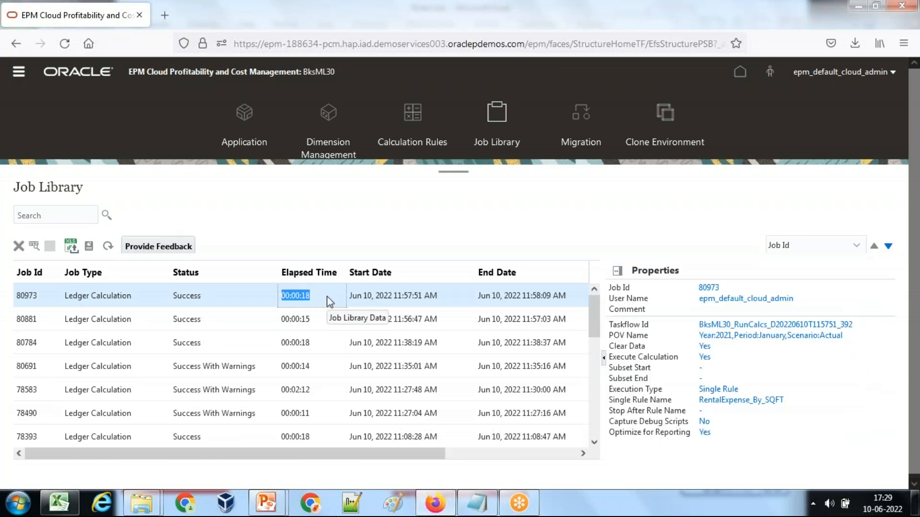
{"action": "left_click", "coordinate": [57, 503]}
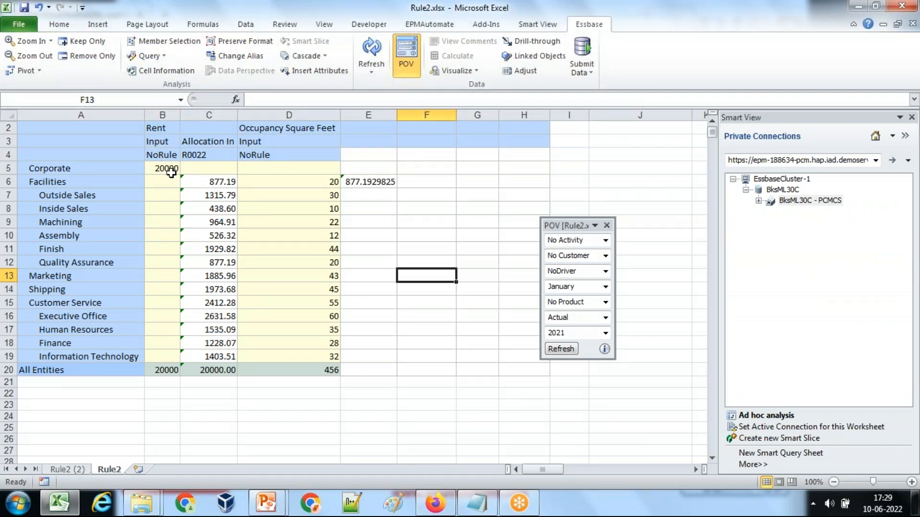
Step: Enter the check formula =D6/D20*B5 in E6, returning 877.19 for Facilities
{"action": "left_click", "coordinate": [368, 182]}
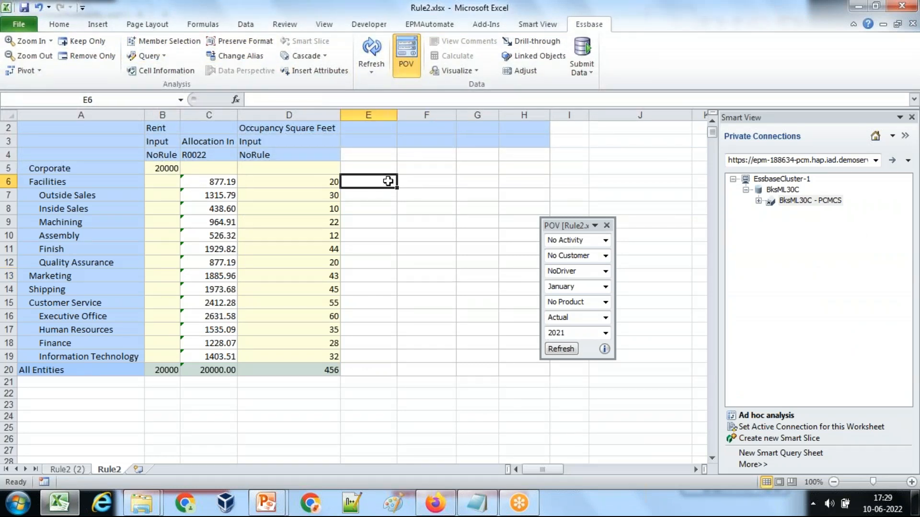
{"action": "type", "text": "="}
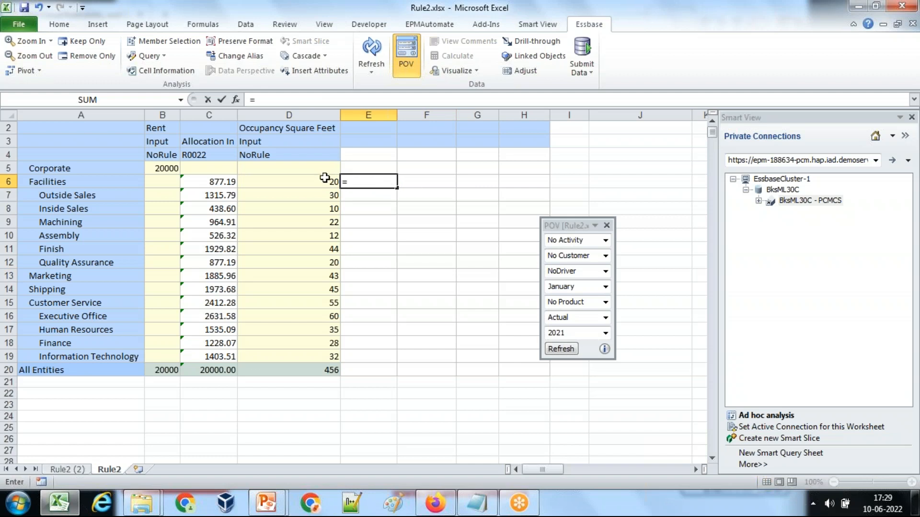
{"action": "left_click", "coordinate": [289, 181]}
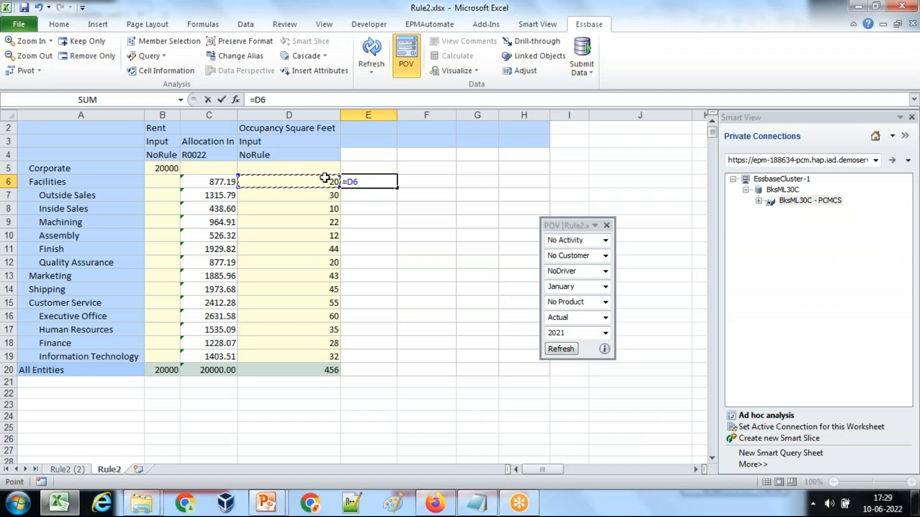
{"action": "type", "text": "/"}
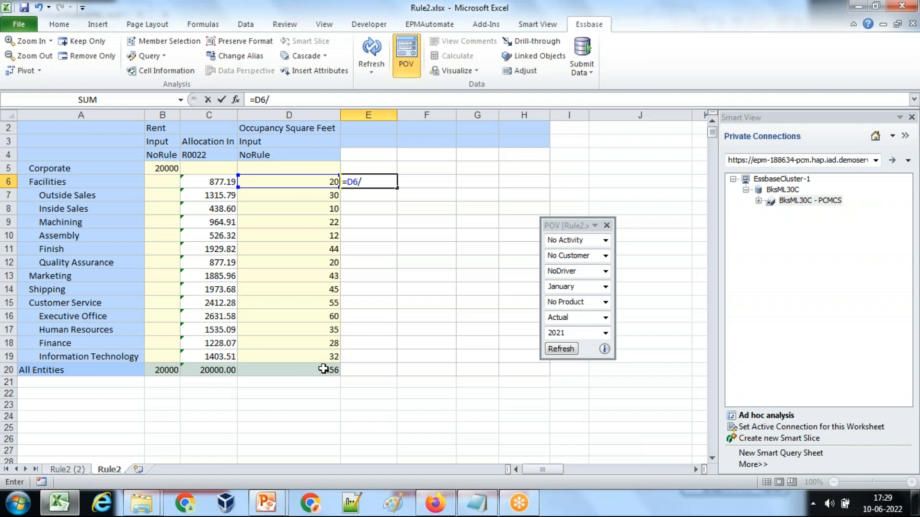
{"action": "left_click", "coordinate": [288, 370]}
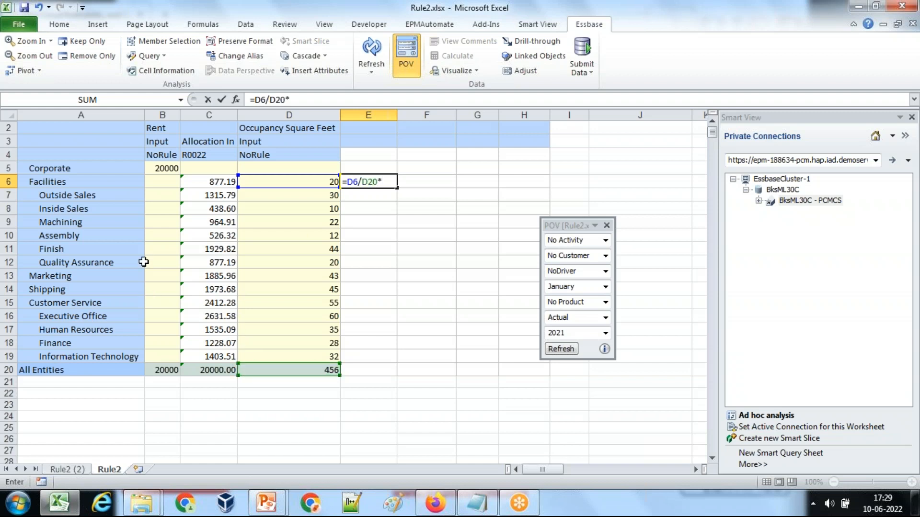
{"action": "key", "text": "Enter"}
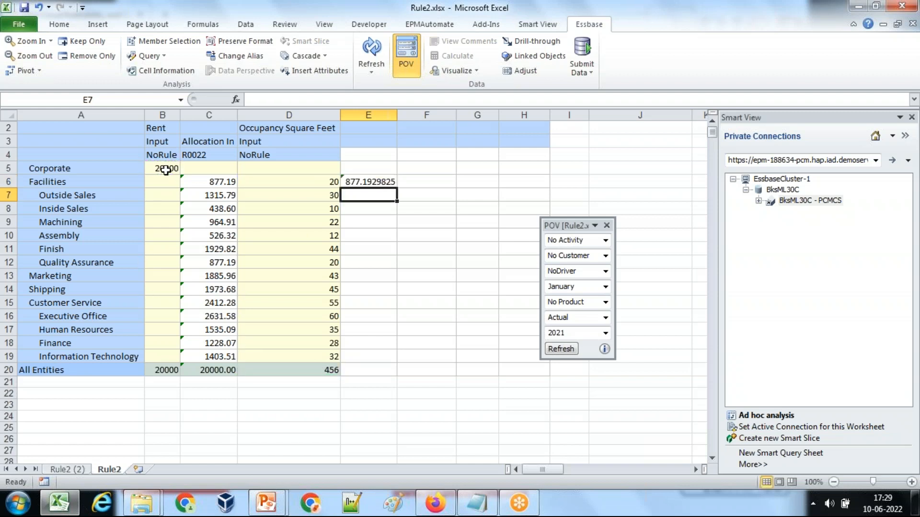
{"action": "left_click", "coordinate": [368, 182]}
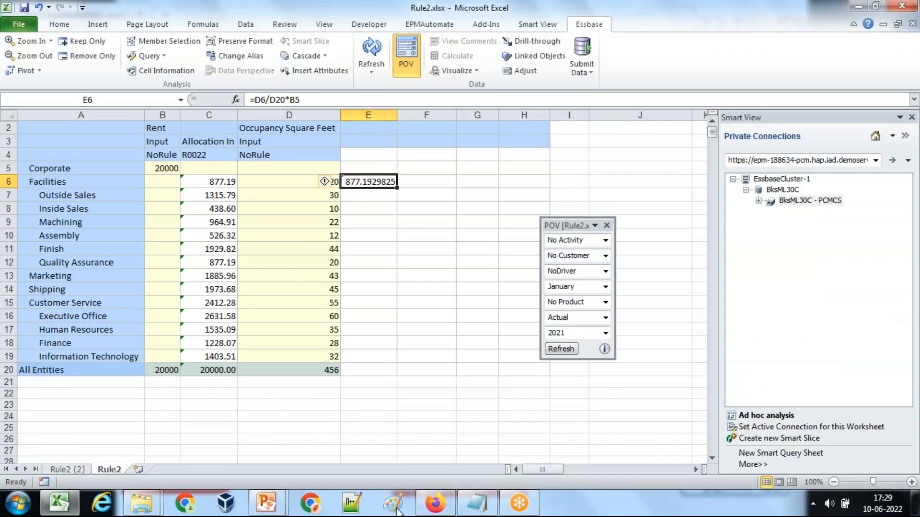
{"action": "left_click", "coordinate": [266, 503]}
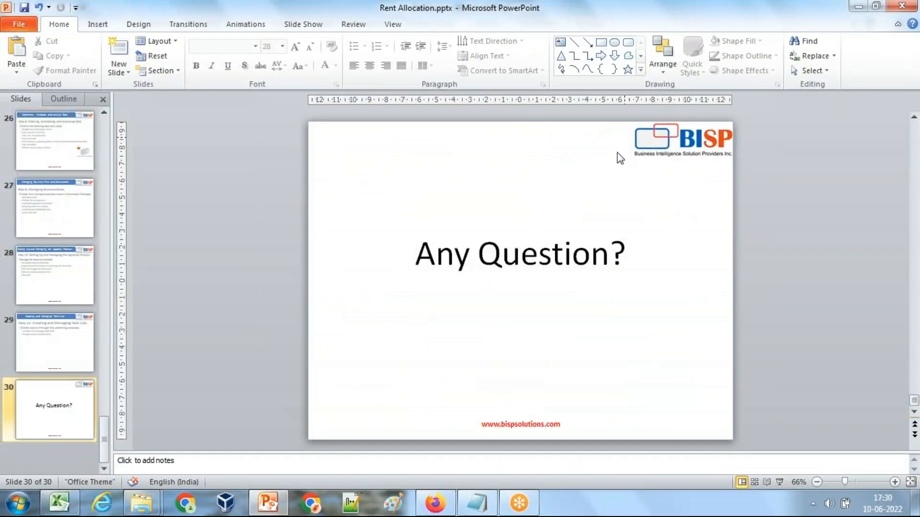
{"action": "mouse_move", "coordinate": [727, 164]}
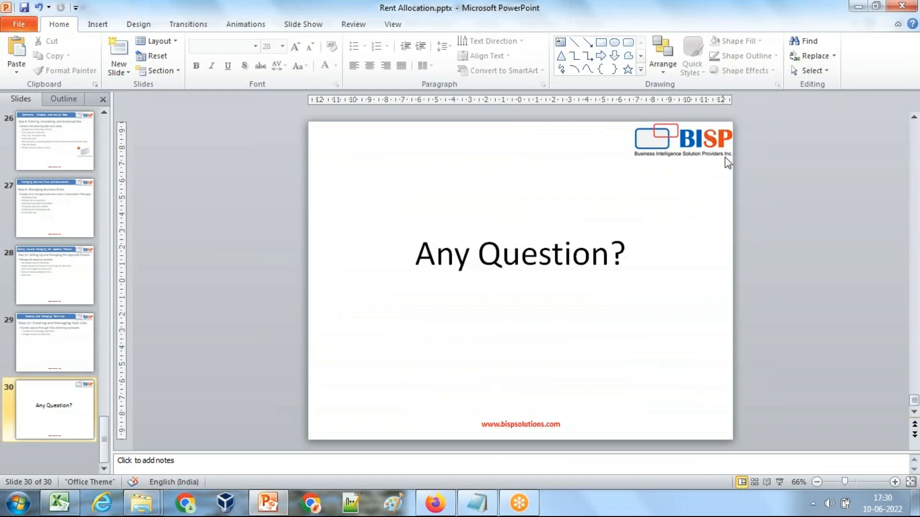